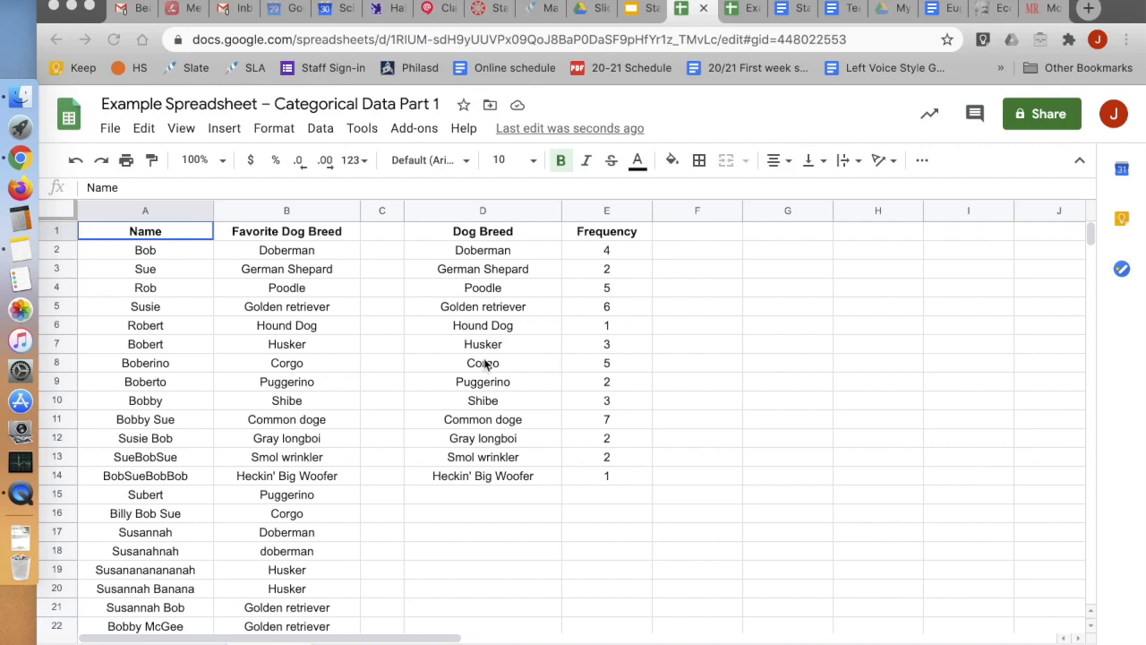
Check the frequency formula, then view the Relative Frequency sheet with its bar and pie charts
{"action": "scroll", "scroll_direction": "down", "scroll_amount": 3}
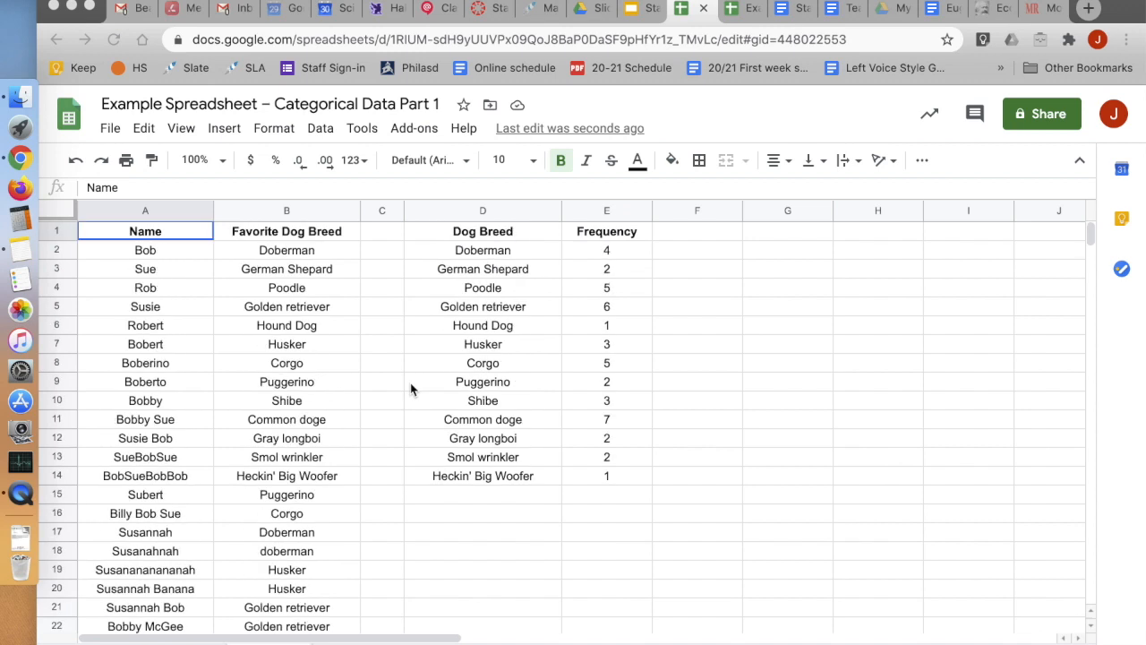
{"action": "mouse_move", "coordinate": [398, 369]}
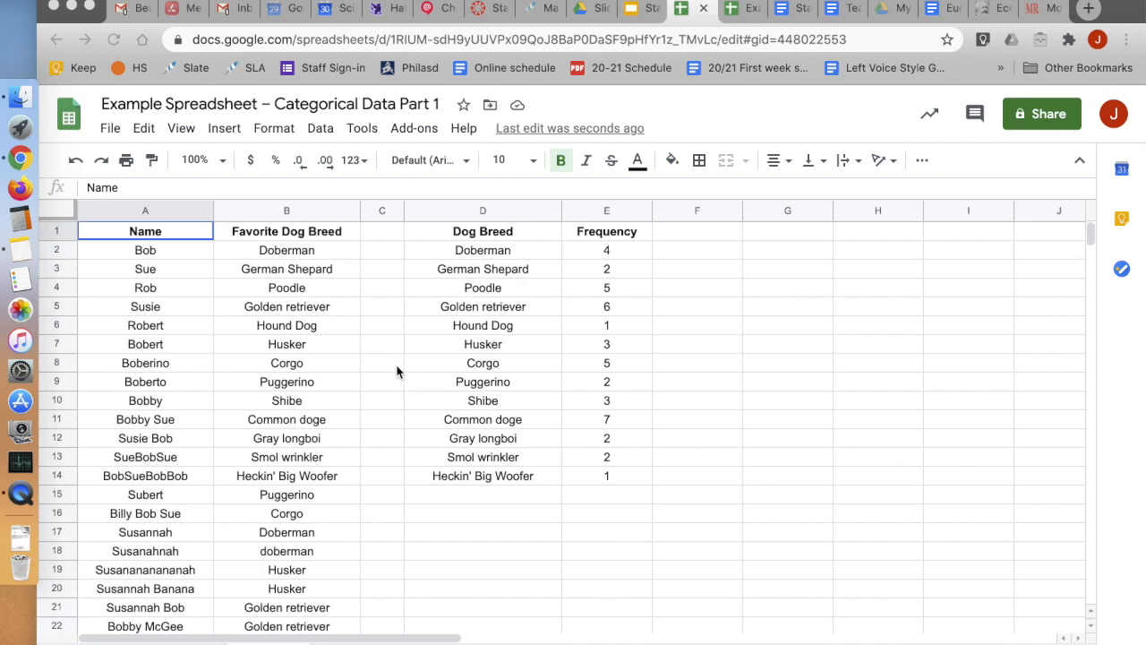
{"action": "mouse_move", "coordinate": [384, 359]}
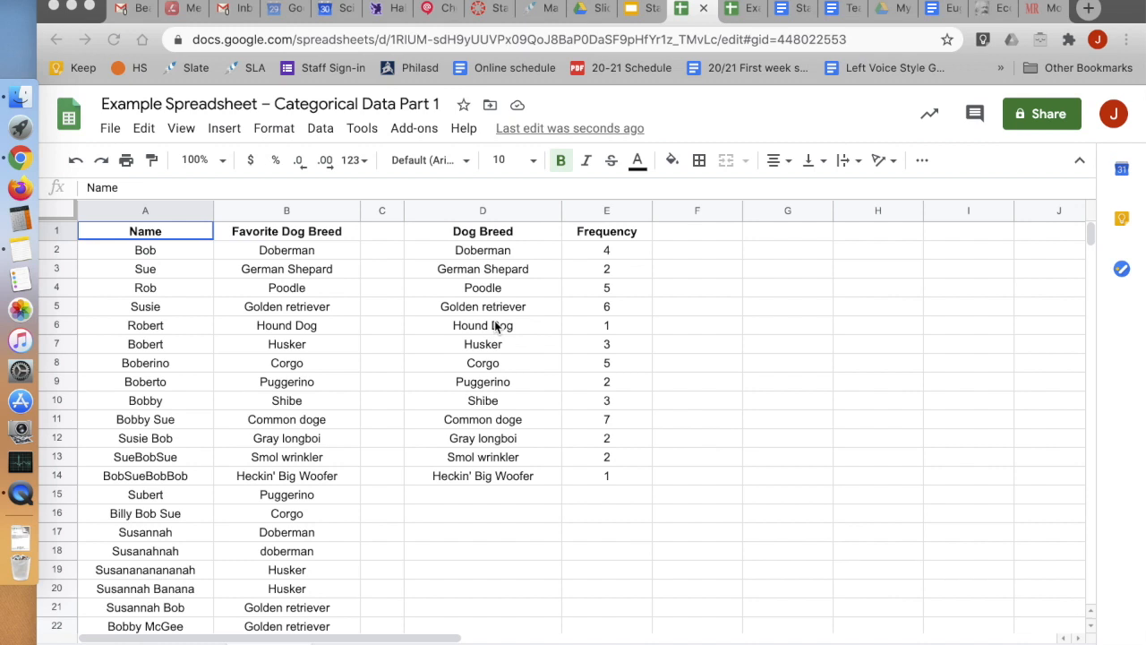
{"action": "mouse_move", "coordinate": [412, 319]}
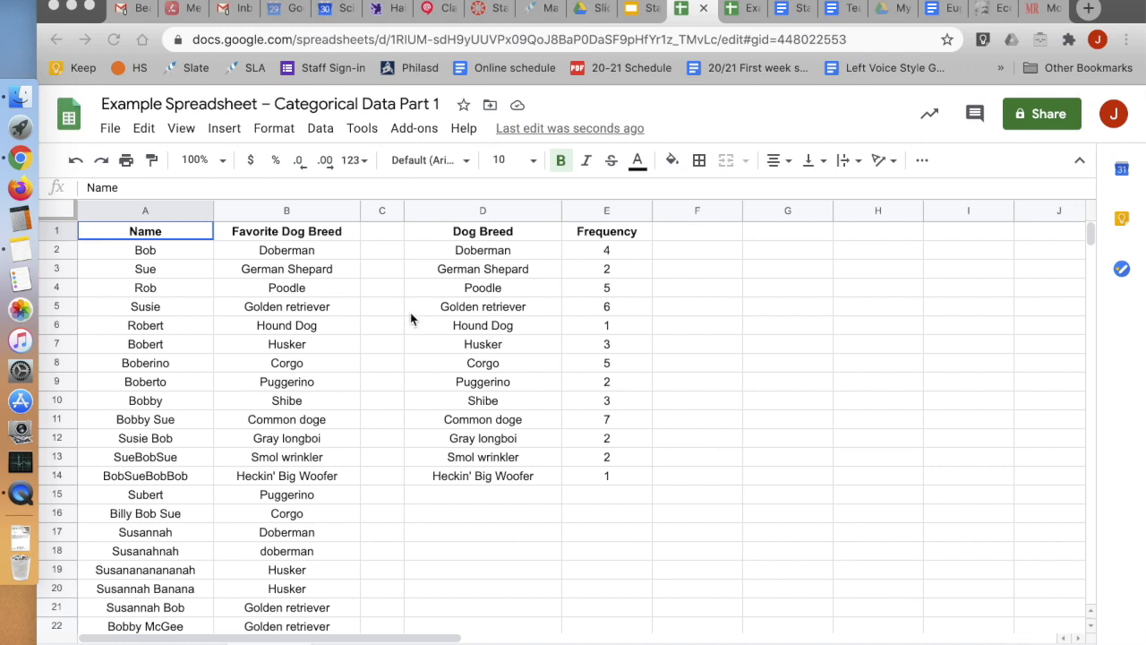
{"action": "scroll", "scroll_direction": "down", "scroll_amount": 3}
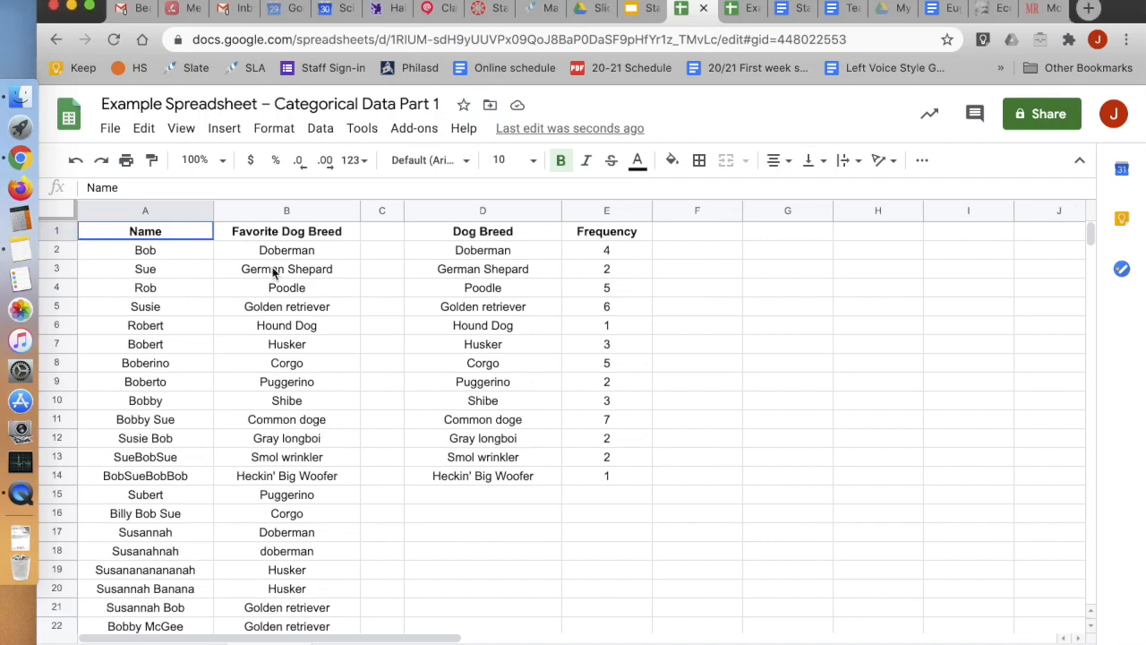
{"action": "left_click", "coordinate": [286, 438]}
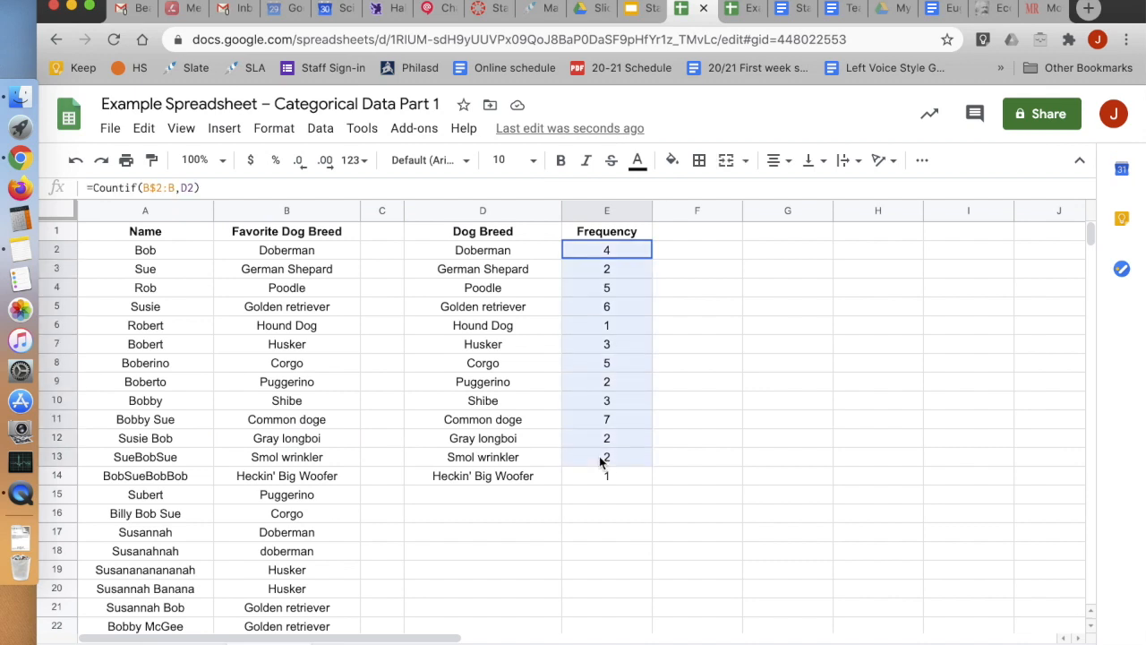
{"action": "left_click", "coordinate": [606, 457]}
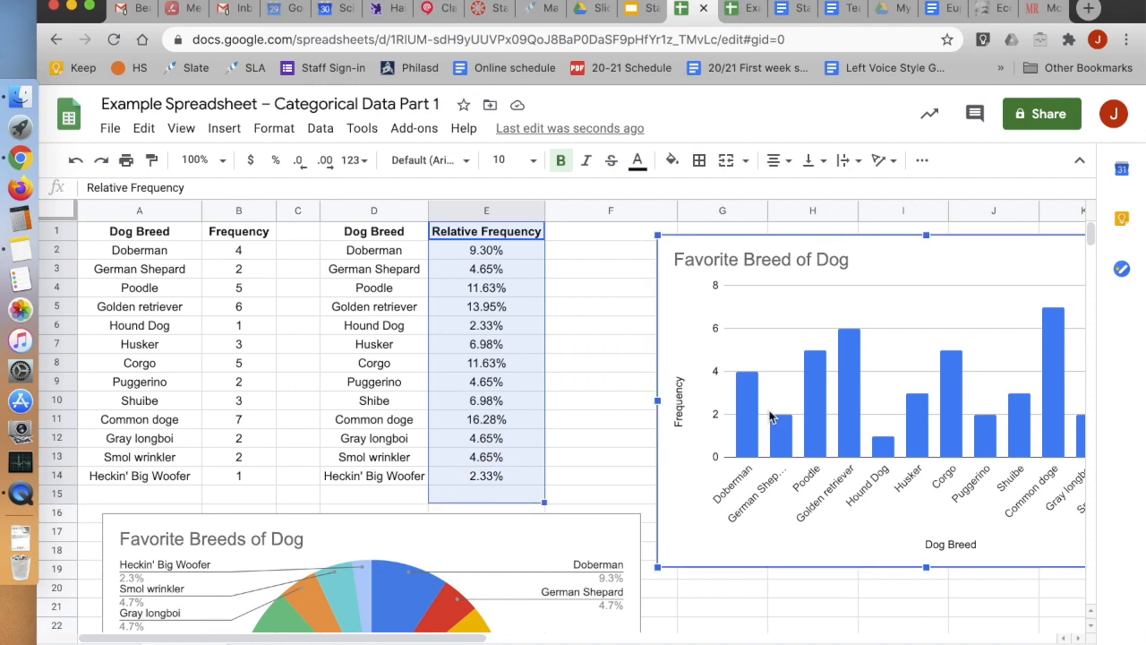
{"action": "scroll", "scroll_direction": "down", "scroll_amount": 3}
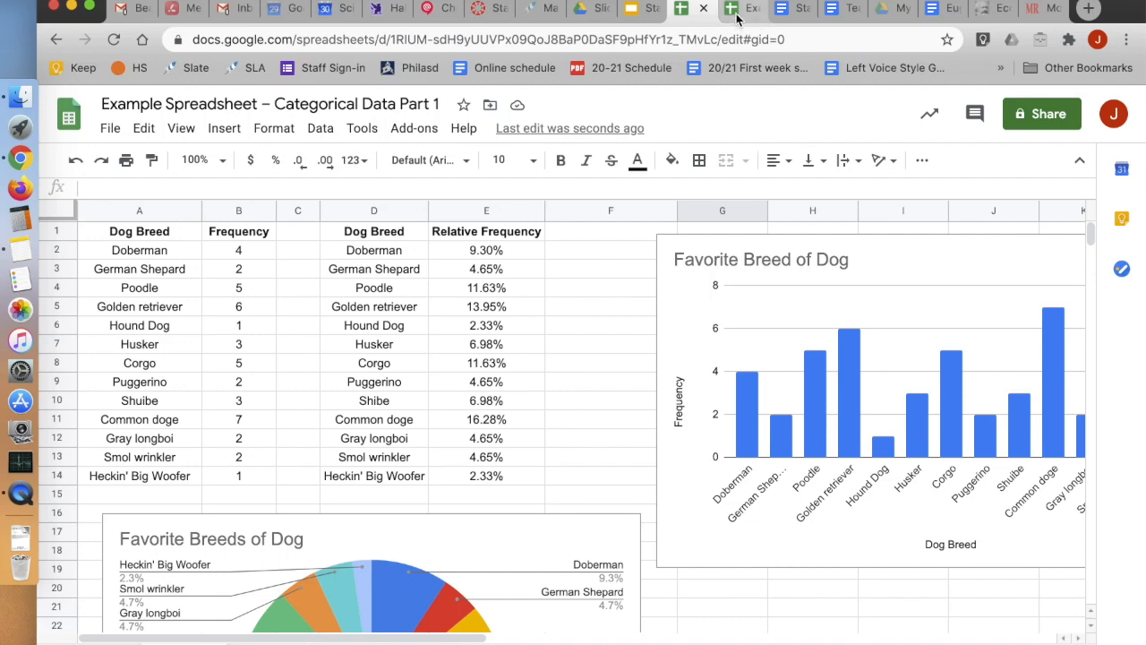
Switch to the Part 2 spreadsheet and browse the Favorite Dog Breed responses, such as Corgo
{"action": "left_click", "coordinate": [735, 10]}
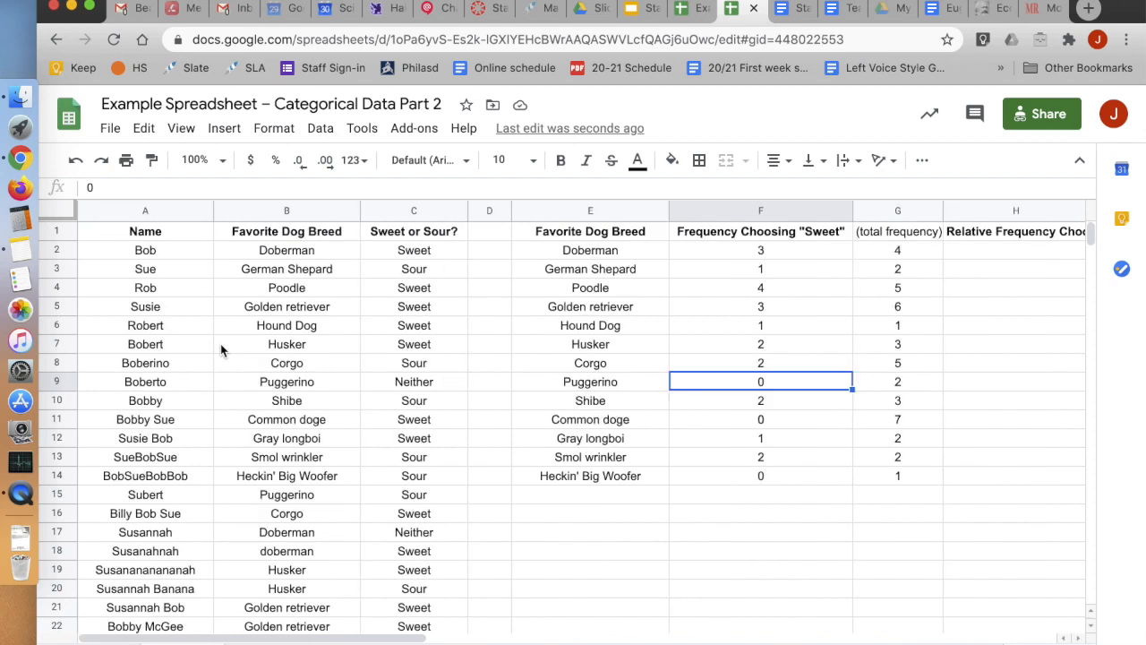
{"action": "mouse_move", "coordinate": [310, 306]}
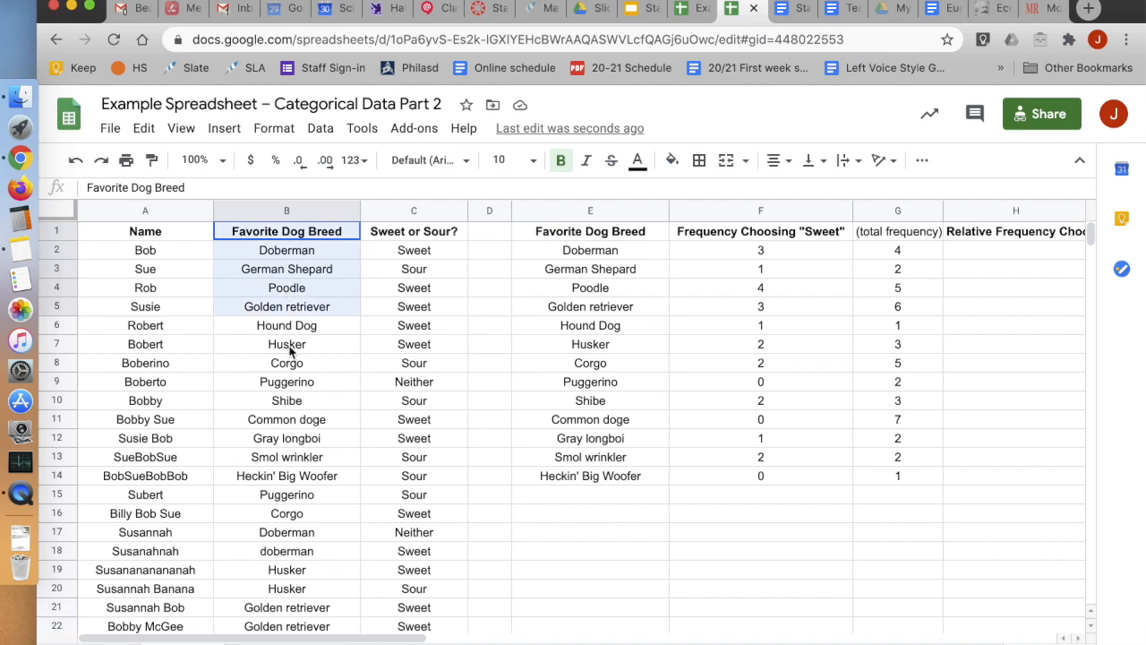
{"action": "scroll", "scroll_direction": "down", "scroll_amount": 3}
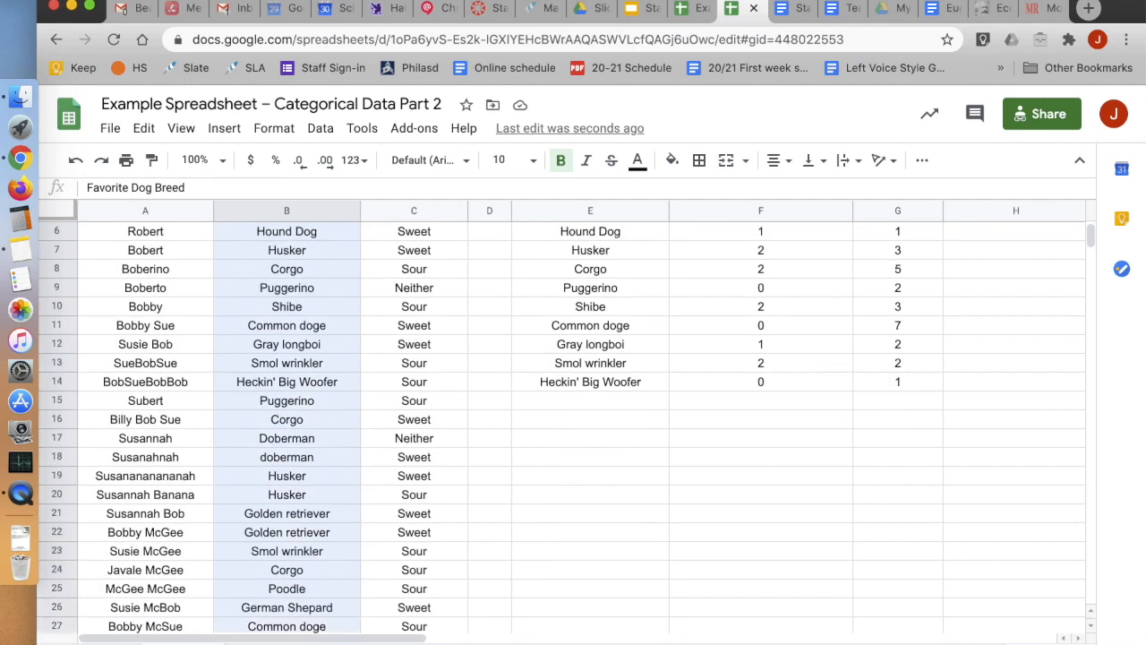
{"action": "scroll", "scroll_direction": "down", "scroll_amount": 3}
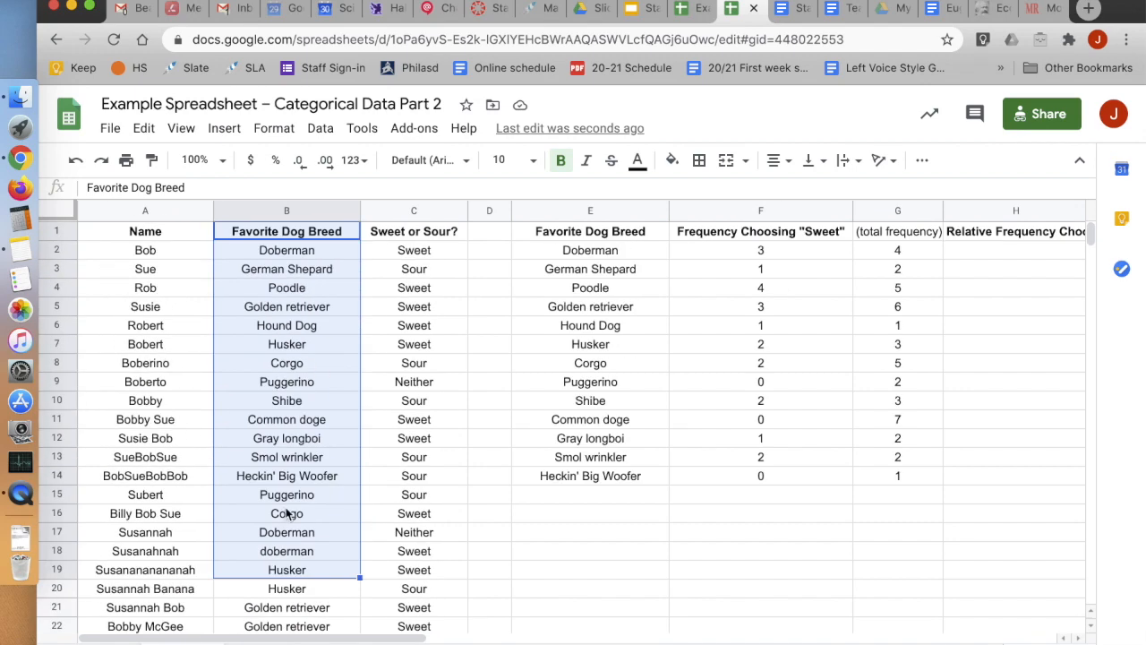
{"action": "left_click", "coordinate": [286, 513]}
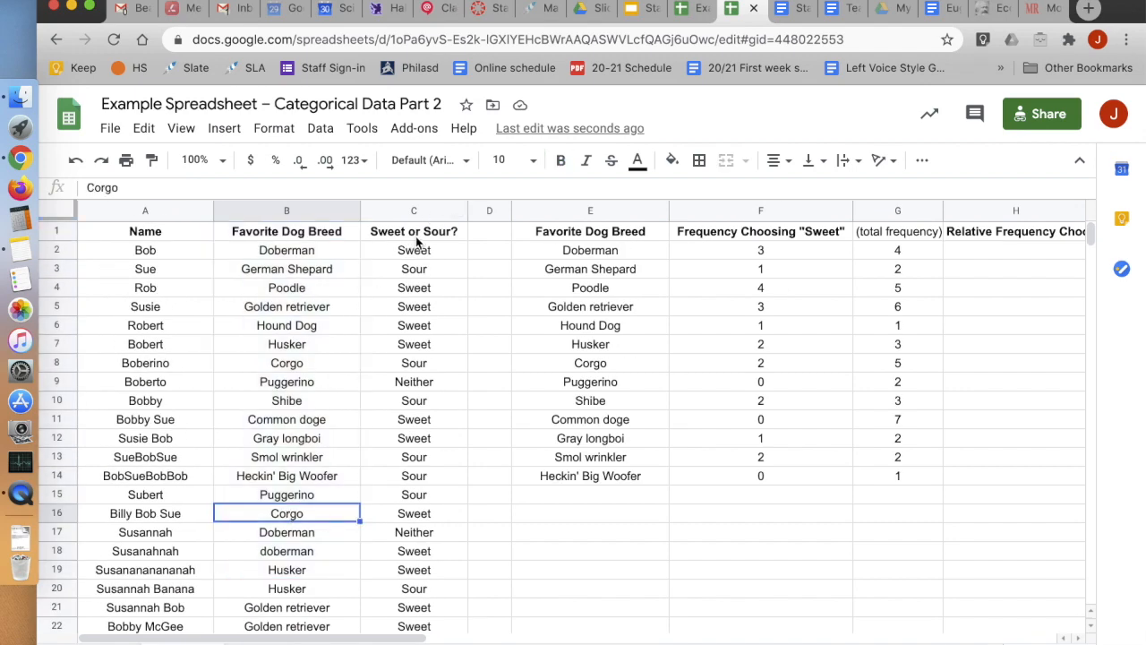
{"action": "mouse_move", "coordinate": [395, 250]}
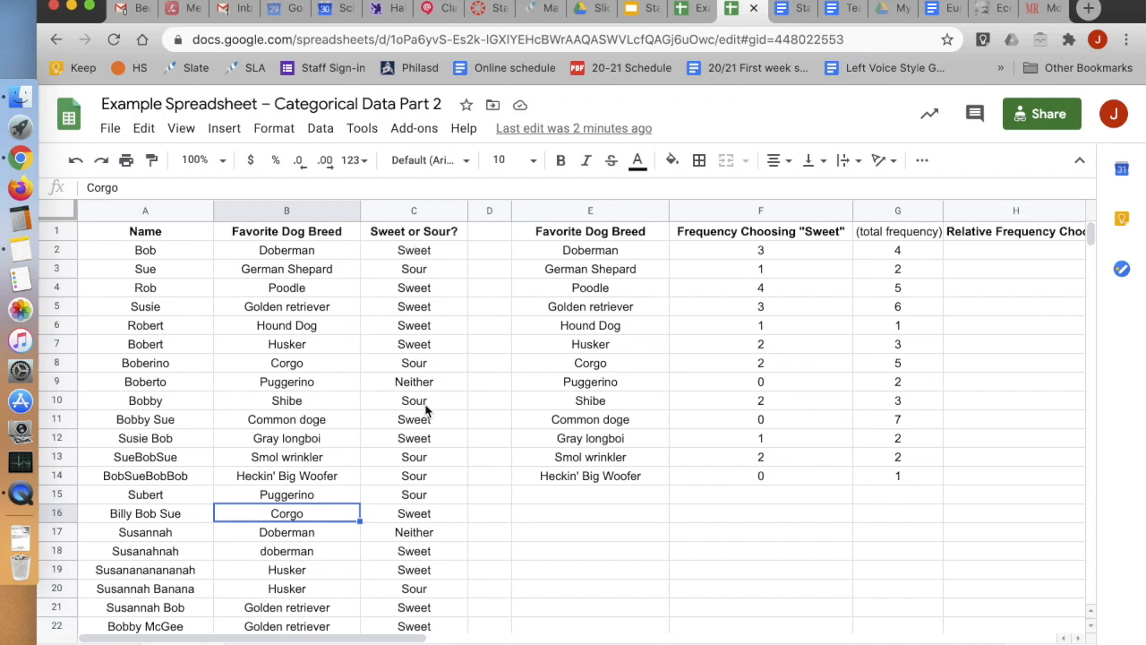
{"action": "mouse_move", "coordinate": [390, 382]}
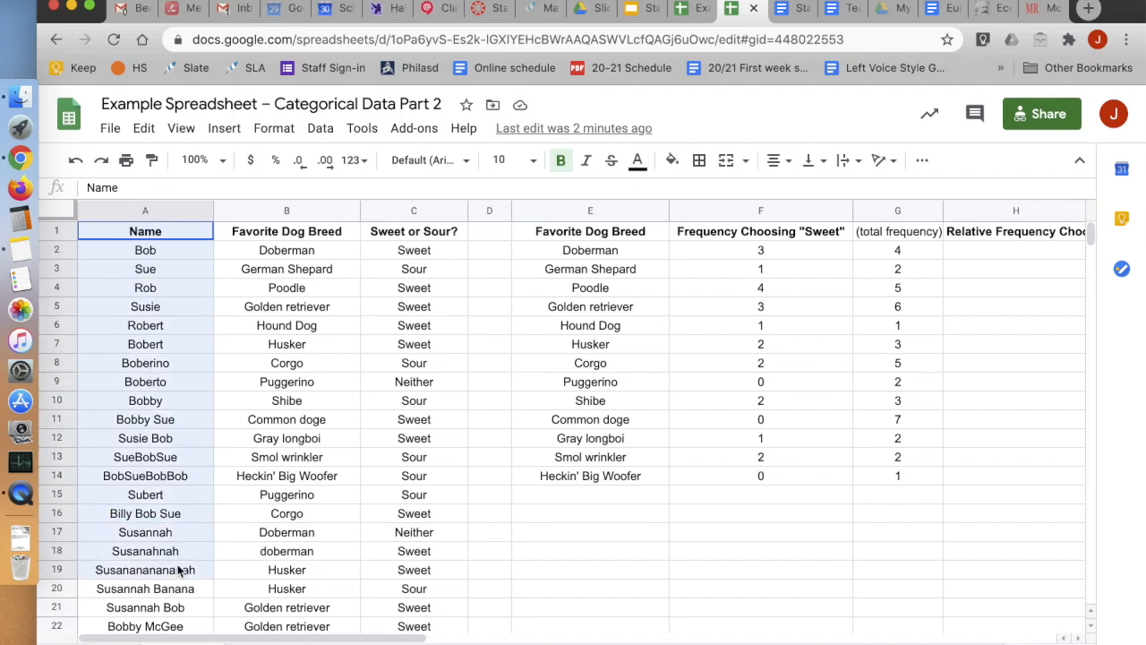
{"action": "left_click", "coordinate": [145, 325]}
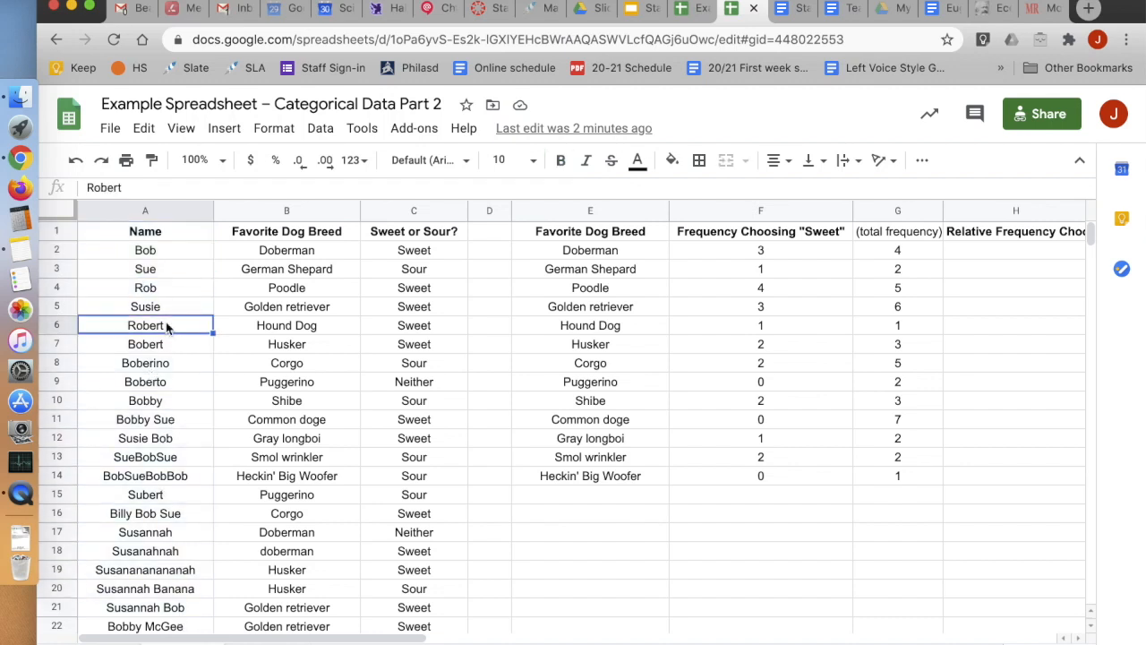
{"action": "mouse_move", "coordinate": [177, 362]}
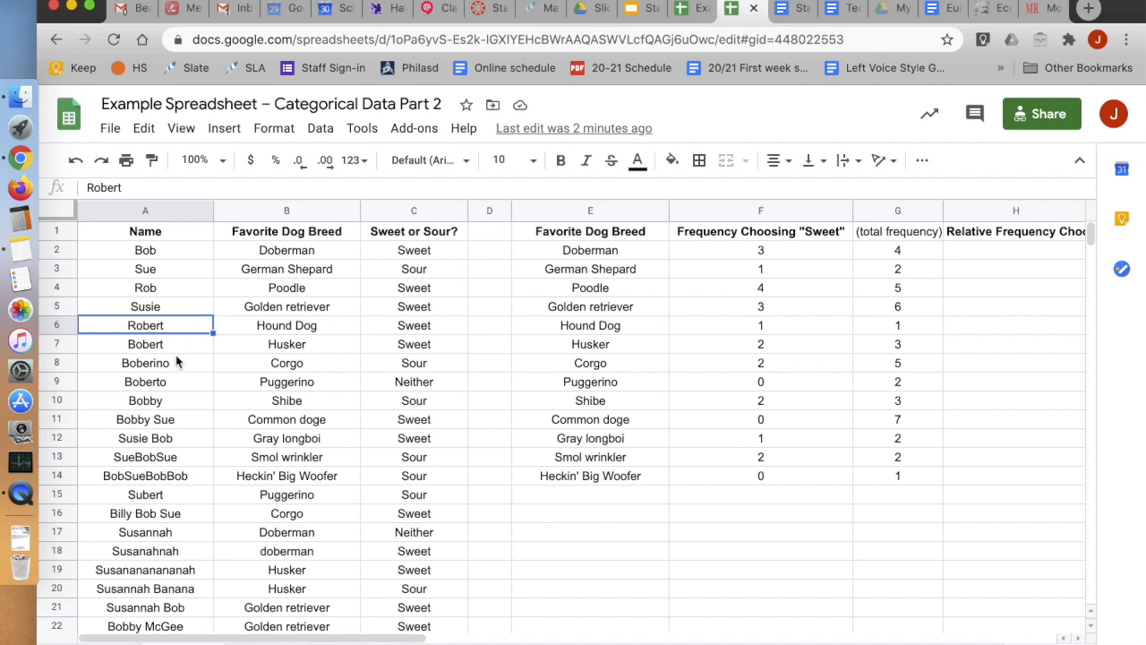
{"action": "mouse_move", "coordinate": [157, 251]}
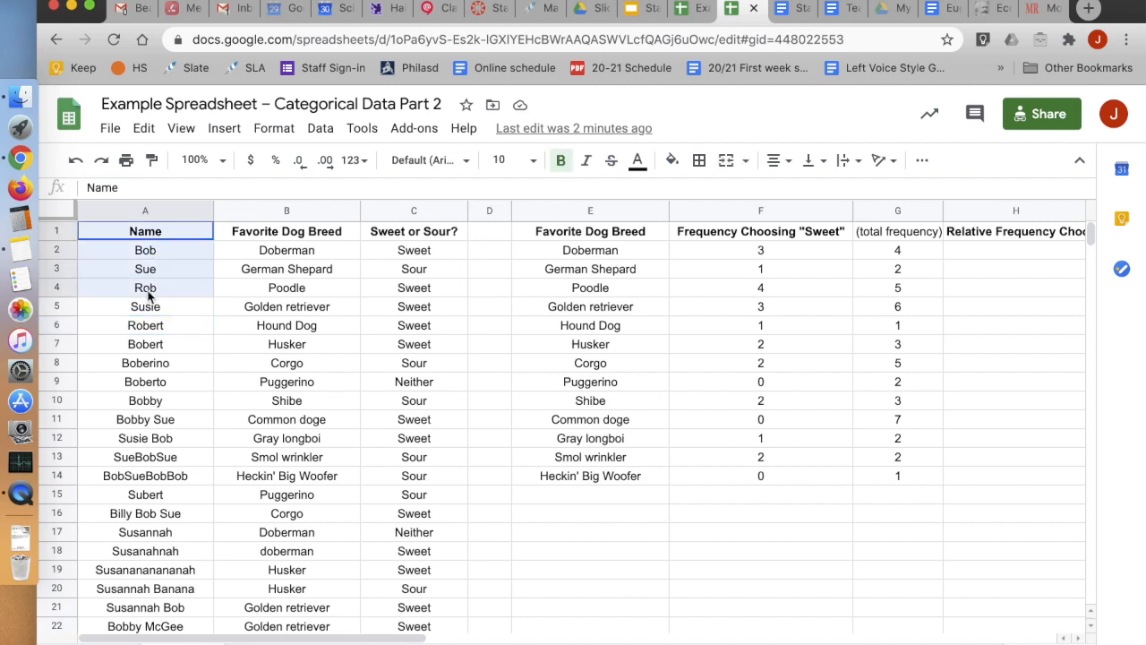
{"action": "left_click", "coordinate": [145, 381]}
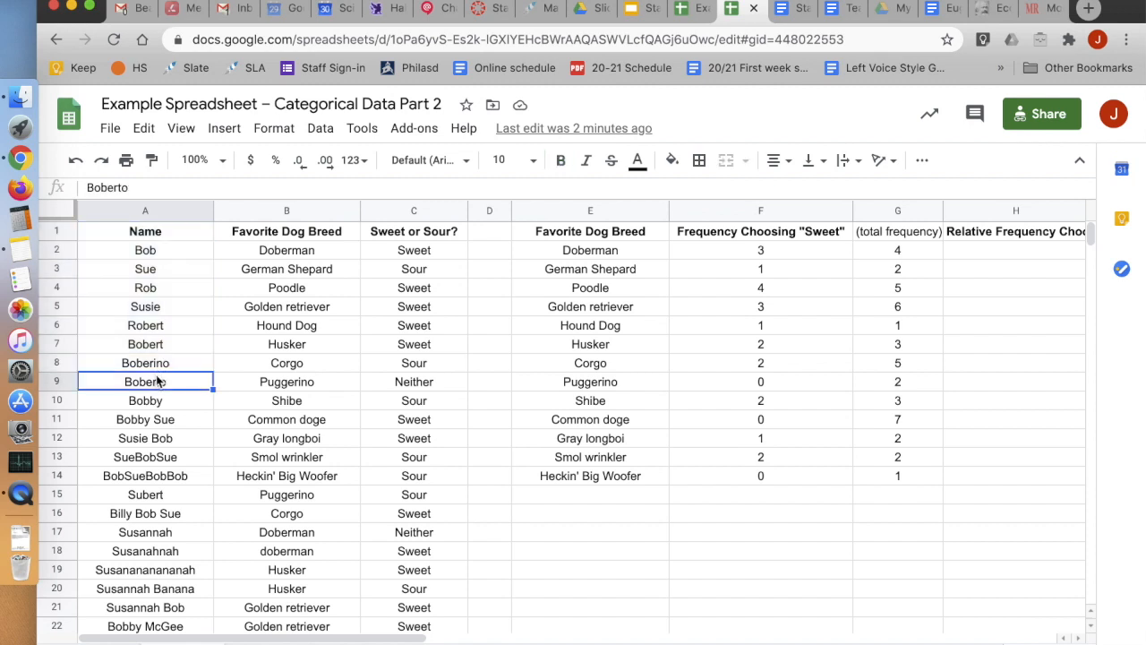
{"action": "mouse_move", "coordinate": [161, 293]}
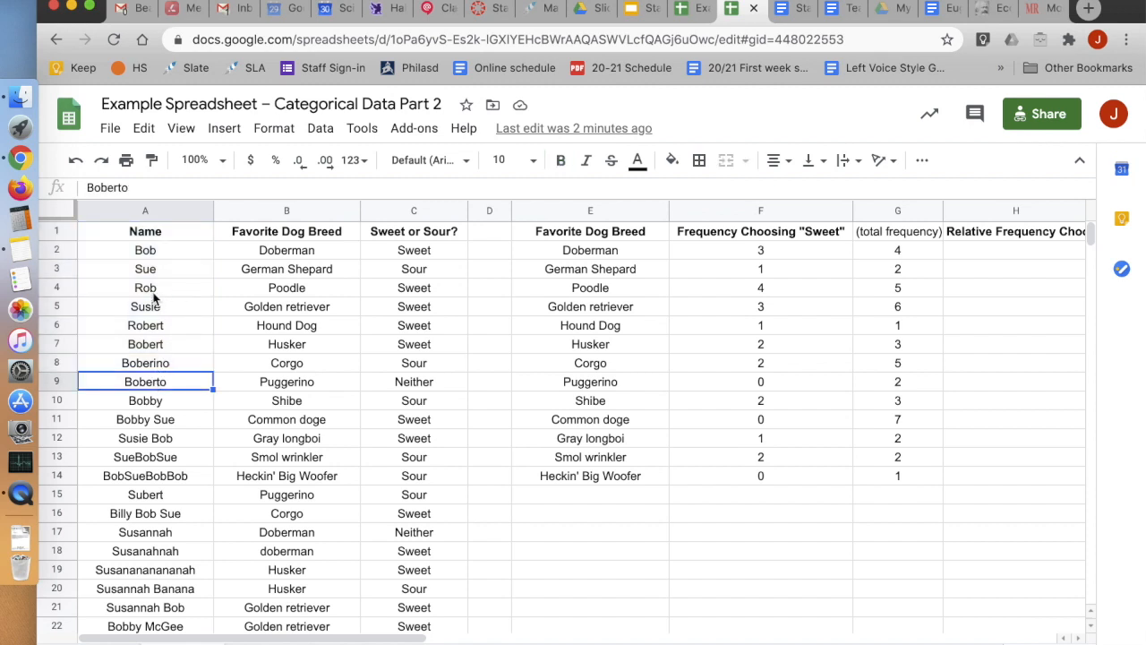
{"action": "left_click", "coordinate": [145, 344]}
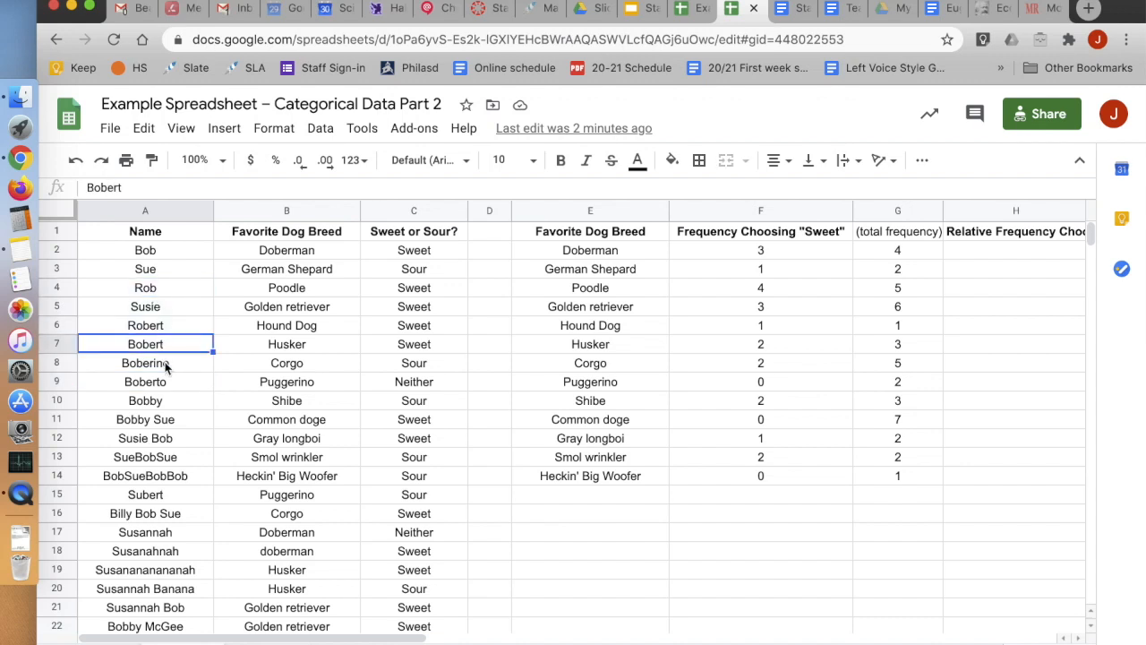
{"action": "left_click", "coordinate": [145, 306]}
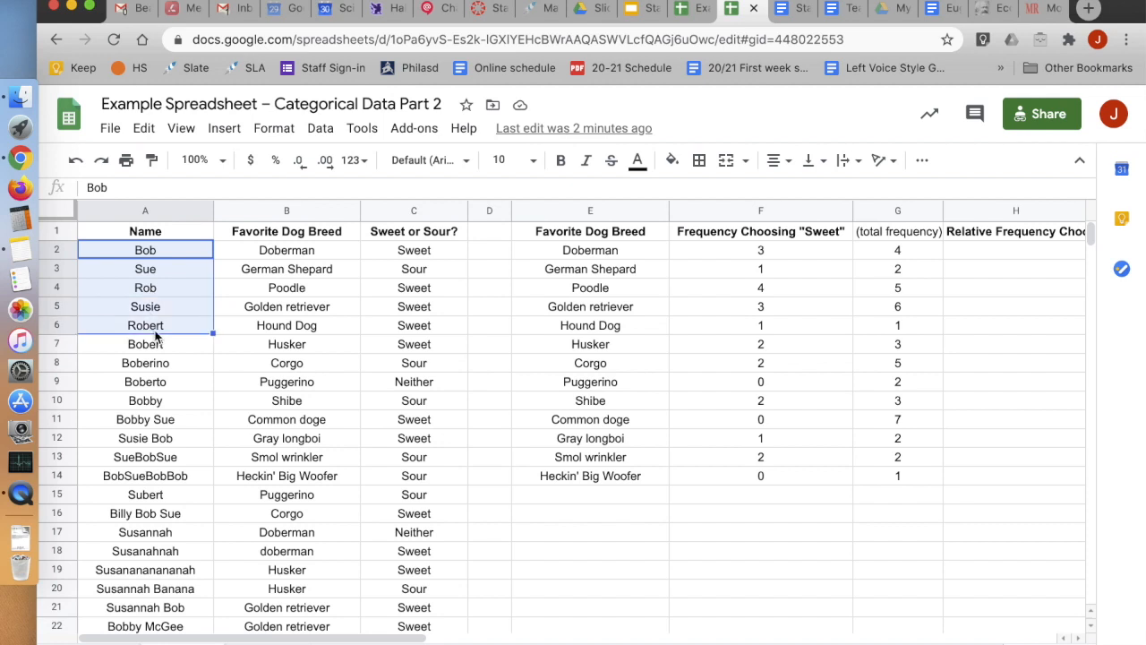
{"action": "left_click", "coordinate": [145, 363]}
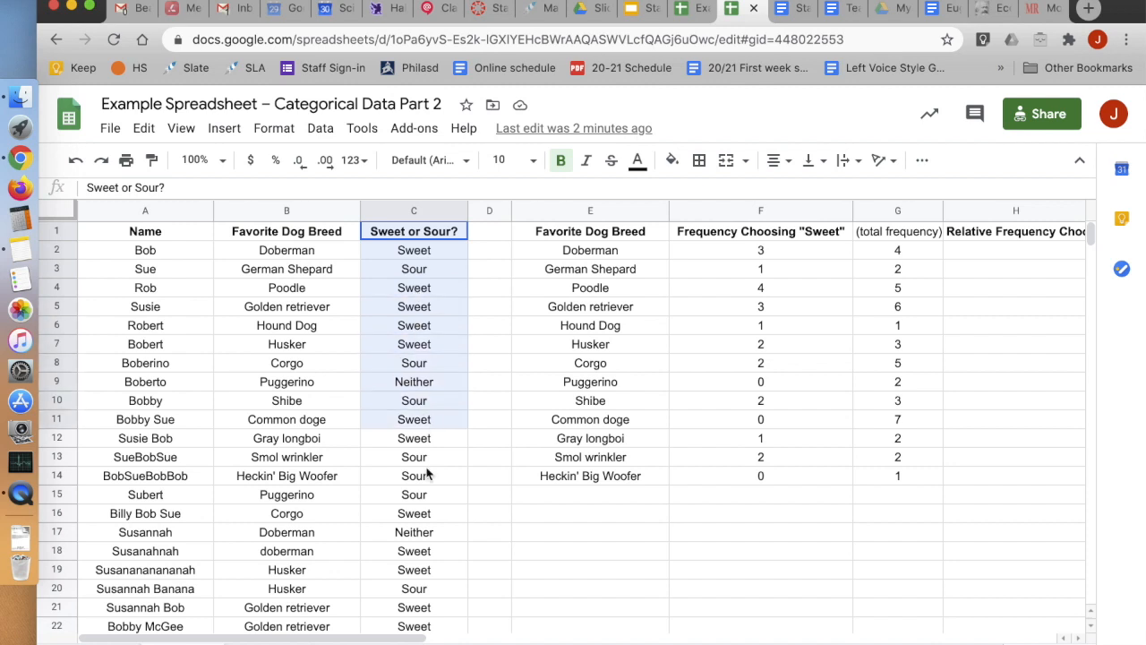
{"action": "left_click", "coordinate": [413, 306]}
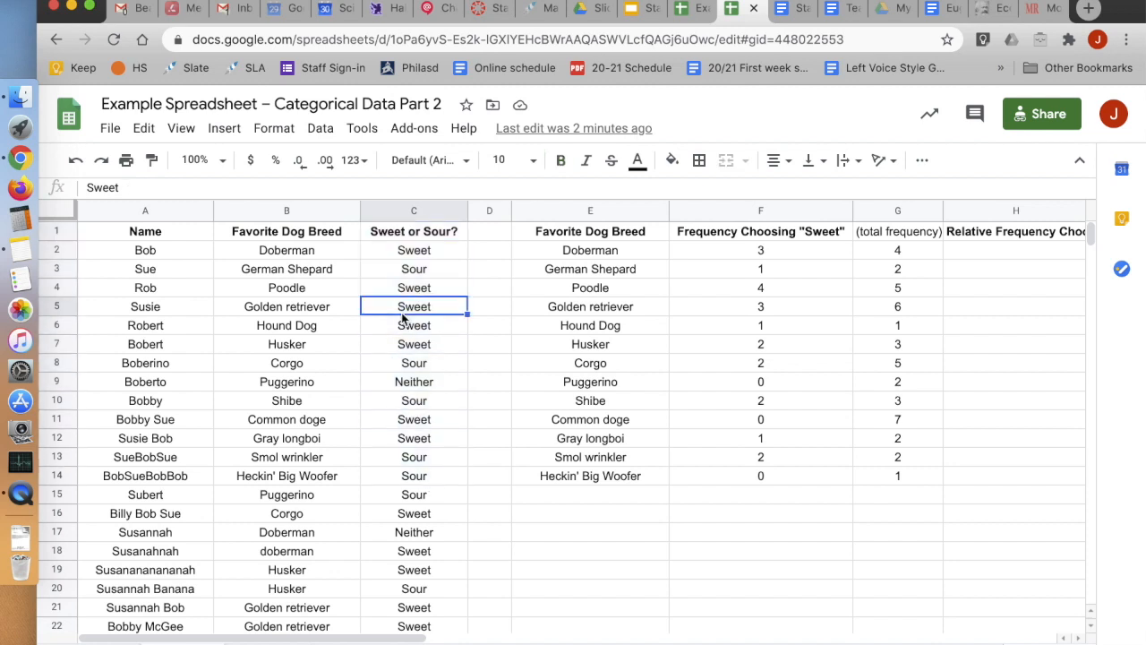
{"action": "left_click", "coordinate": [414, 250]}
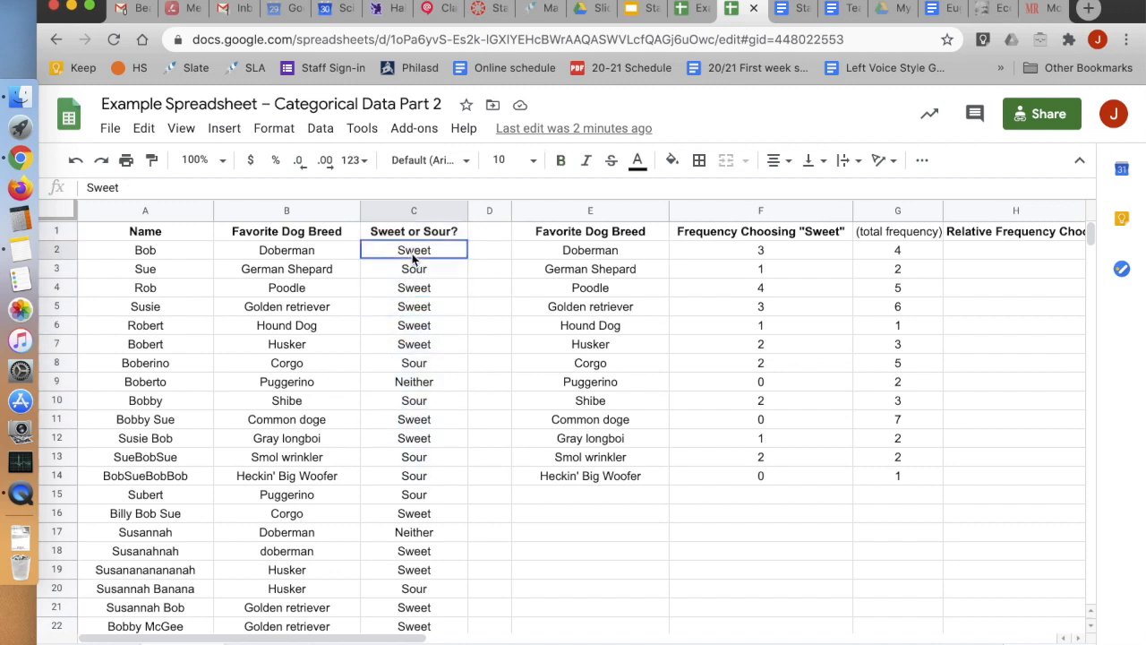
{"action": "left_click", "coordinate": [414, 268]}
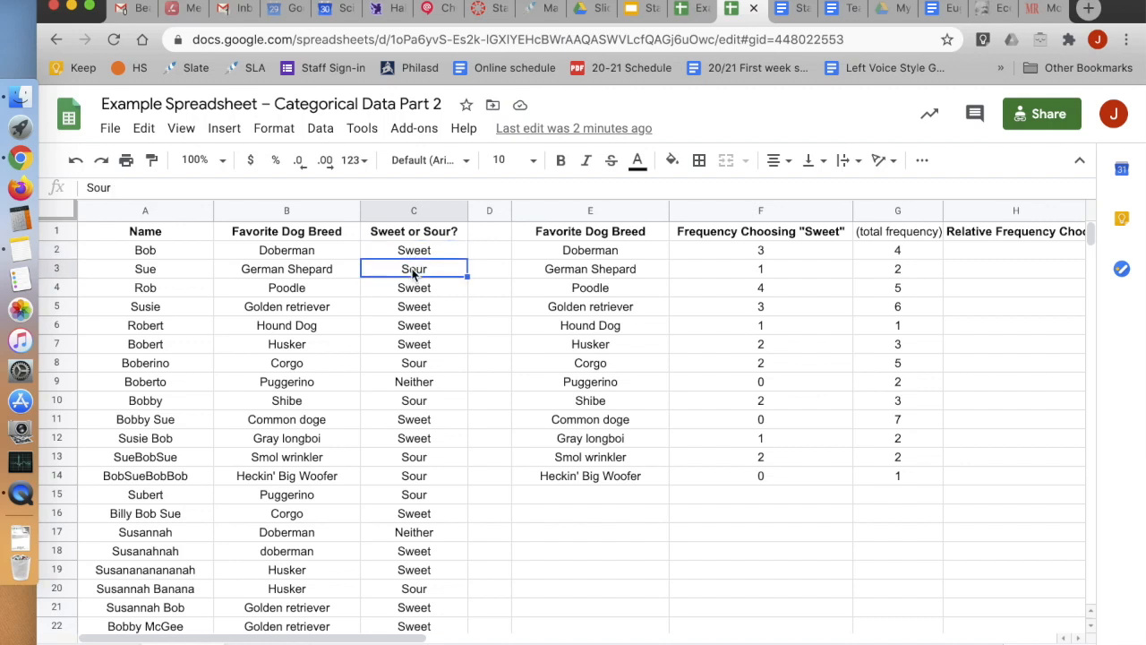
{"action": "left_click", "coordinate": [413, 381]}
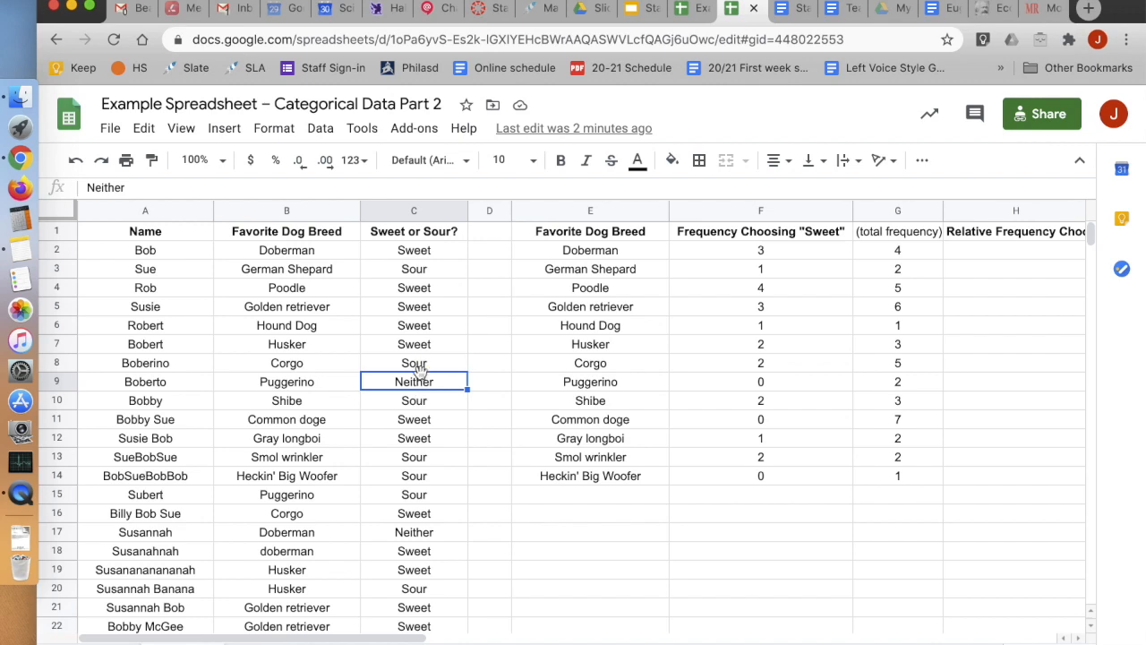
{"action": "mouse_move", "coordinate": [415, 280]}
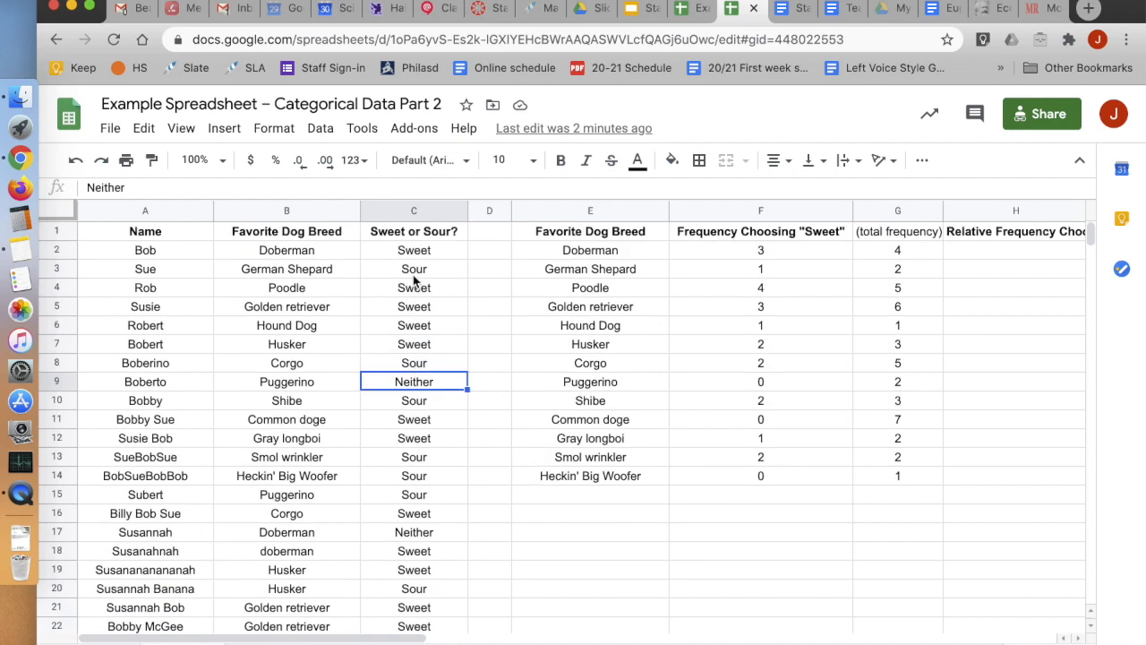
{"action": "left_click", "coordinate": [413, 269]}
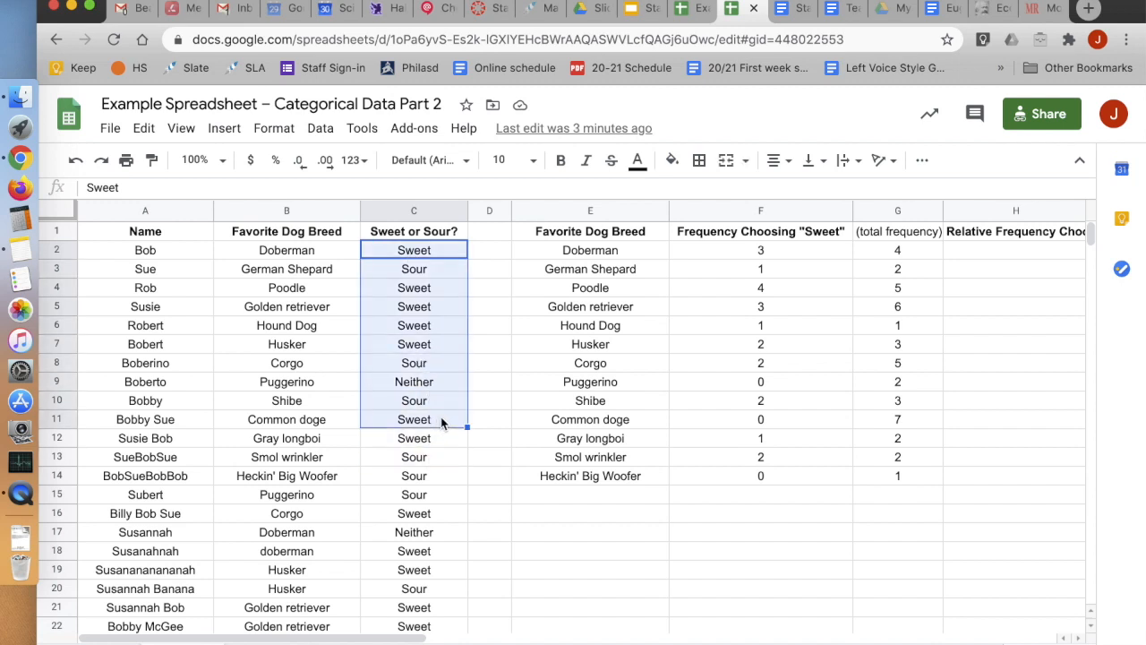
{"action": "left_click", "coordinate": [413, 287]}
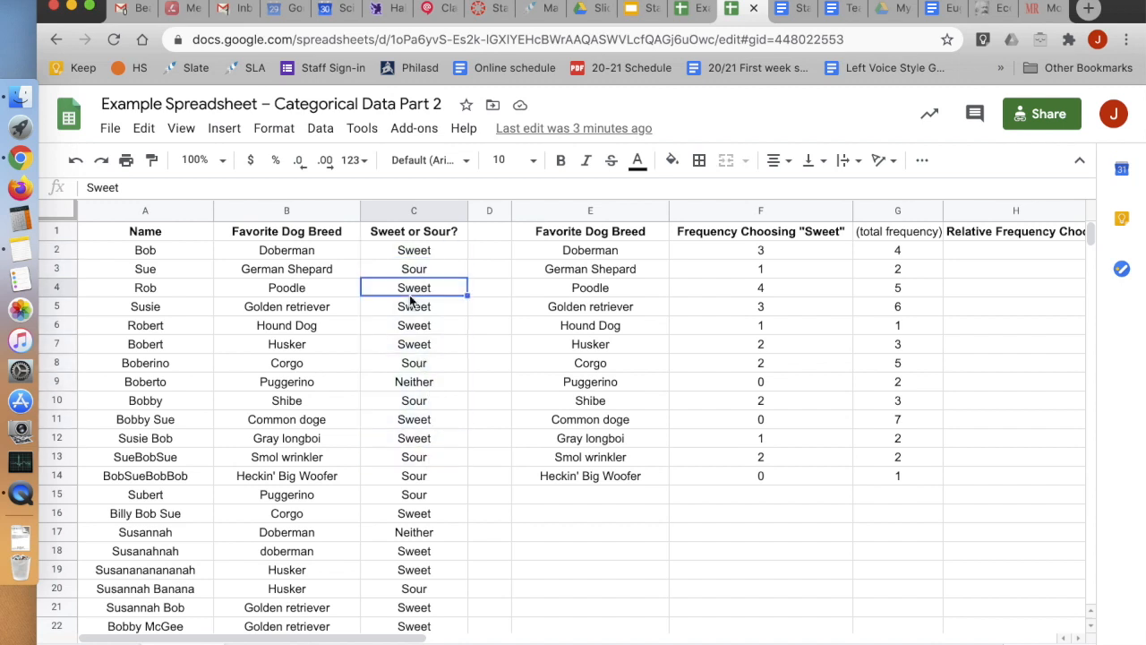
{"action": "left_click_drag", "start_coordinate": [414, 249], "coordinate": [414, 381]}
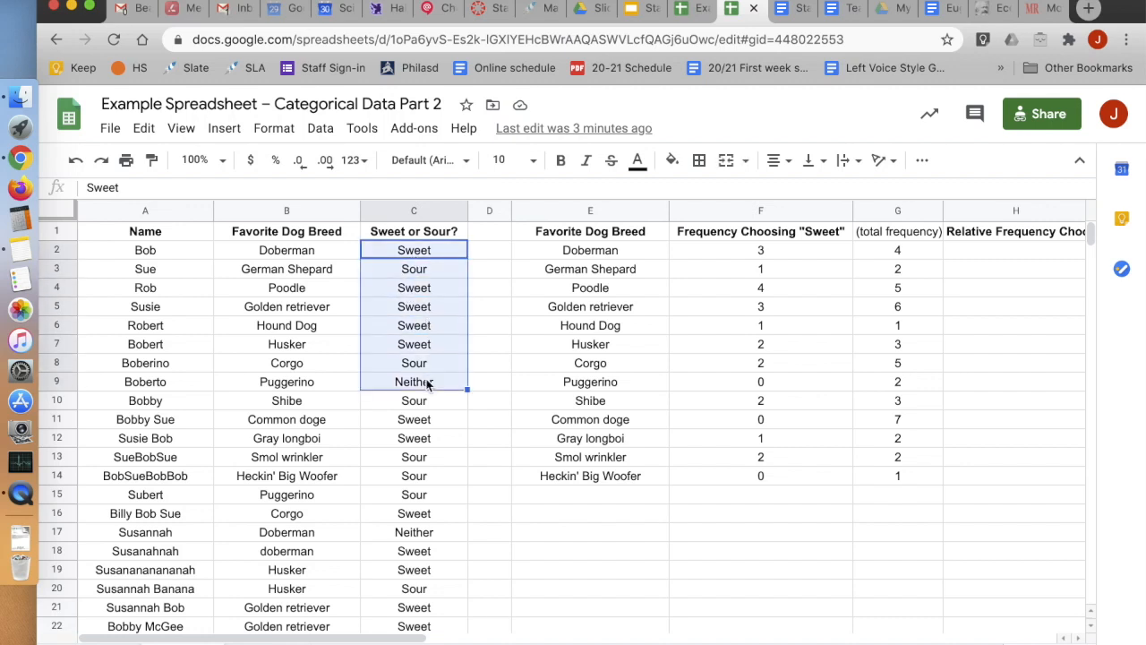
{"action": "left_click", "coordinate": [286, 287]}
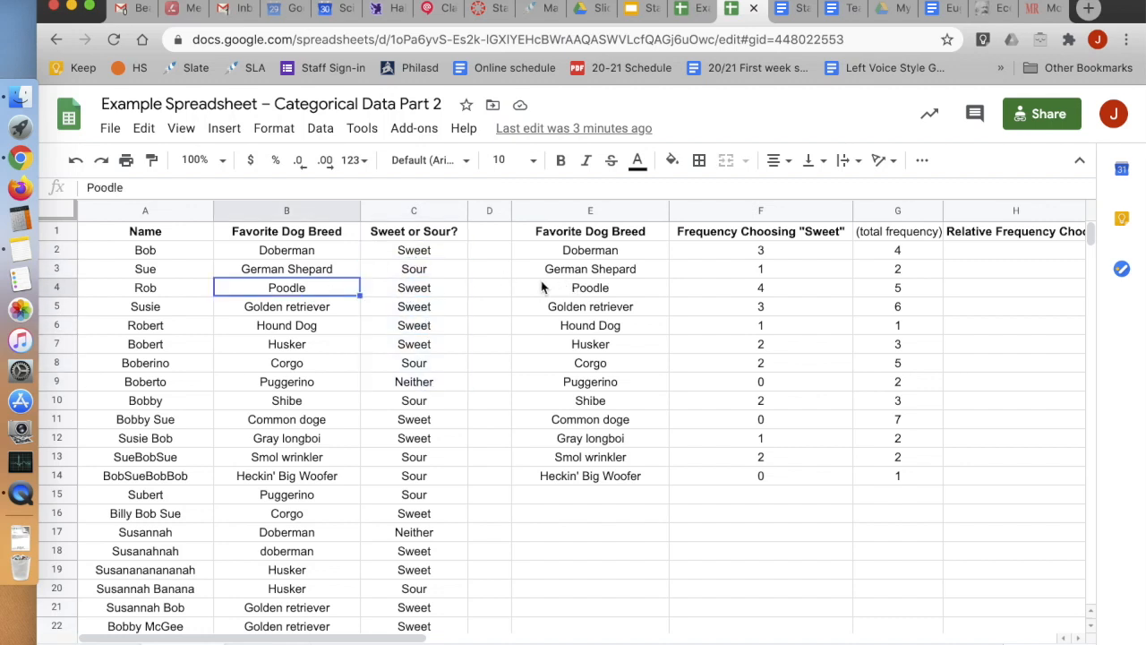
{"action": "left_click", "coordinate": [590, 306]}
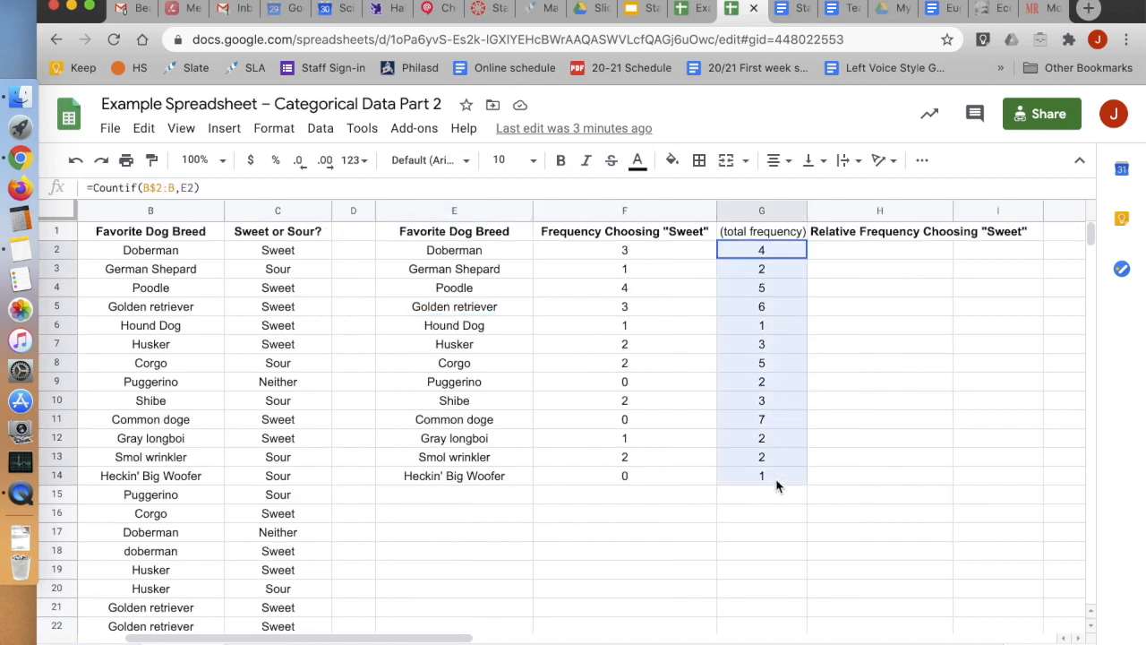
{"action": "left_click", "coordinate": [762, 250]}
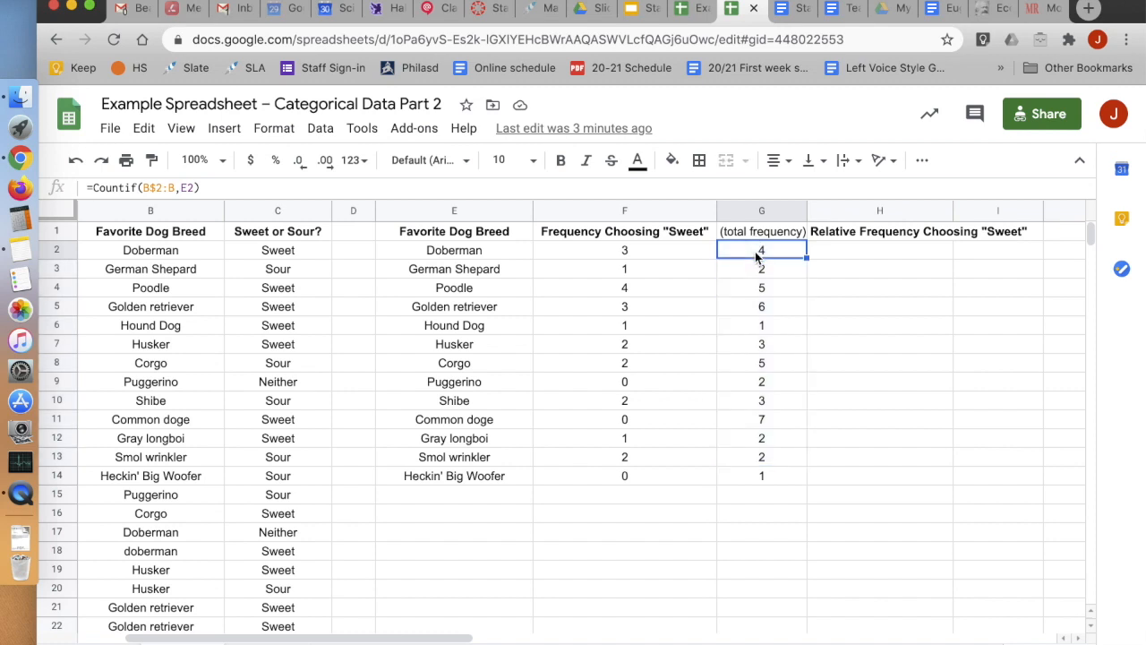
{"action": "left_click_drag", "start_coordinate": [761, 249], "coordinate": [761, 476]}
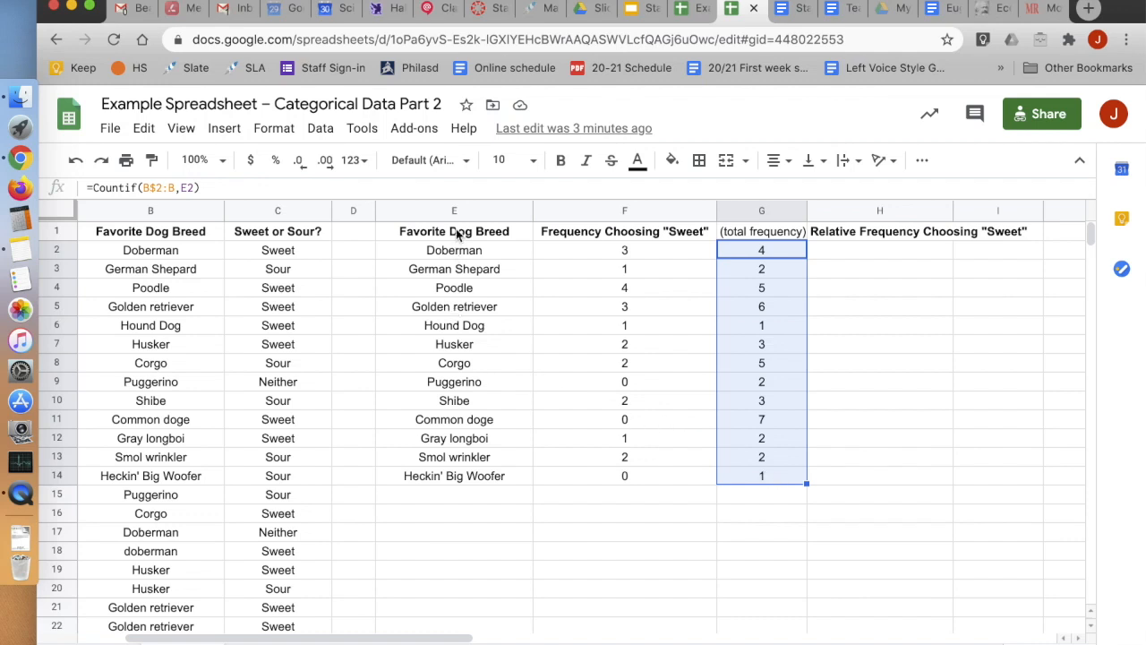
{"action": "left_click", "coordinate": [454, 250]}
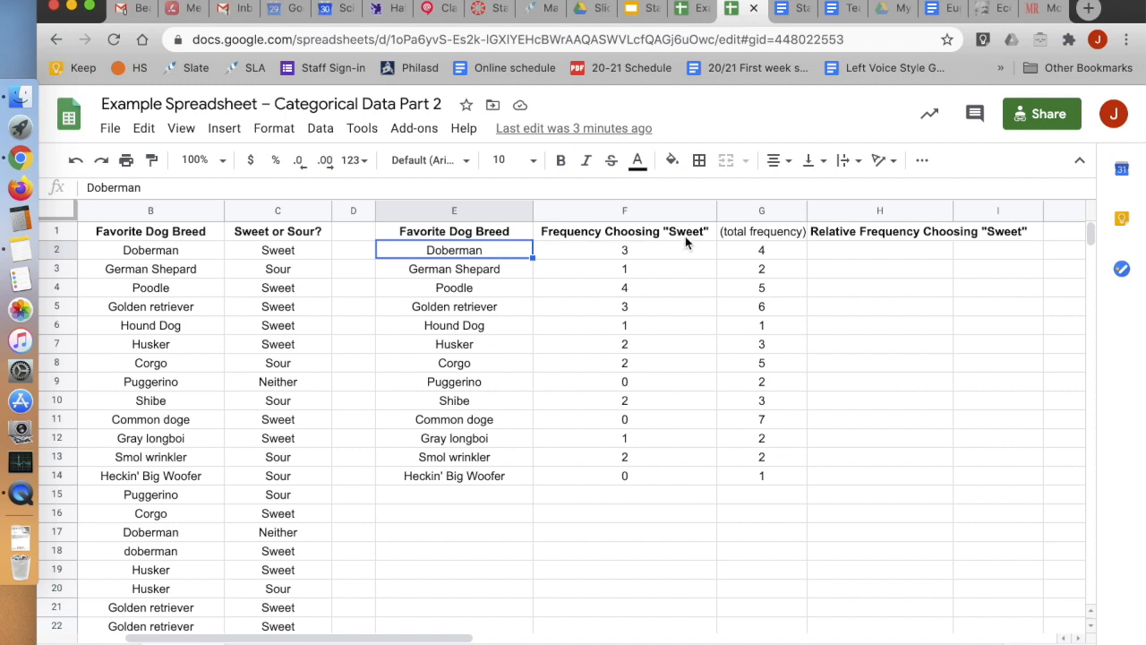
{"action": "left_click", "coordinate": [624, 231]}
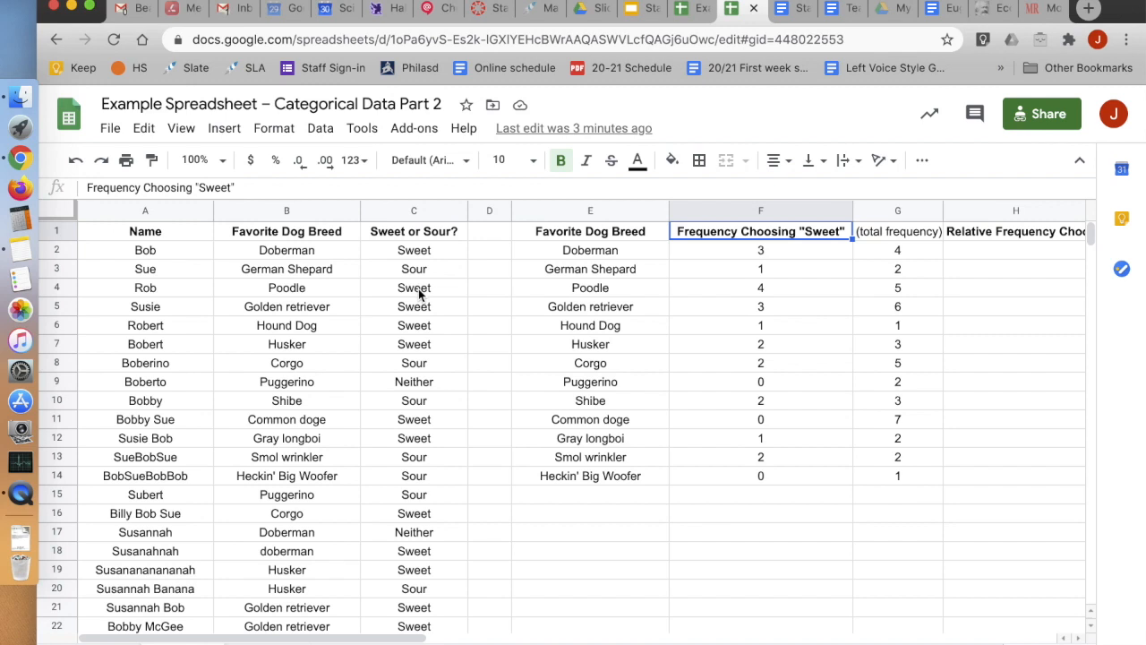
Point out the Sweet answers in rows 4–7, the respondent names, and Boberino's Corgo breed
{"action": "left_click", "coordinate": [413, 287]}
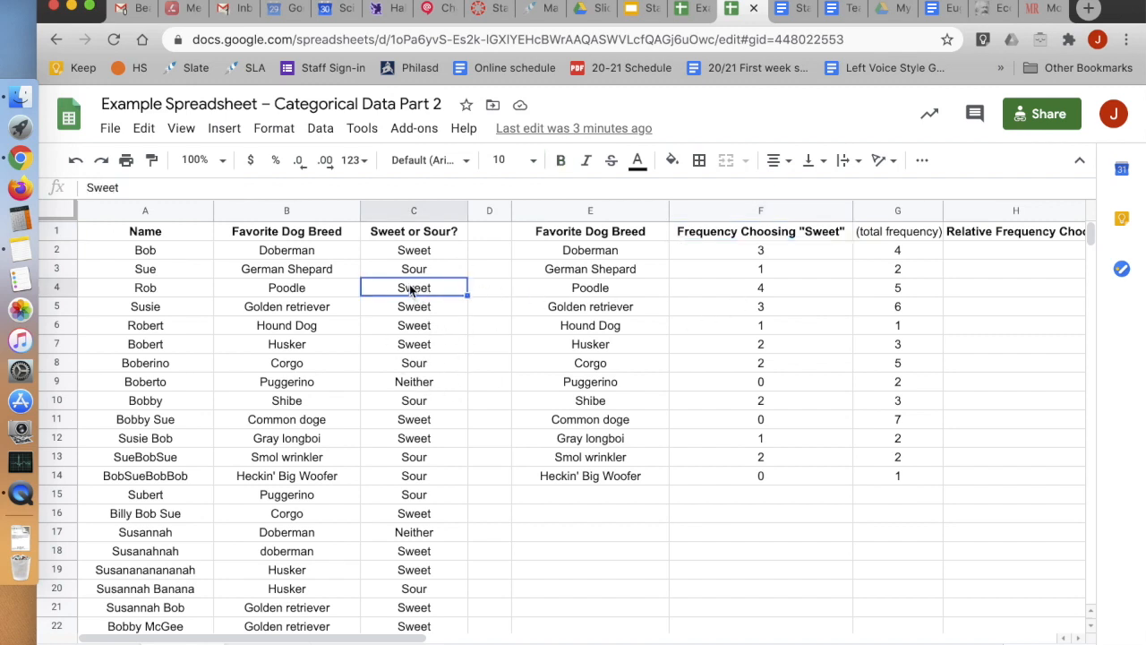
{"action": "left_click_drag", "start_coordinate": [413, 287], "coordinate": [413, 363]}
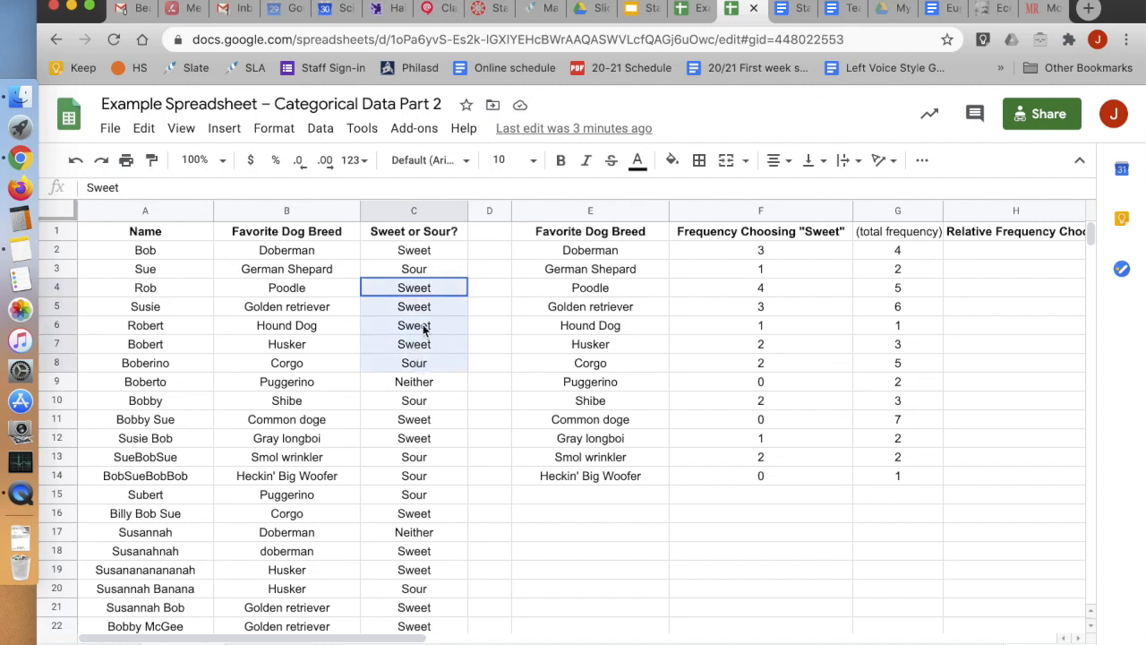
{"action": "left_click", "coordinate": [414, 344]}
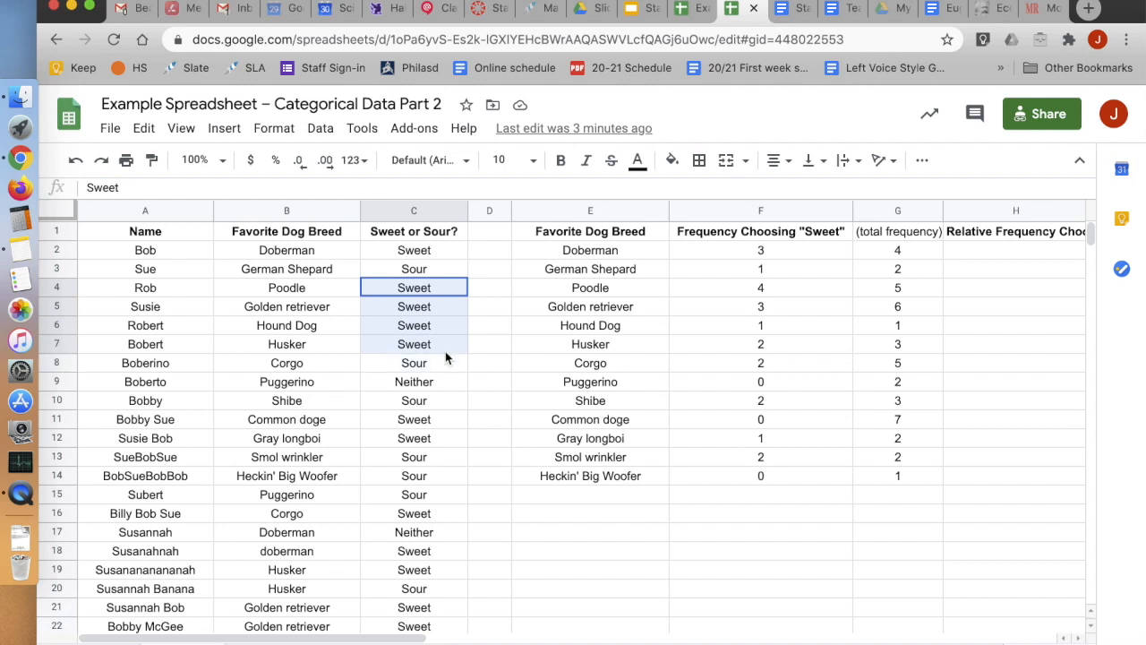
{"action": "mouse_move", "coordinate": [442, 354]}
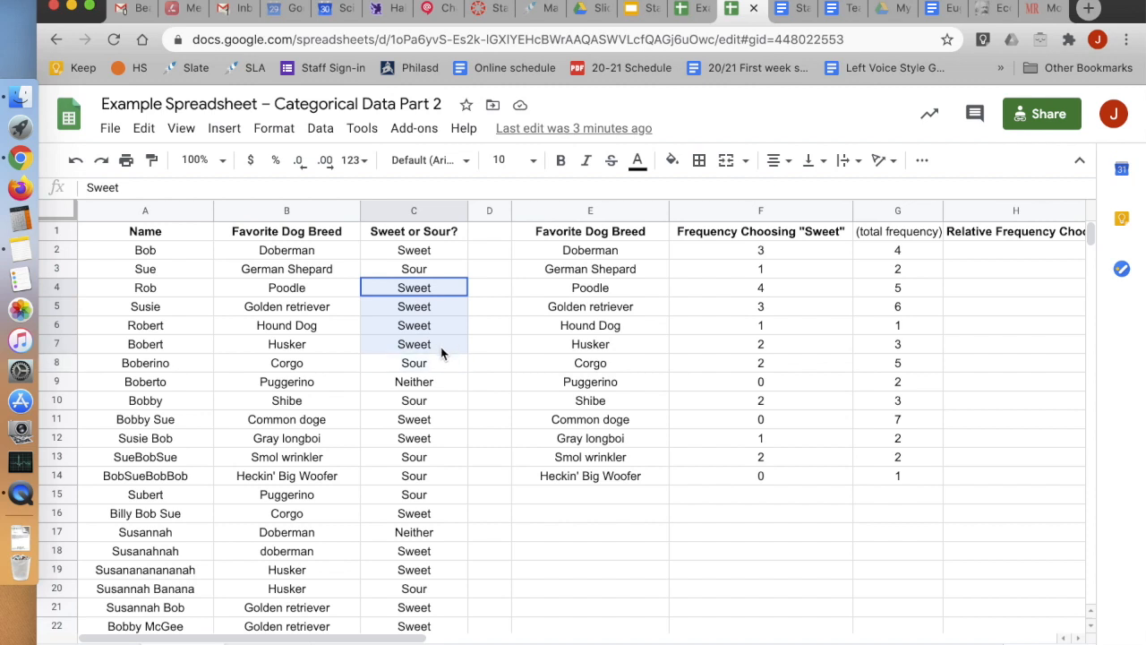
{"action": "left_click", "coordinate": [413, 344]}
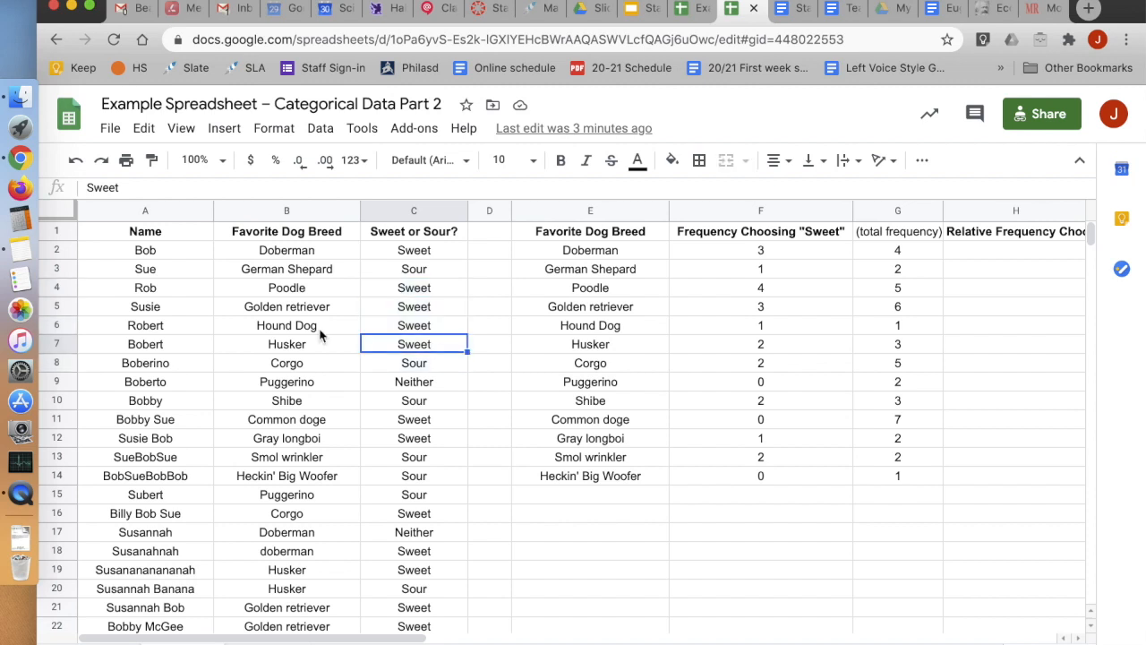
{"action": "left_click", "coordinate": [145, 249]}
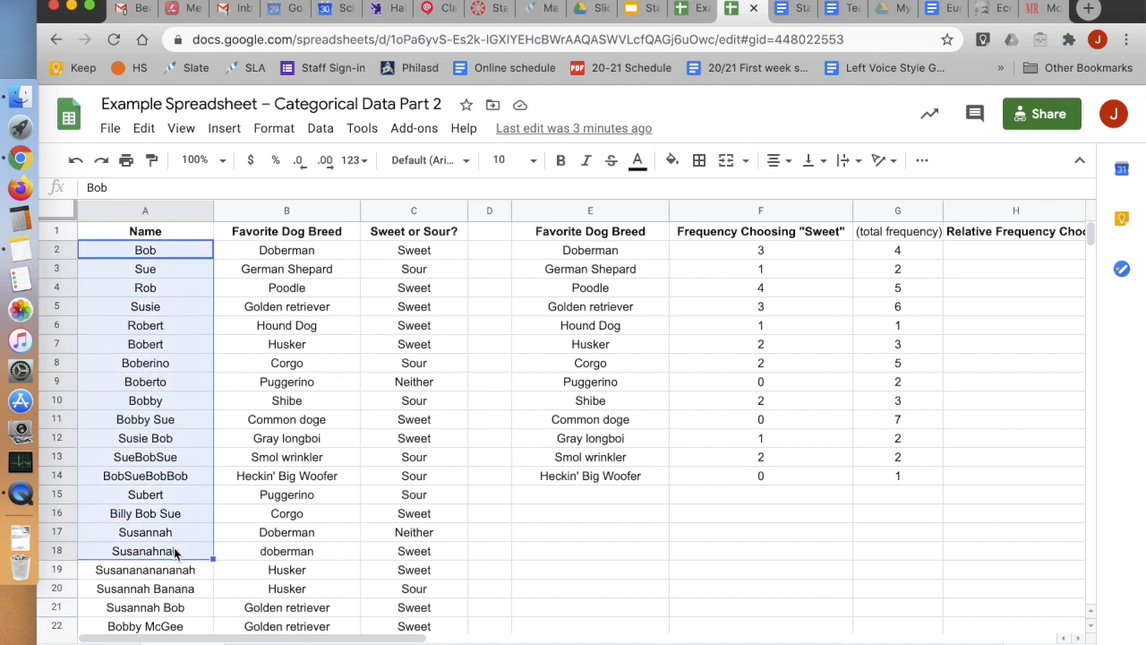
{"action": "left_click", "coordinate": [286, 363]}
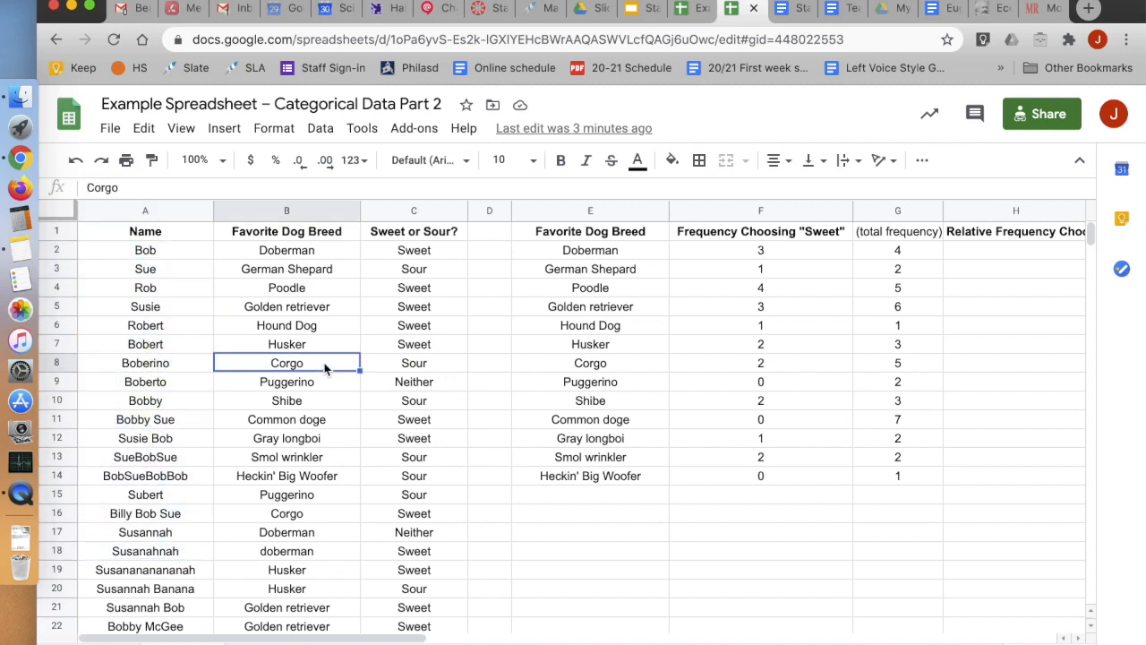
{"action": "mouse_move", "coordinate": [767, 264]}
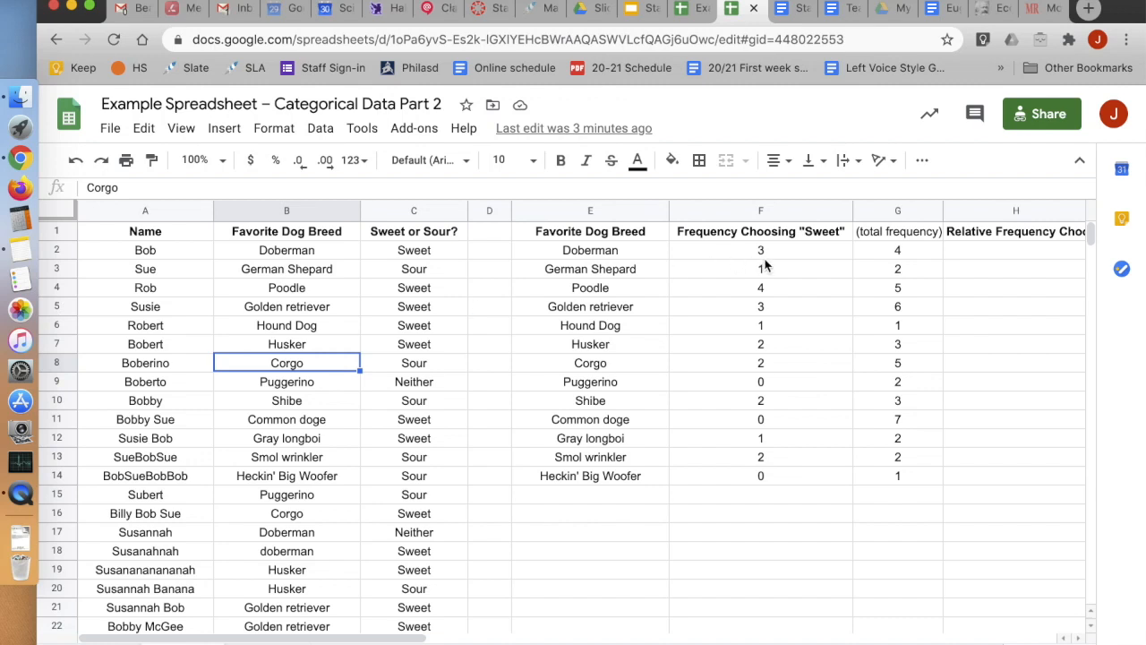
Trace Doberman's Sweet count of 3 and its total frequency formula back to the survey rows
{"action": "left_click", "coordinate": [590, 250]}
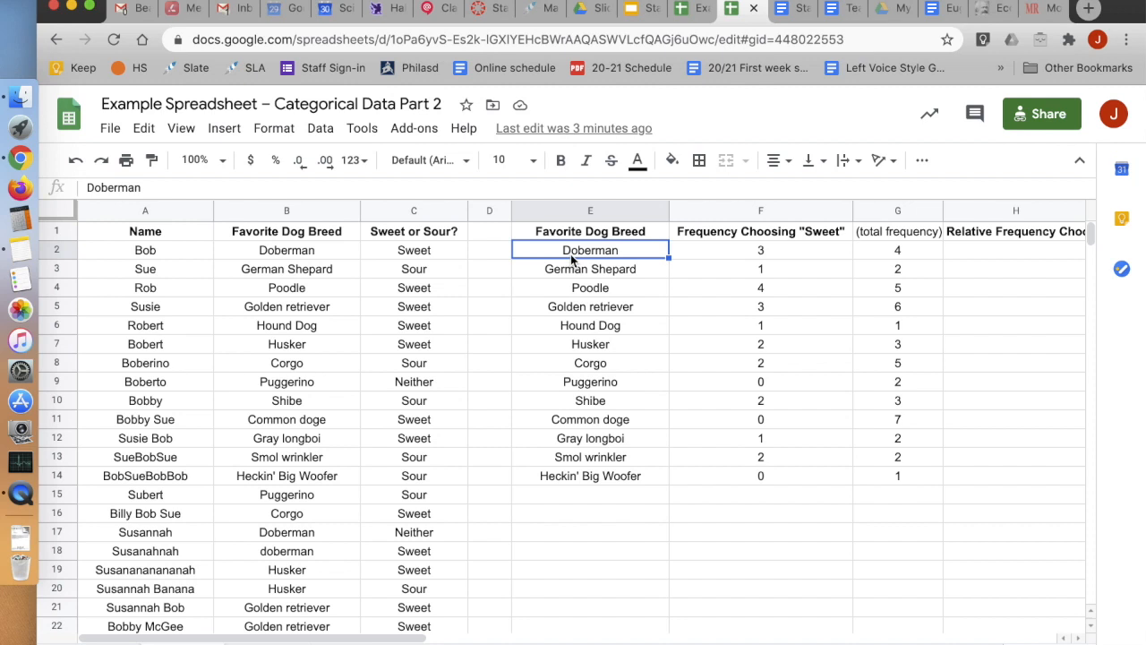
{"action": "mouse_move", "coordinate": [722, 244]}
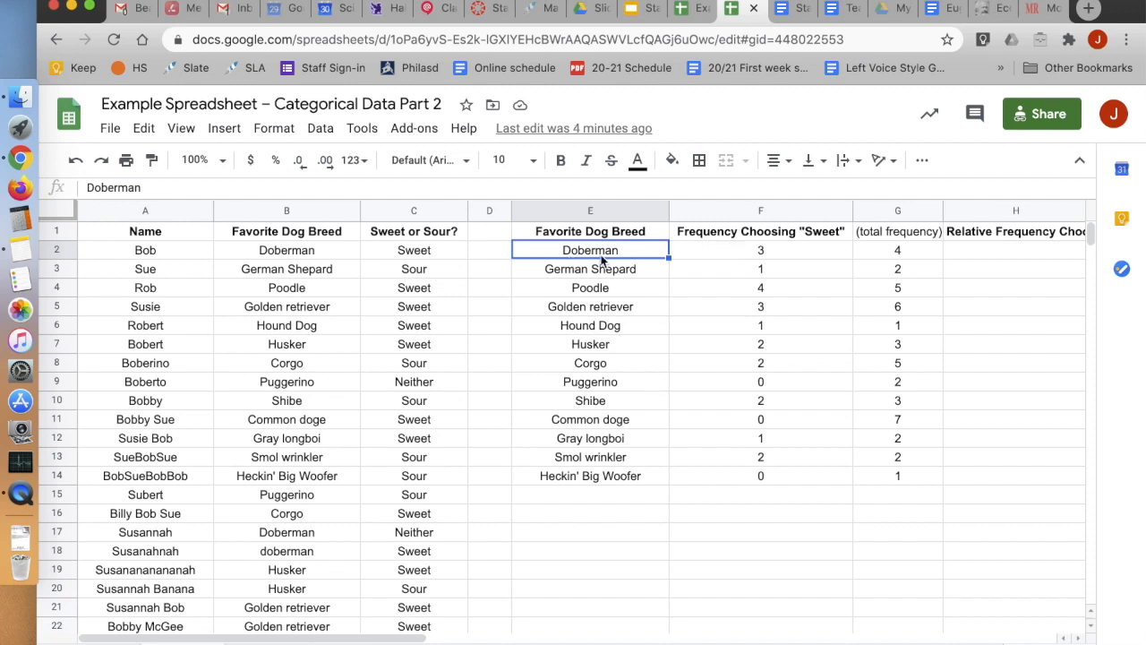
{"action": "left_click", "coordinate": [761, 249]}
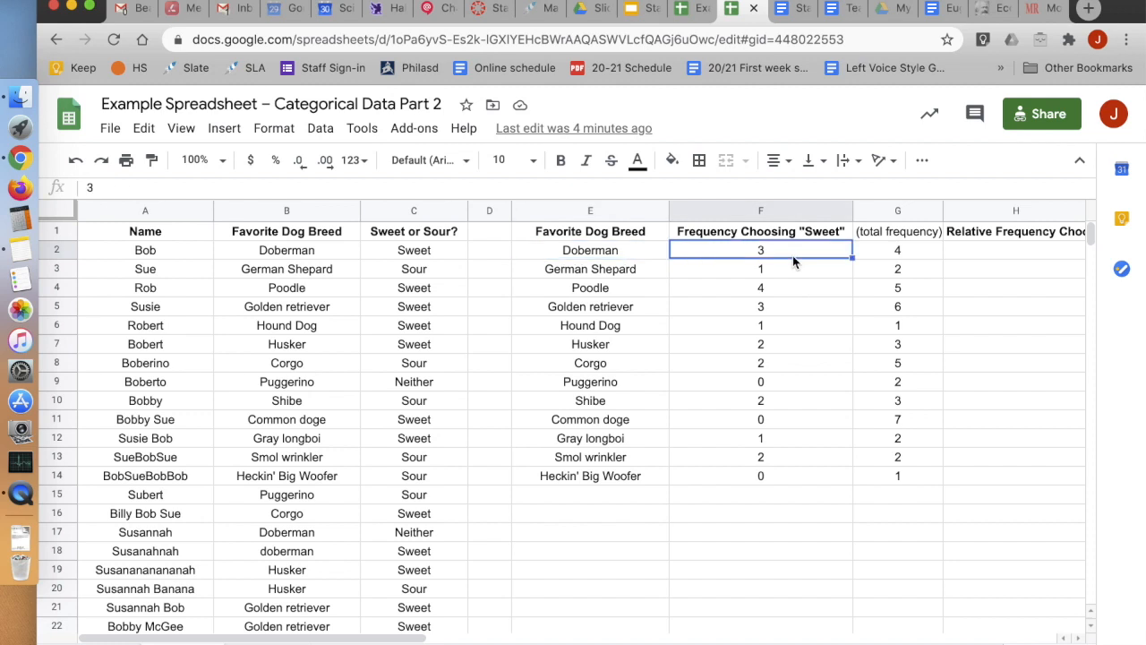
{"action": "left_click", "coordinate": [897, 250]}
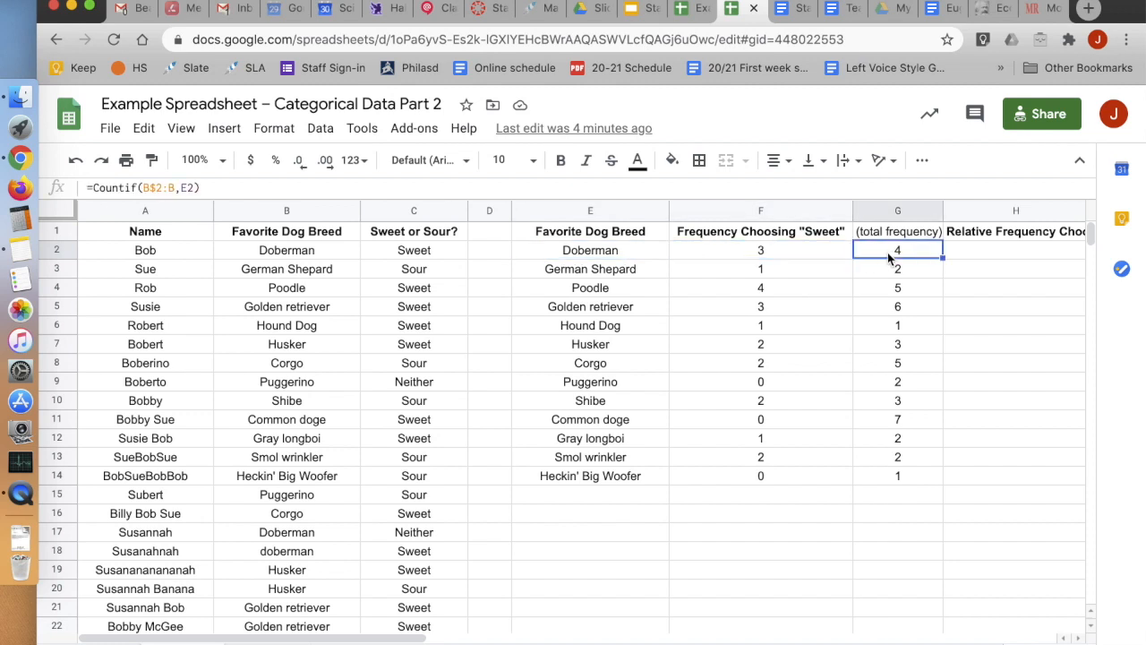
{"action": "mouse_move", "coordinate": [390, 309]}
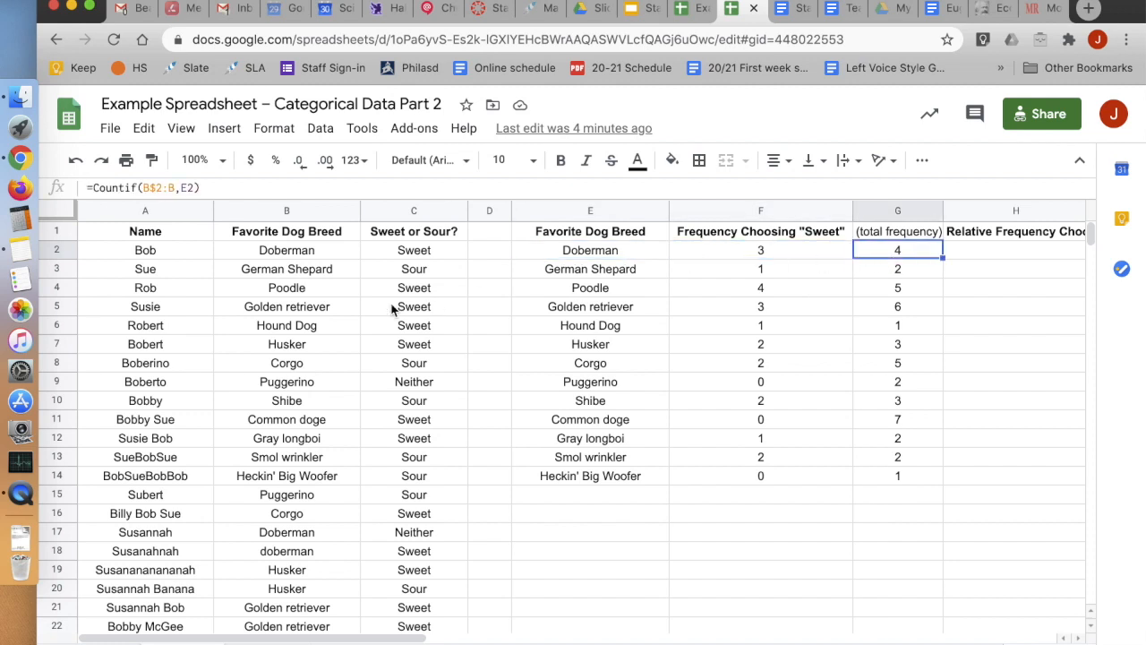
{"action": "left_click", "coordinate": [760, 249]}
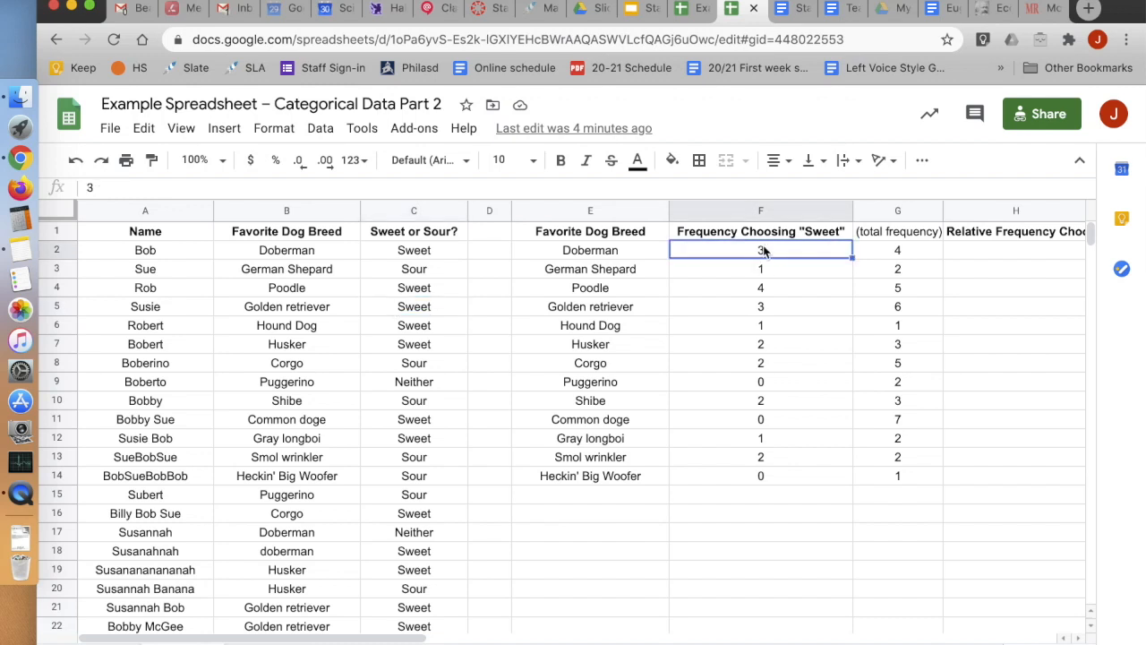
{"action": "mouse_move", "coordinate": [336, 268]}
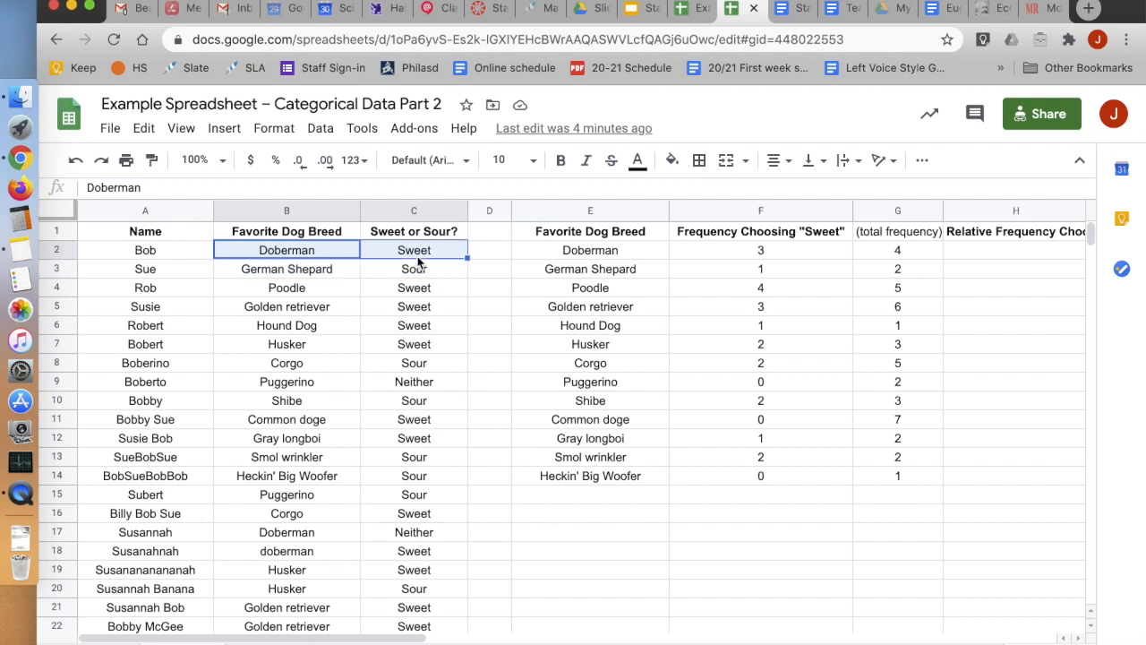
{"action": "scroll", "scroll_direction": "down", "scroll_amount": 3}
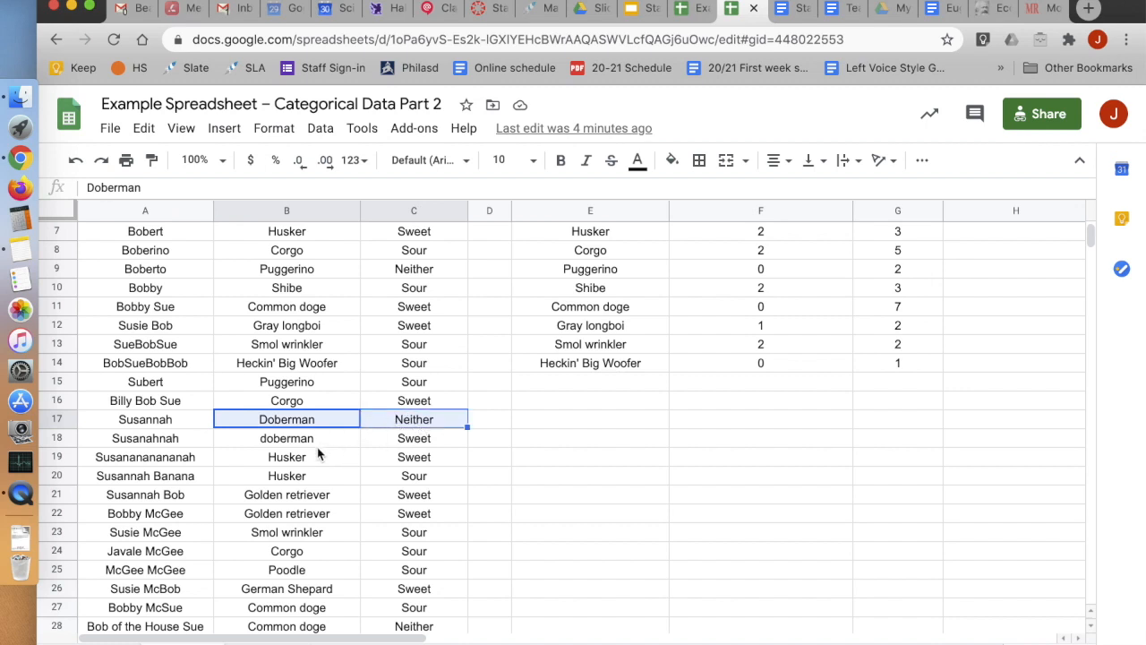
{"action": "left_click", "coordinate": [286, 437]}
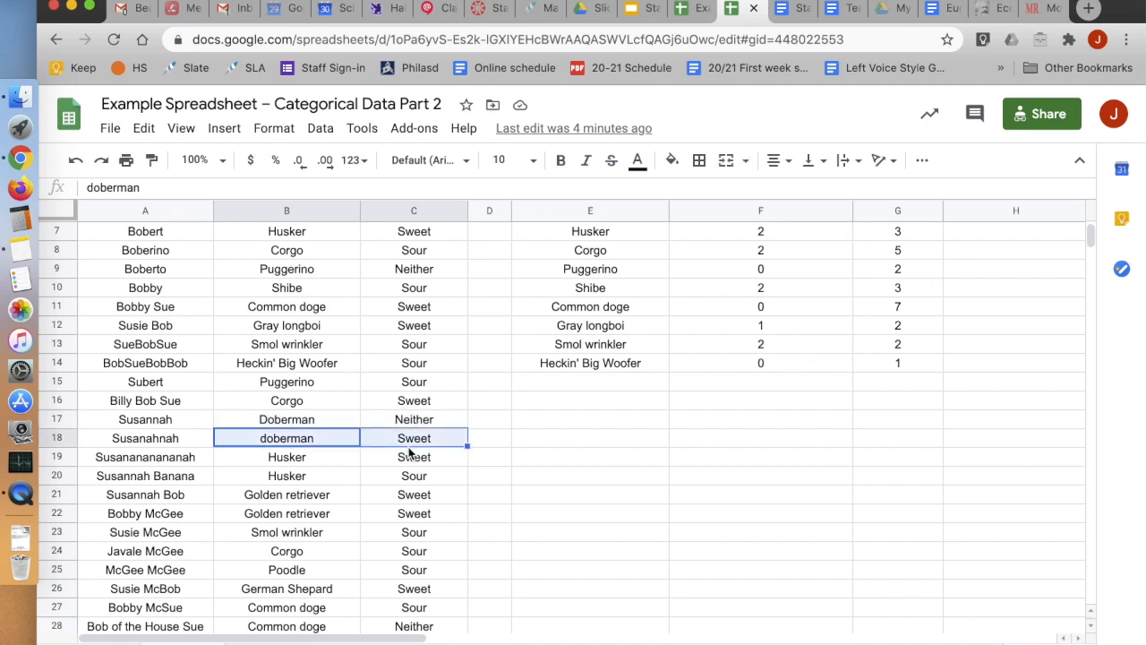
{"action": "scroll", "scroll_direction": "down", "scroll_amount": 3}
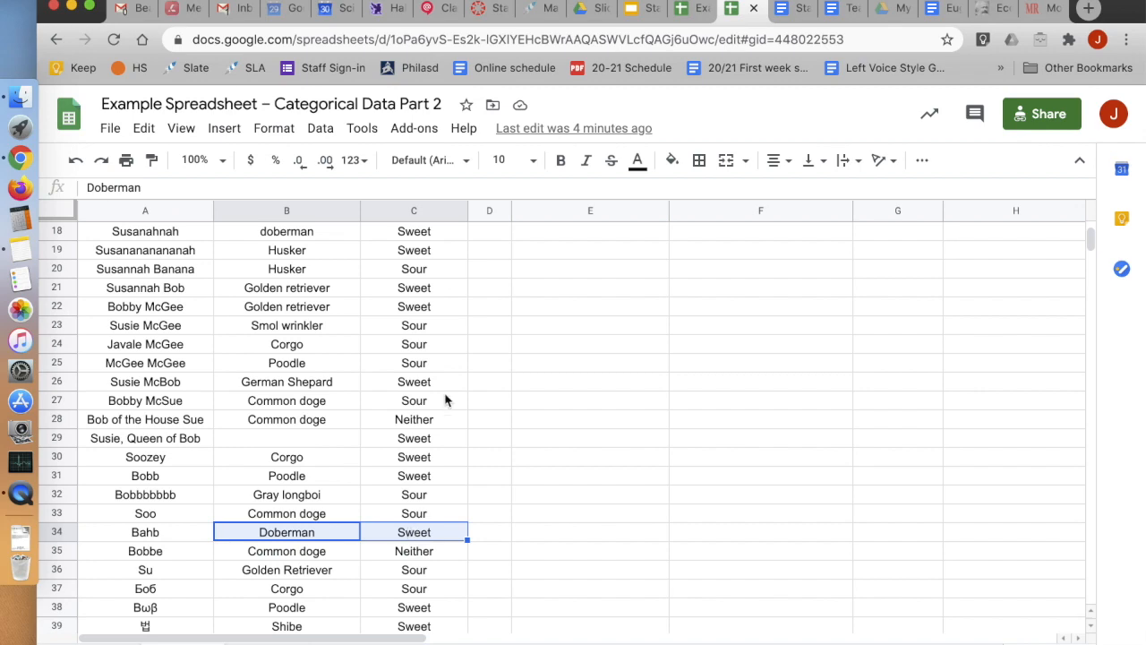
{"action": "left_click", "coordinate": [760, 250]}
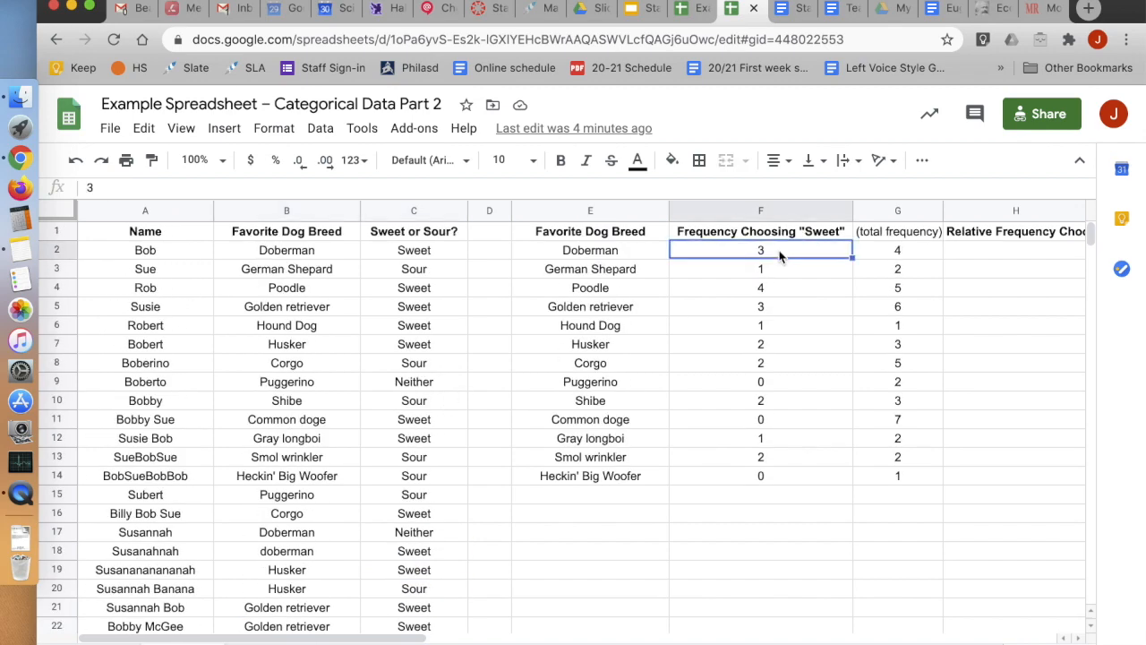
{"action": "left_click", "coordinate": [413, 363]}
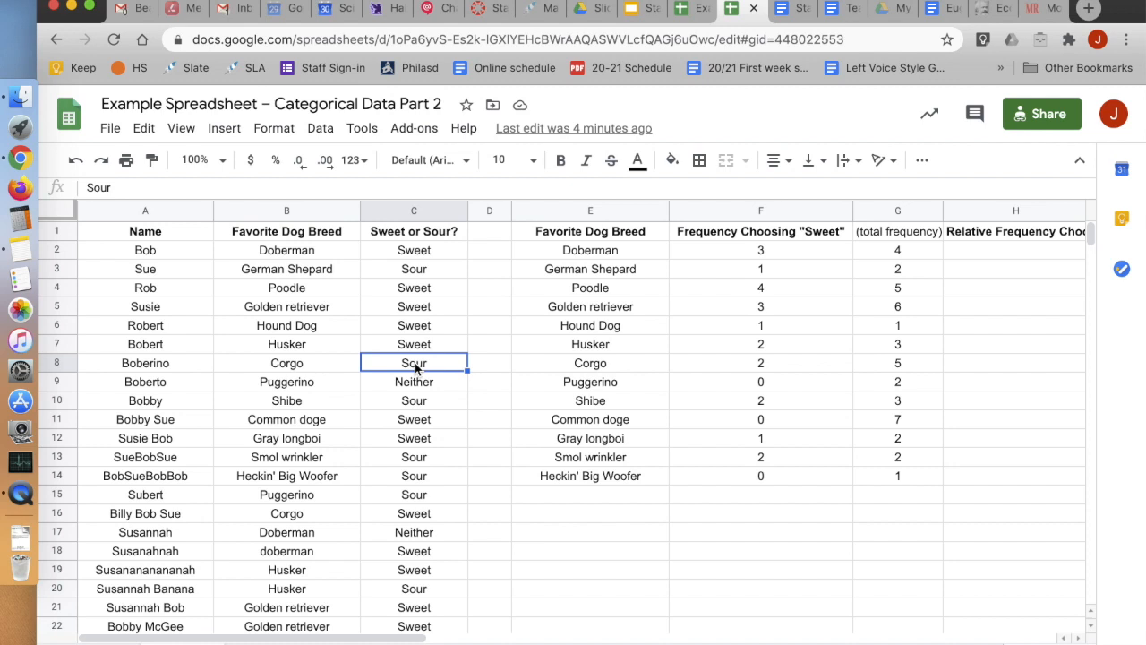
{"action": "left_click", "coordinate": [590, 269]}
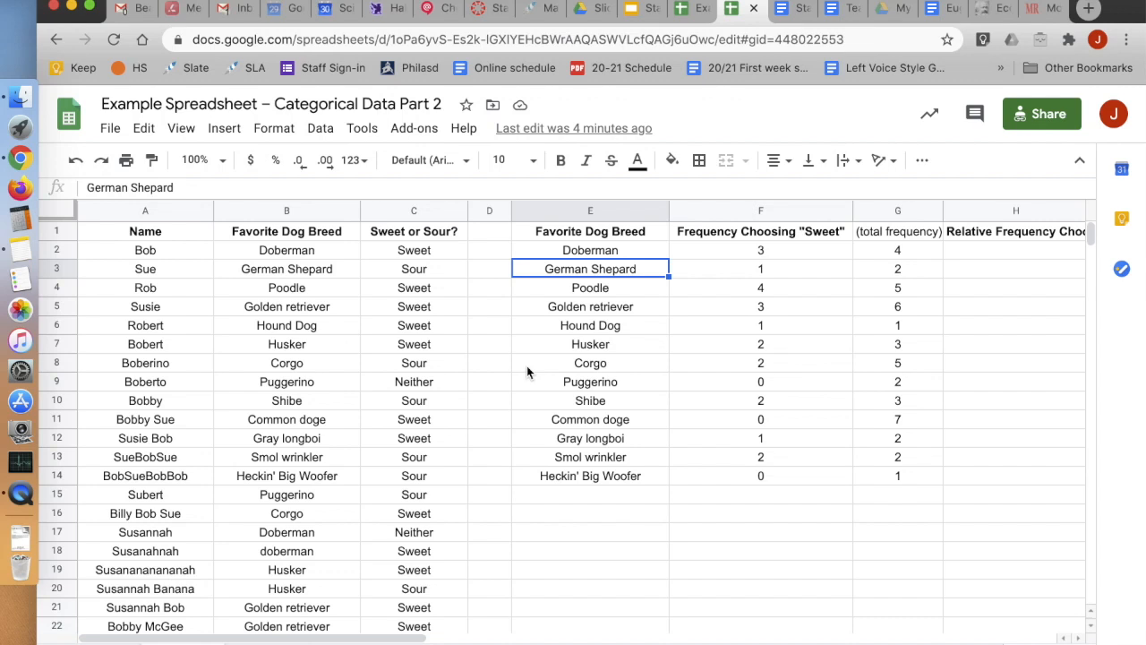
{"action": "key", "text": "Ctrl+f"}
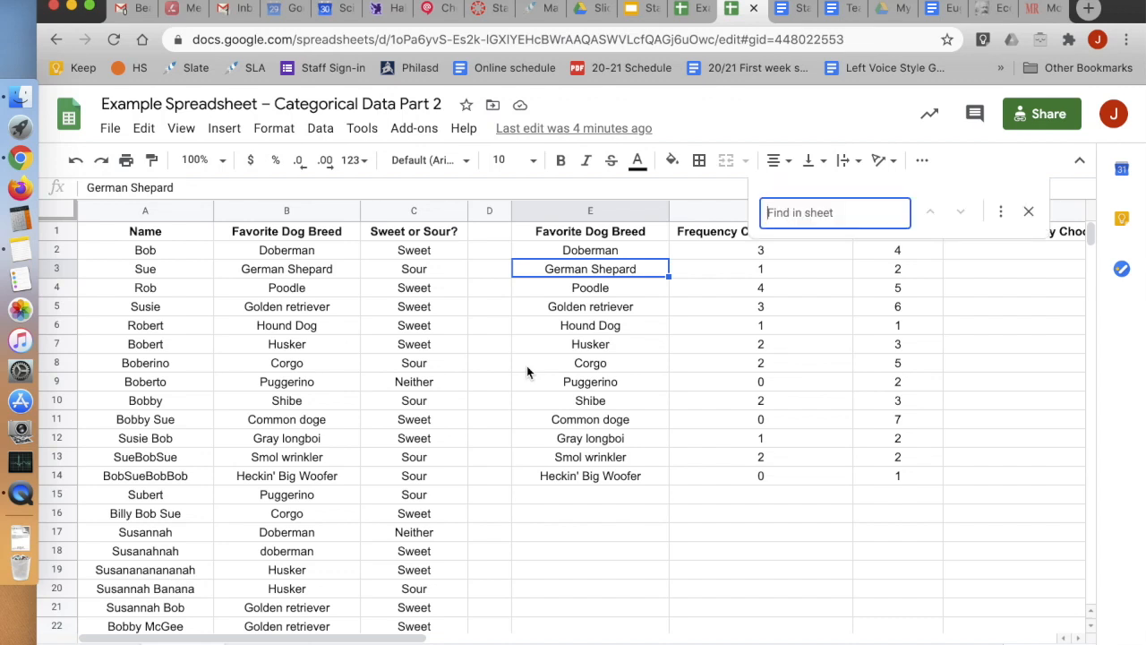
{"action": "type", "text": "germ"}
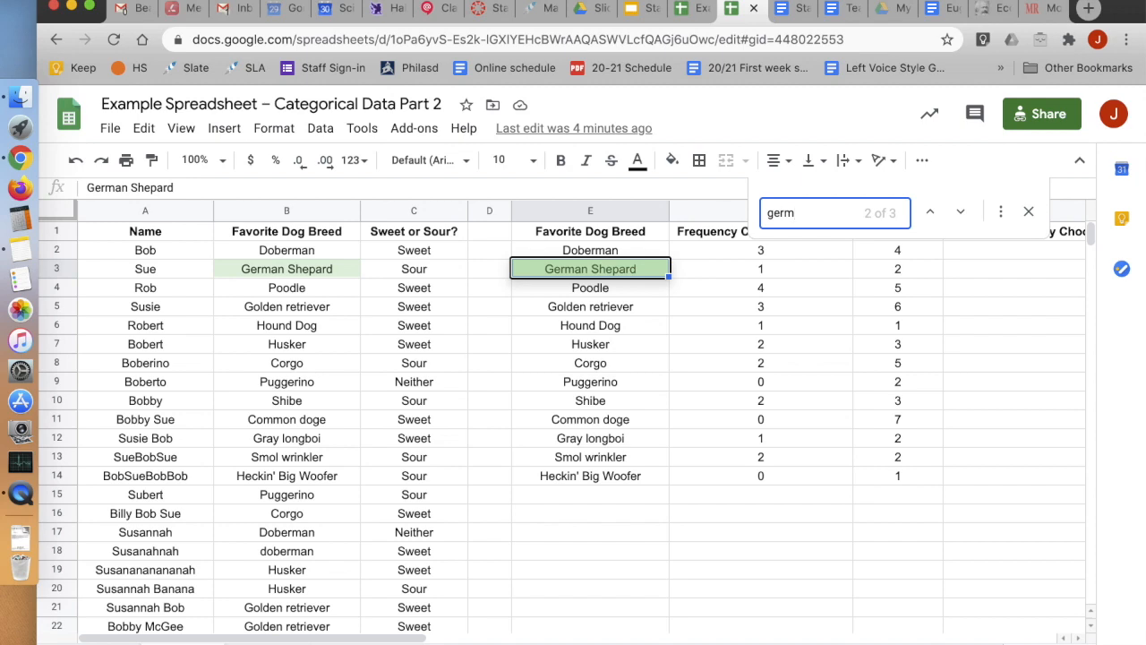
{"action": "left_click", "coordinate": [960, 212]}
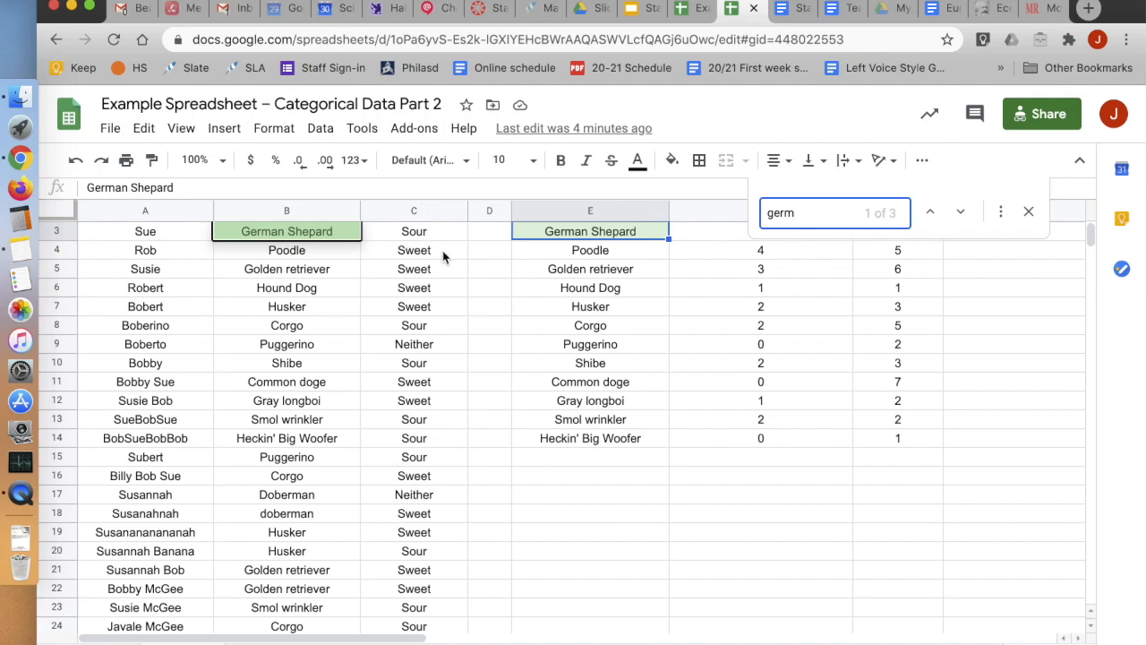
{"action": "left_click", "coordinate": [960, 212]}
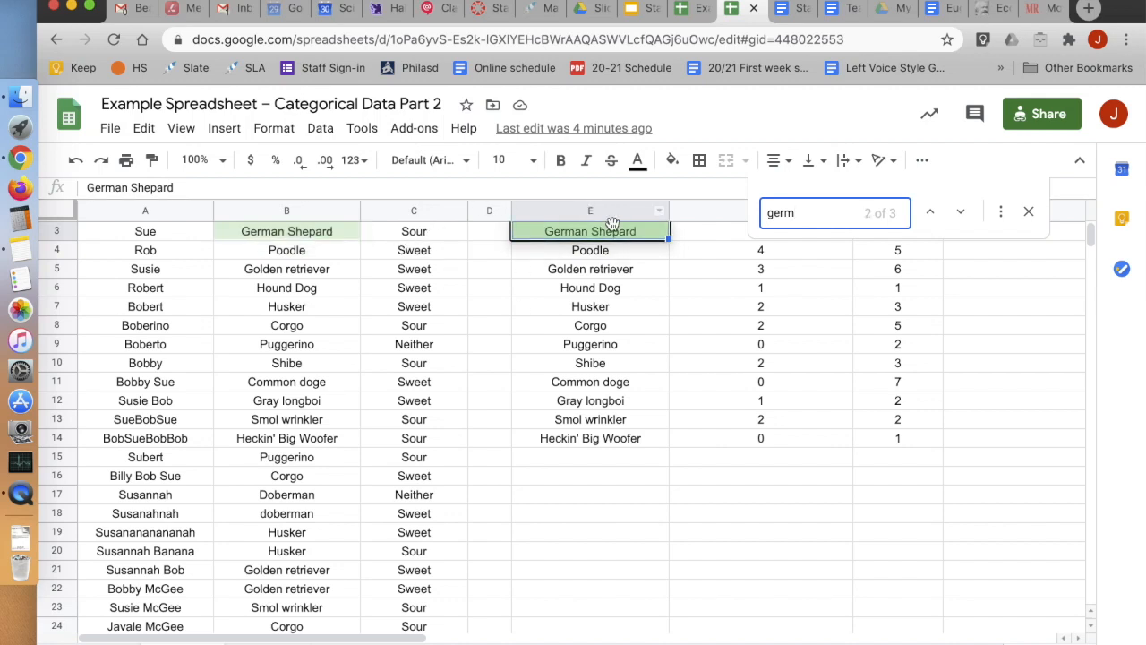
{"action": "mouse_move", "coordinate": [1028, 212]}
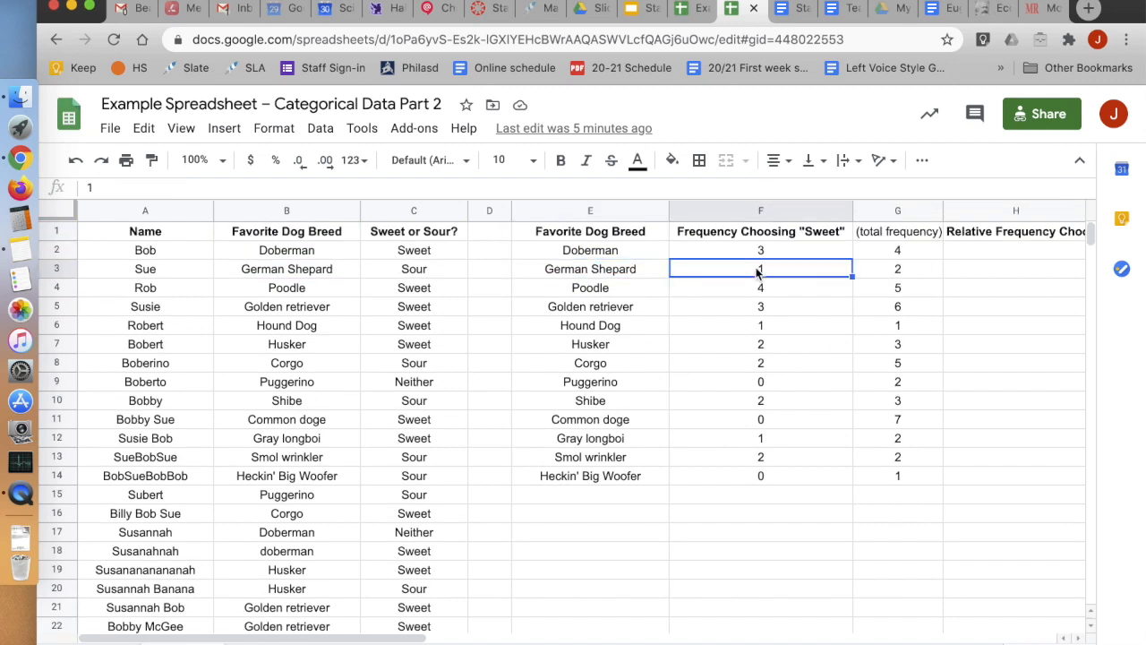
{"action": "left_click", "coordinate": [589, 287]}
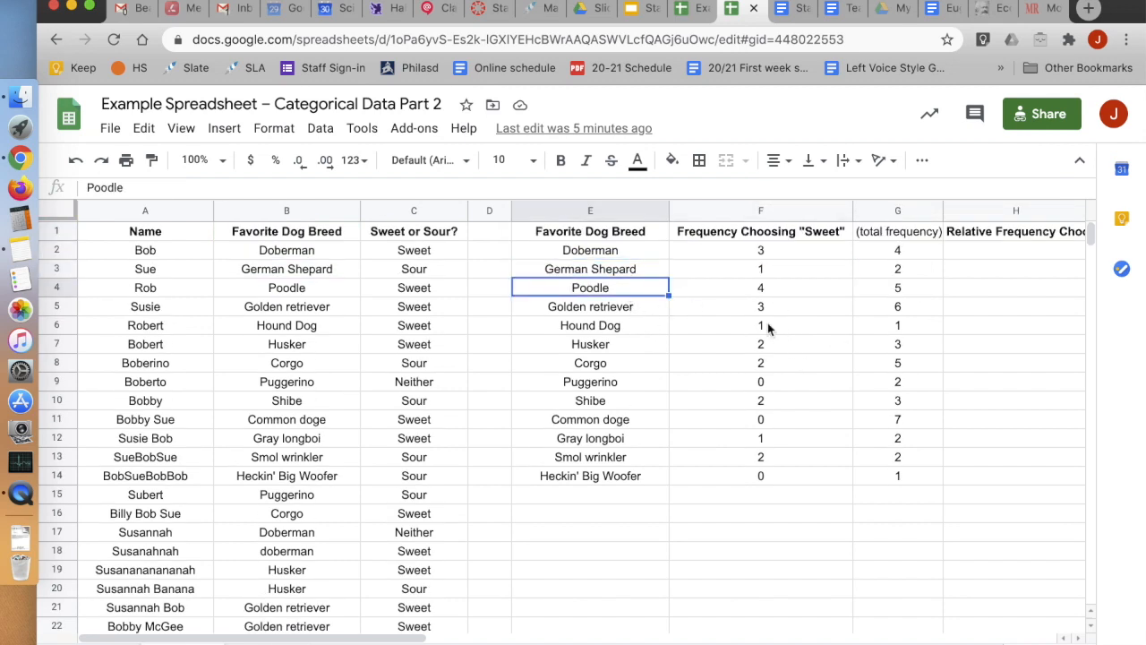
{"action": "type", "text": "p"}
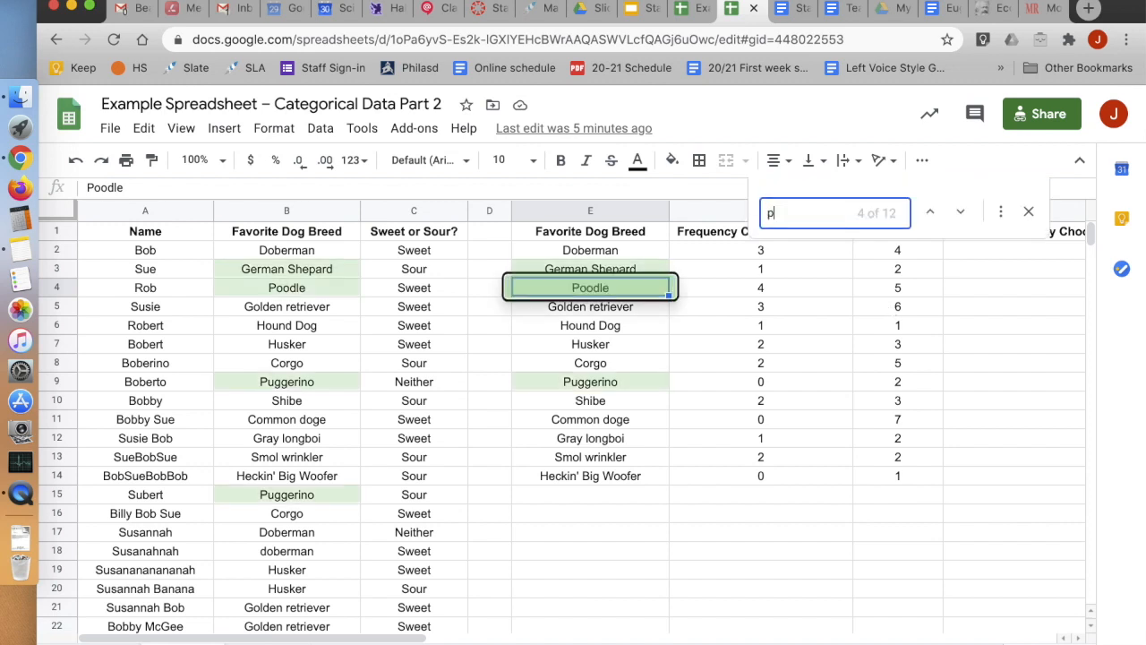
{"action": "type", "text": "ood"}
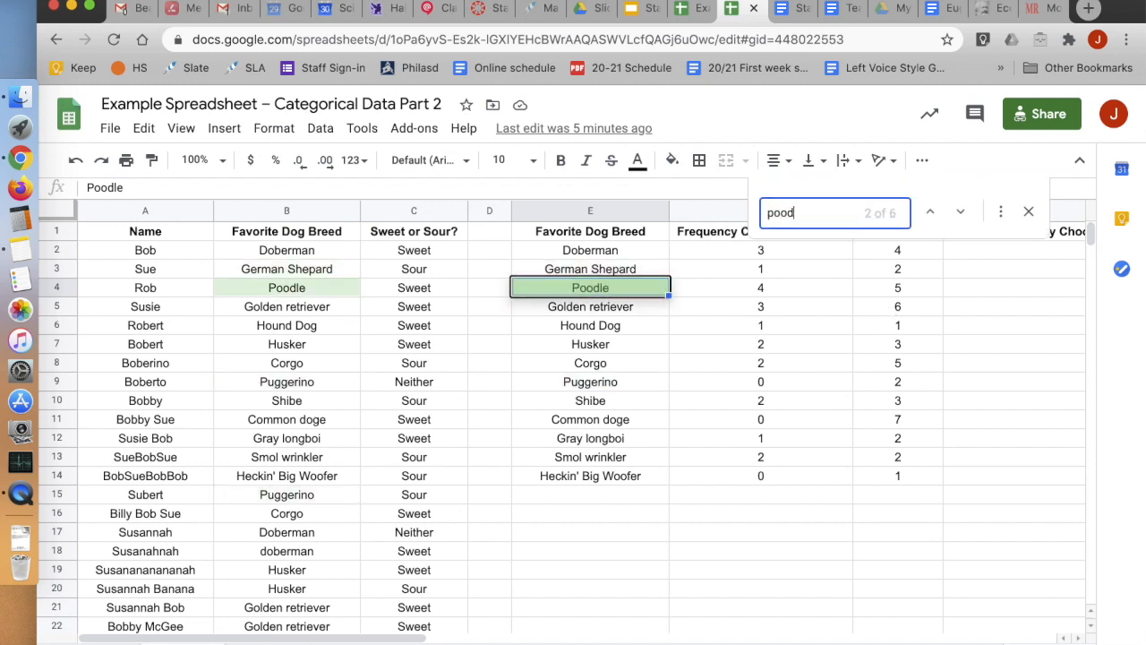
{"action": "type", "text": "le"}
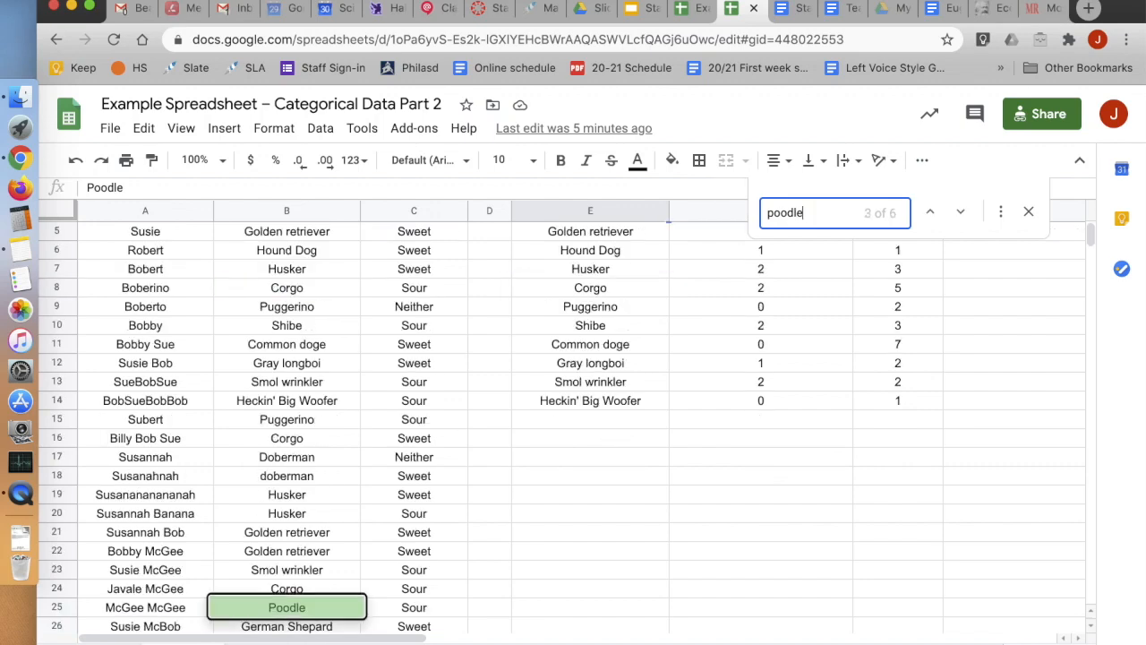
{"action": "left_click", "coordinate": [959, 212]}
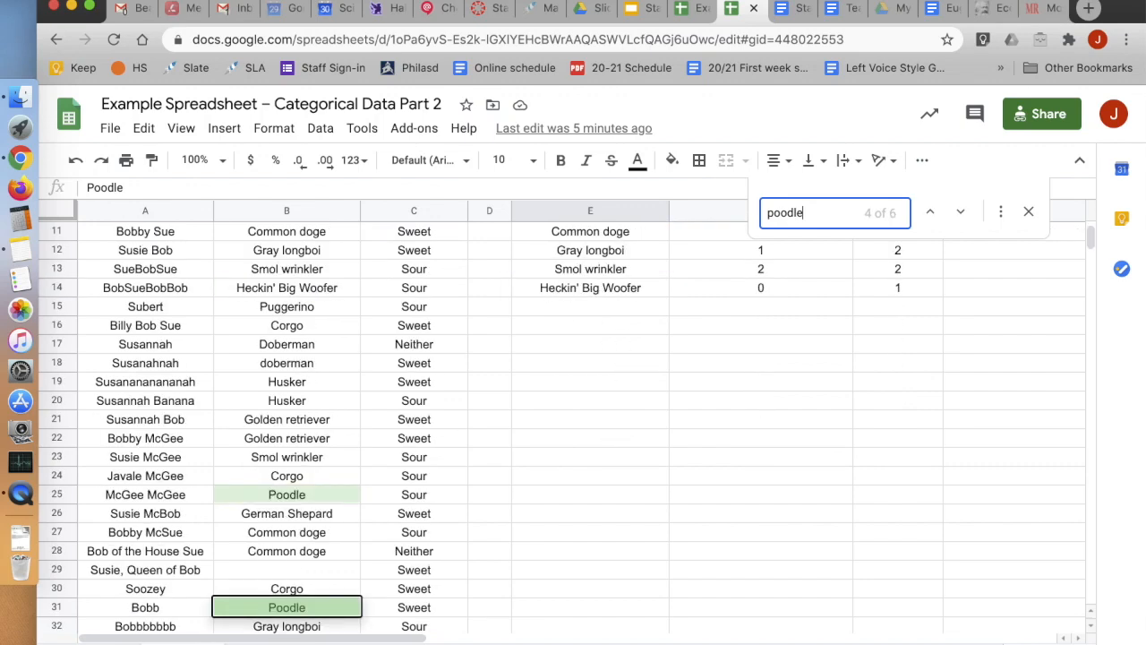
{"action": "left_click", "coordinate": [960, 212]}
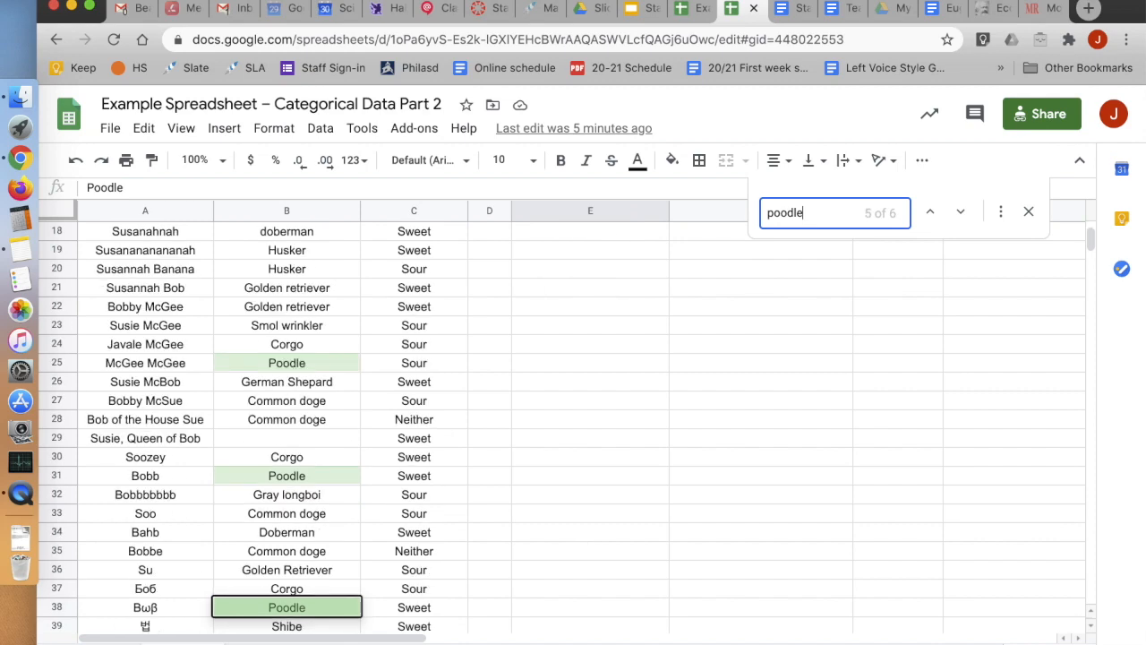
{"action": "left_click", "coordinate": [960, 211]}
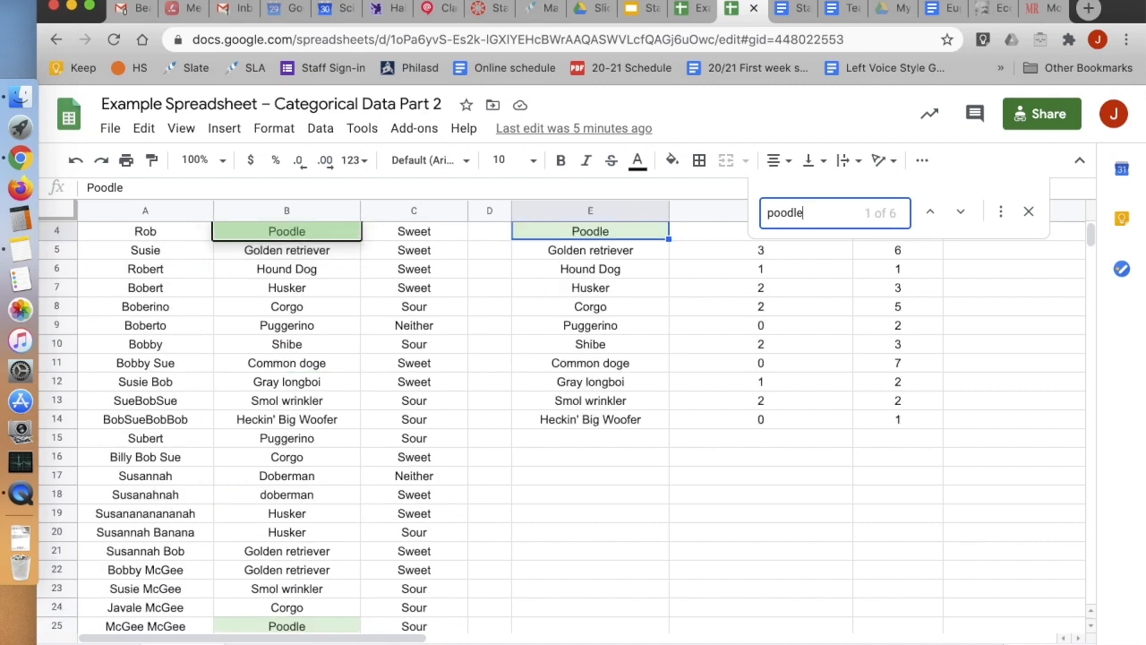
{"action": "left_click", "coordinate": [960, 212]}
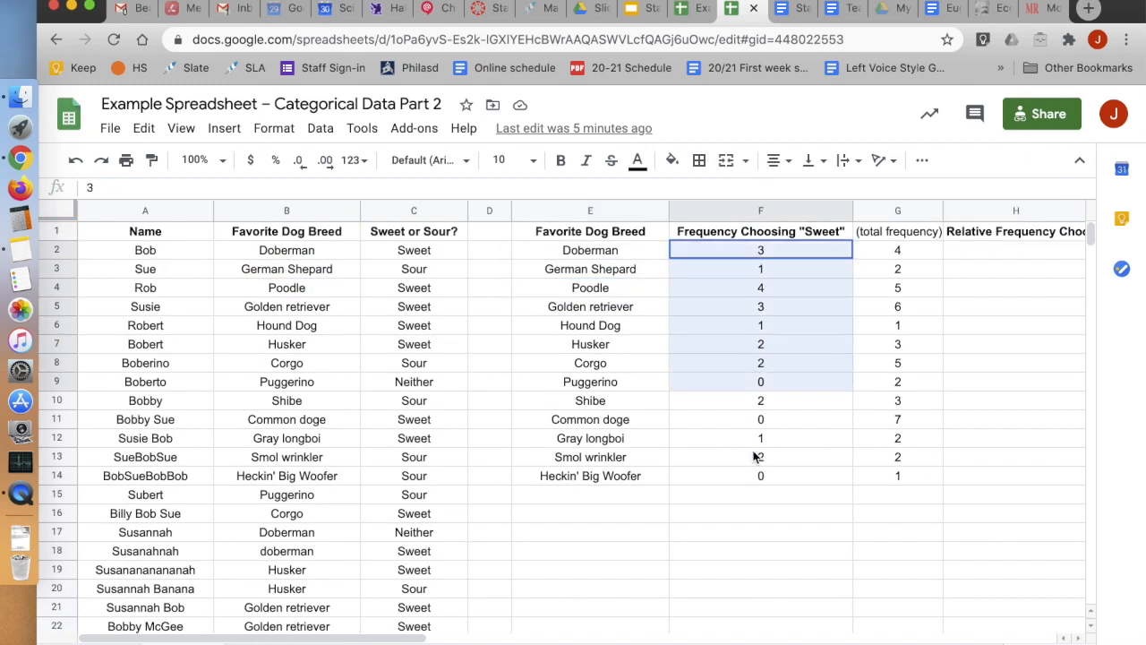
{"action": "left_click", "coordinate": [760, 476]}
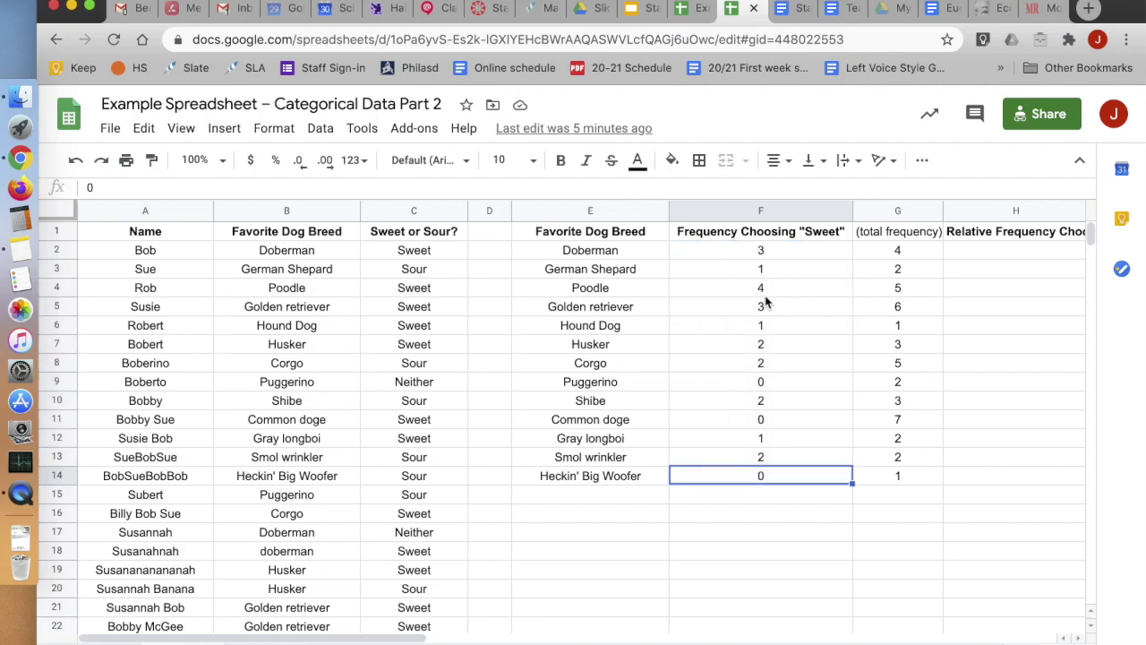
{"action": "scroll", "scroll_direction": "right", "scroll_amount": 3}
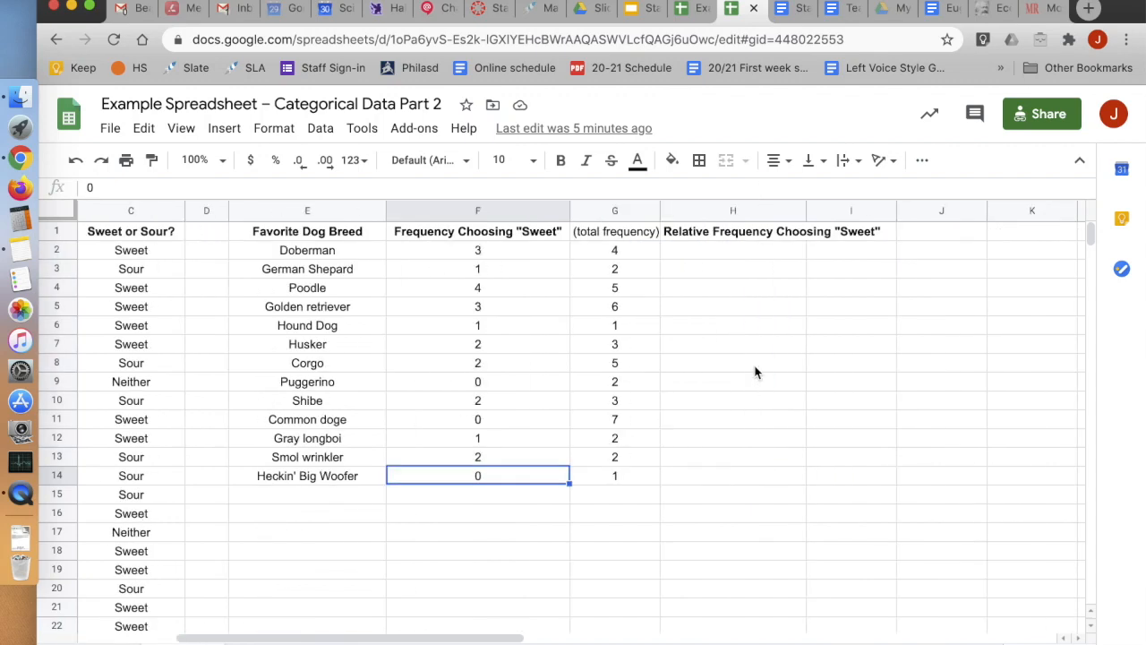
{"action": "mouse_move", "coordinate": [695, 257]}
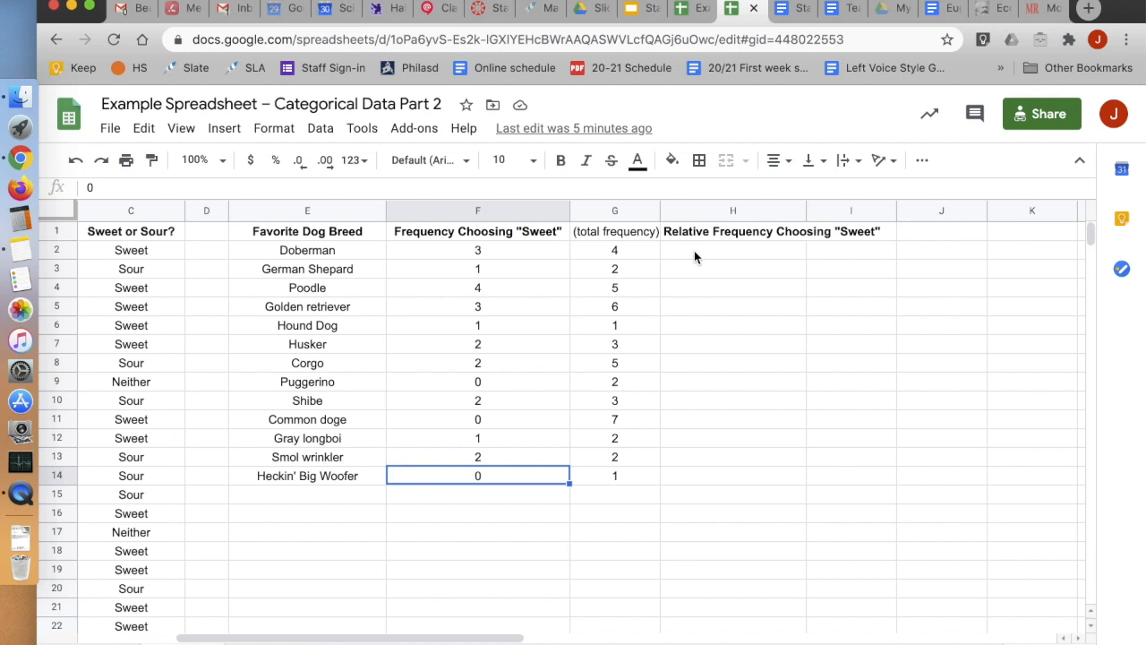
{"action": "mouse_move", "coordinate": [503, 265]}
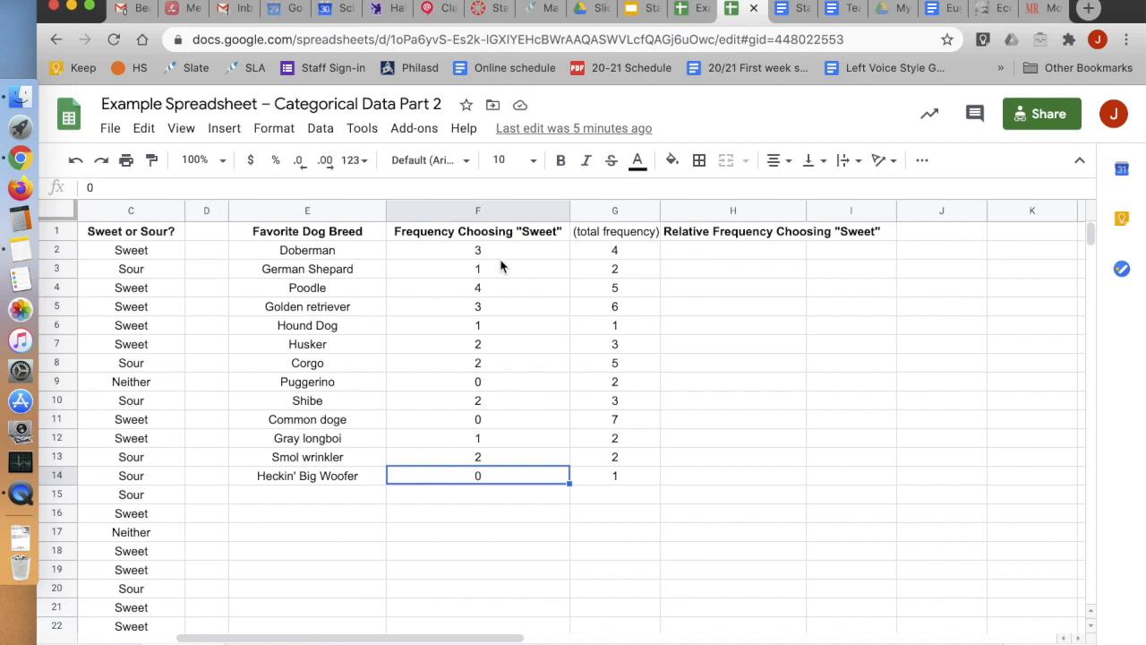
{"action": "mouse_move", "coordinate": [479, 258]}
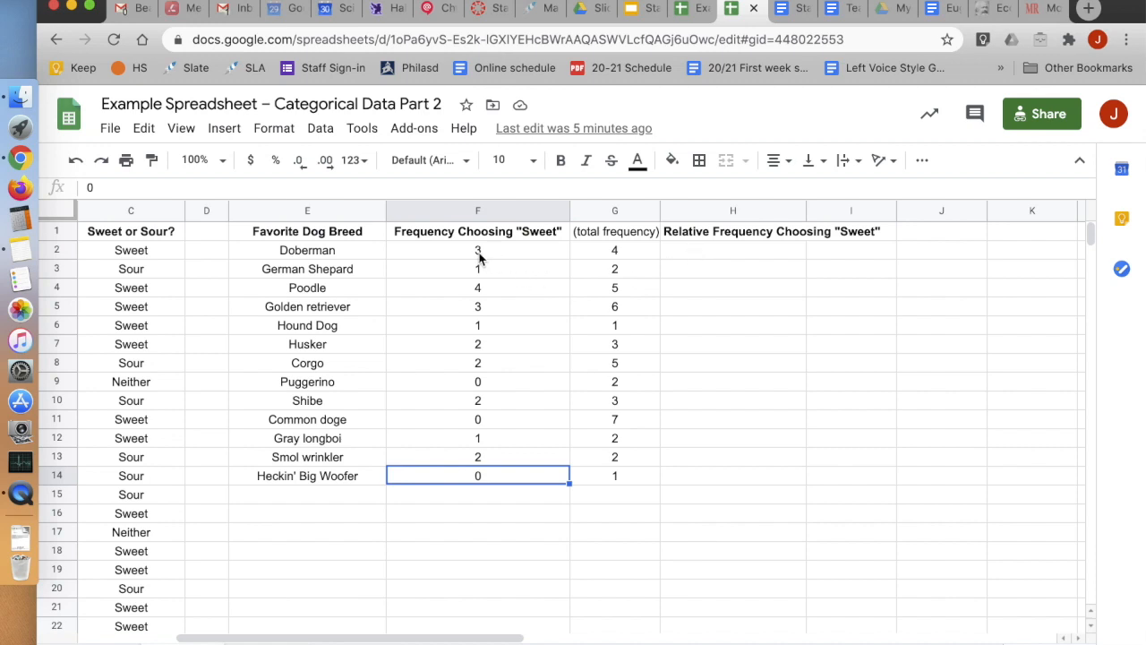
{"action": "left_click_drag", "start_coordinate": [477, 249], "coordinate": [477, 476]}
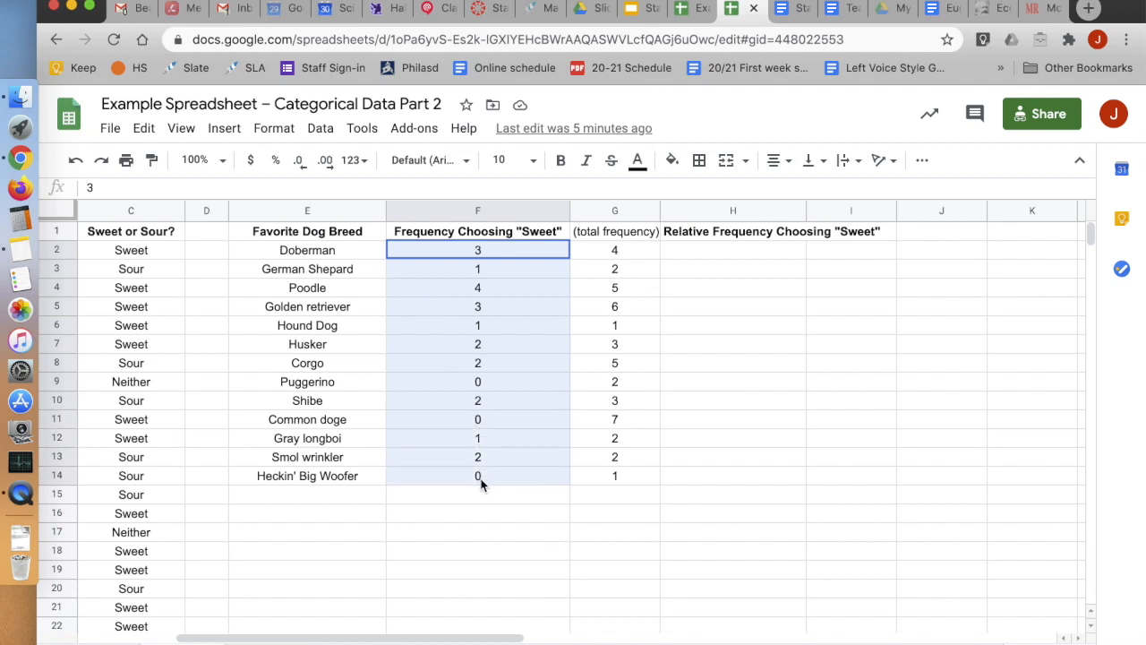
{"action": "left_click", "coordinate": [477, 496]}
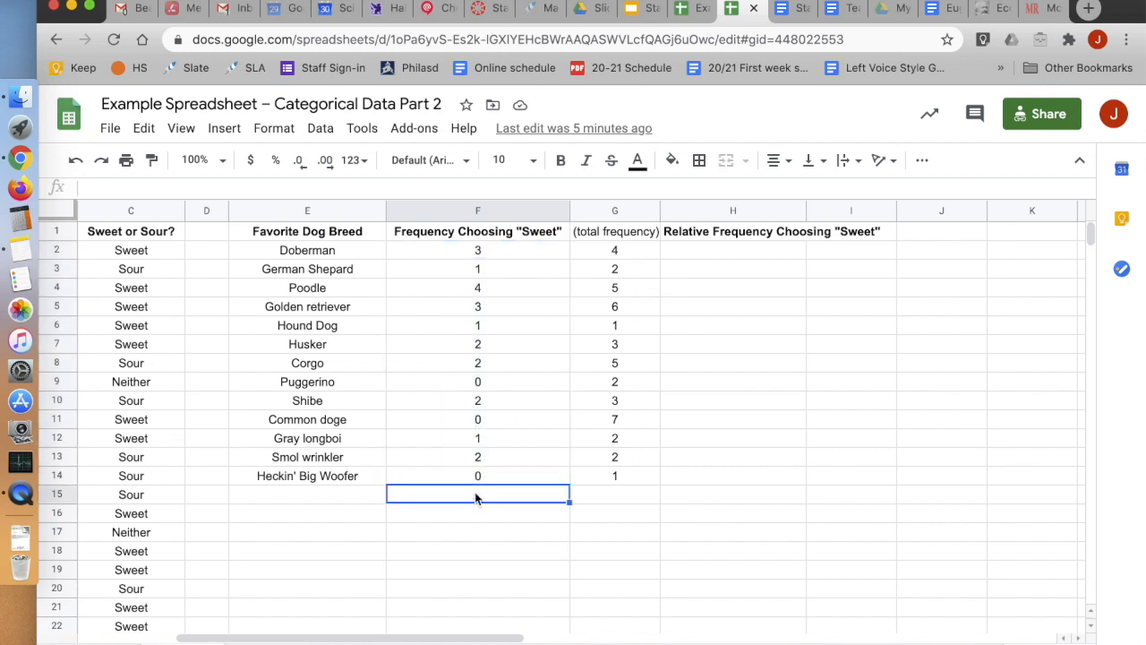
{"action": "mouse_move", "coordinate": [494, 264]}
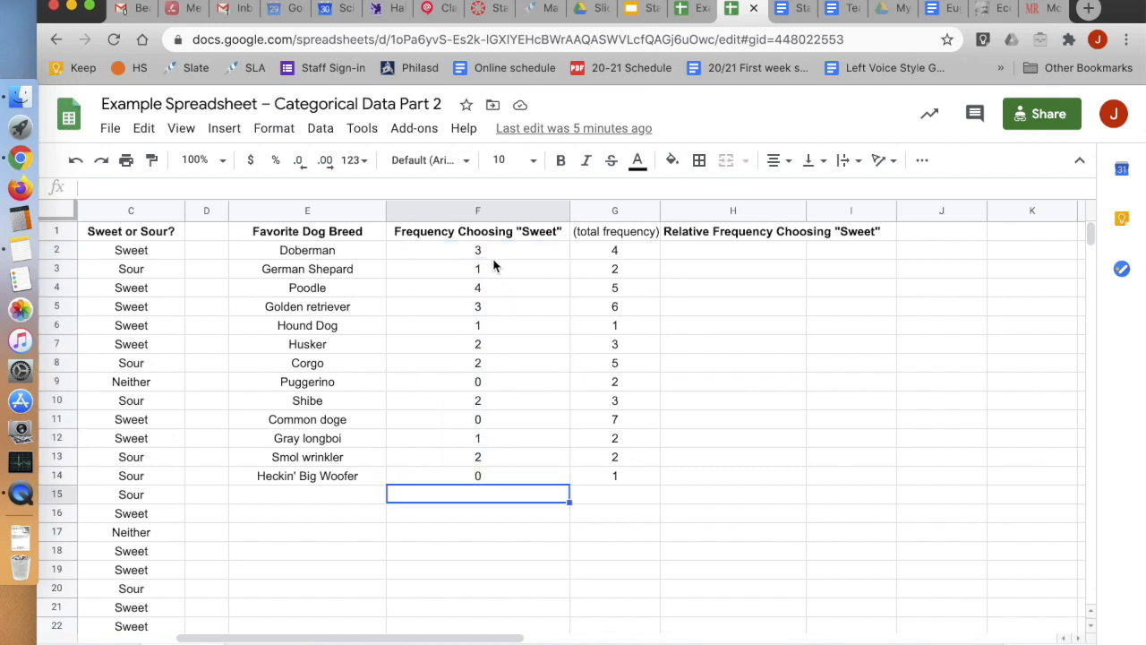
{"action": "left_click", "coordinate": [477, 249]}
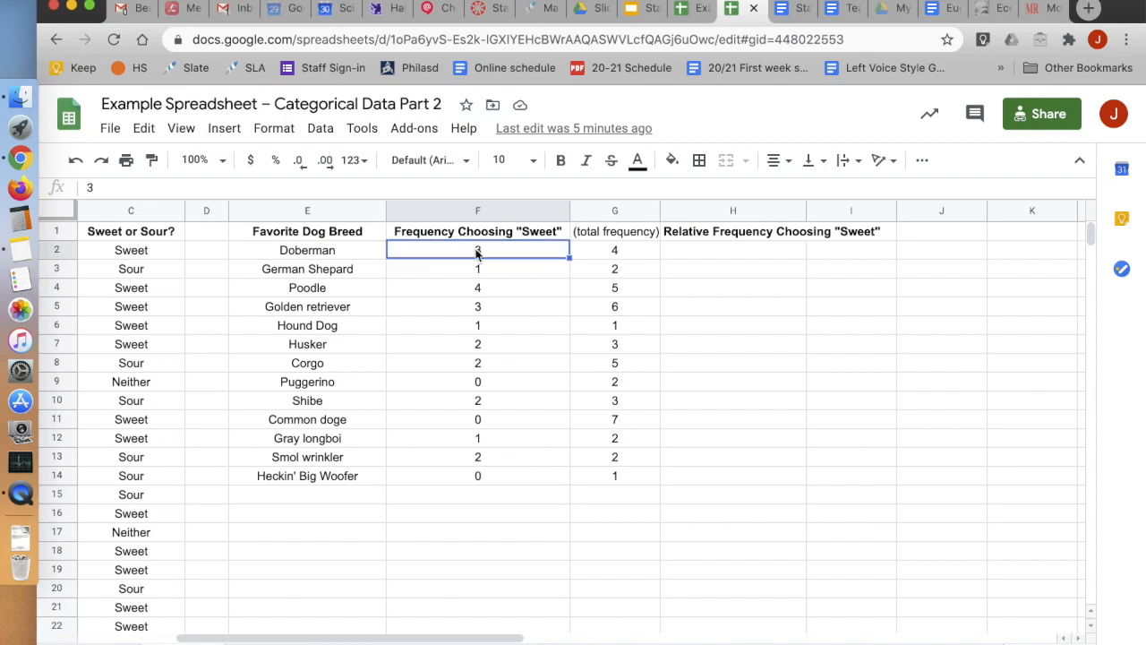
{"action": "left_click_drag", "start_coordinate": [477, 248], "coordinate": [477, 325]}
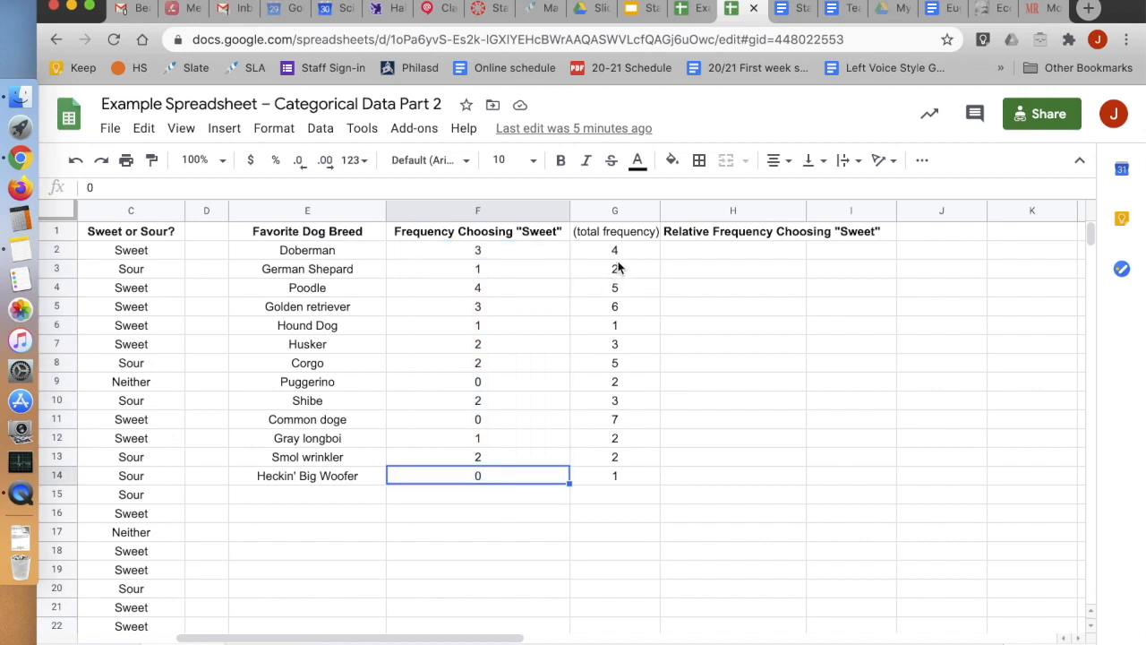
{"action": "left_click", "coordinate": [614, 250]}
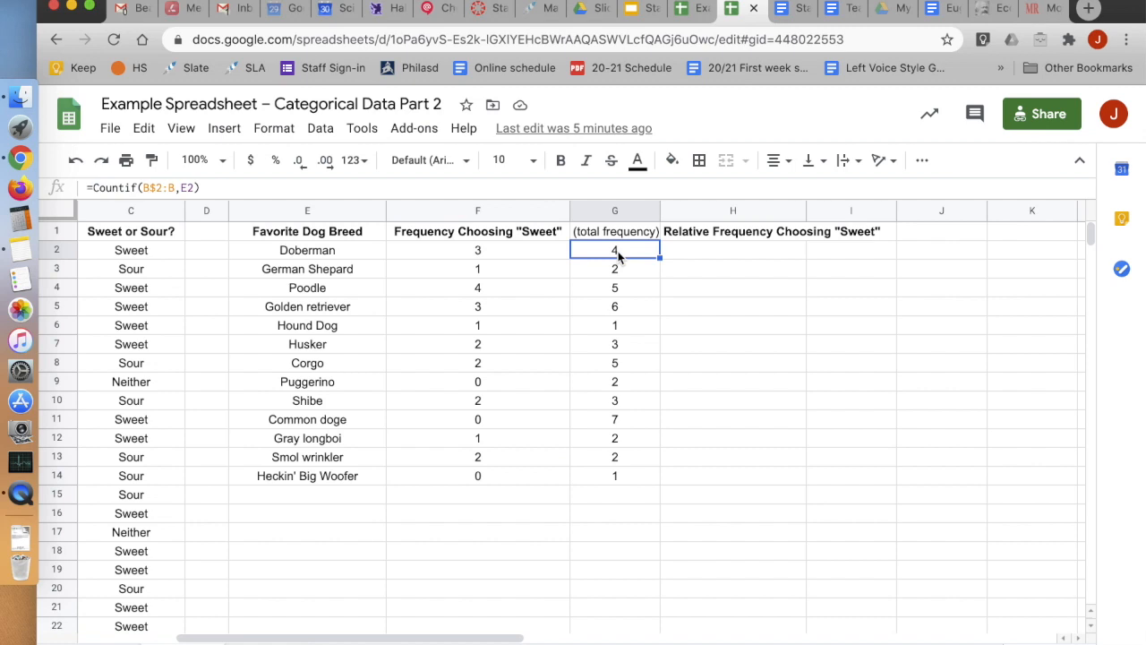
{"action": "left_click", "coordinate": [477, 249]}
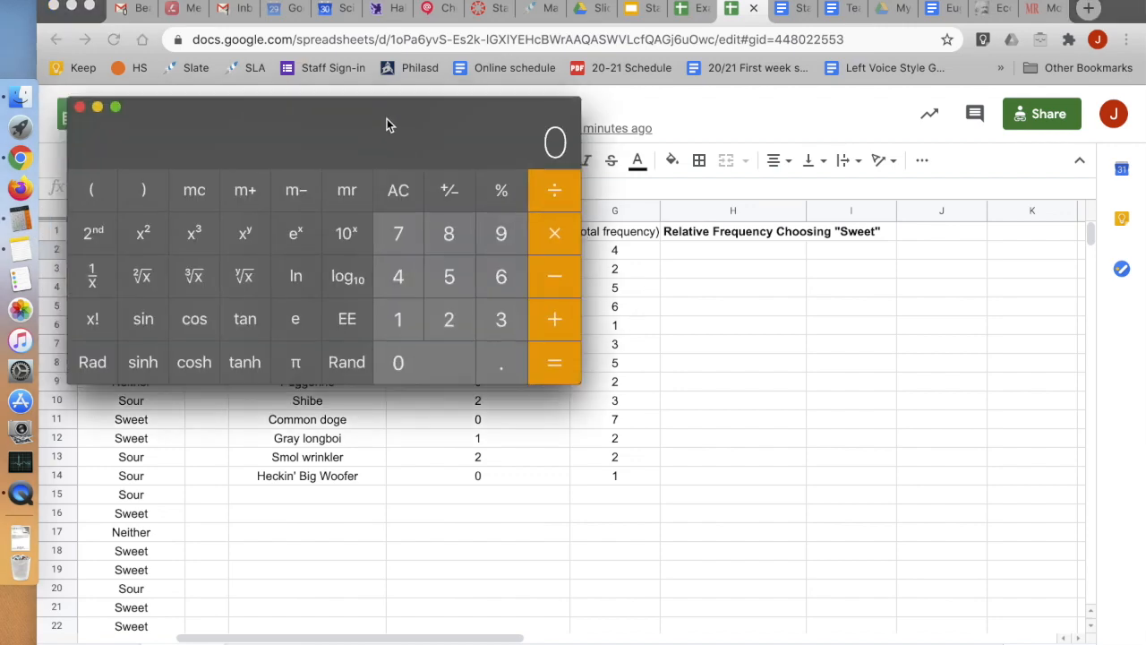
Compute Doberman's Sweet count 3 divided by its total 4 in Calculator, giving 0.75
{"action": "left_click_drag", "start_coordinate": [389, 124], "coordinate": [676, 293]}
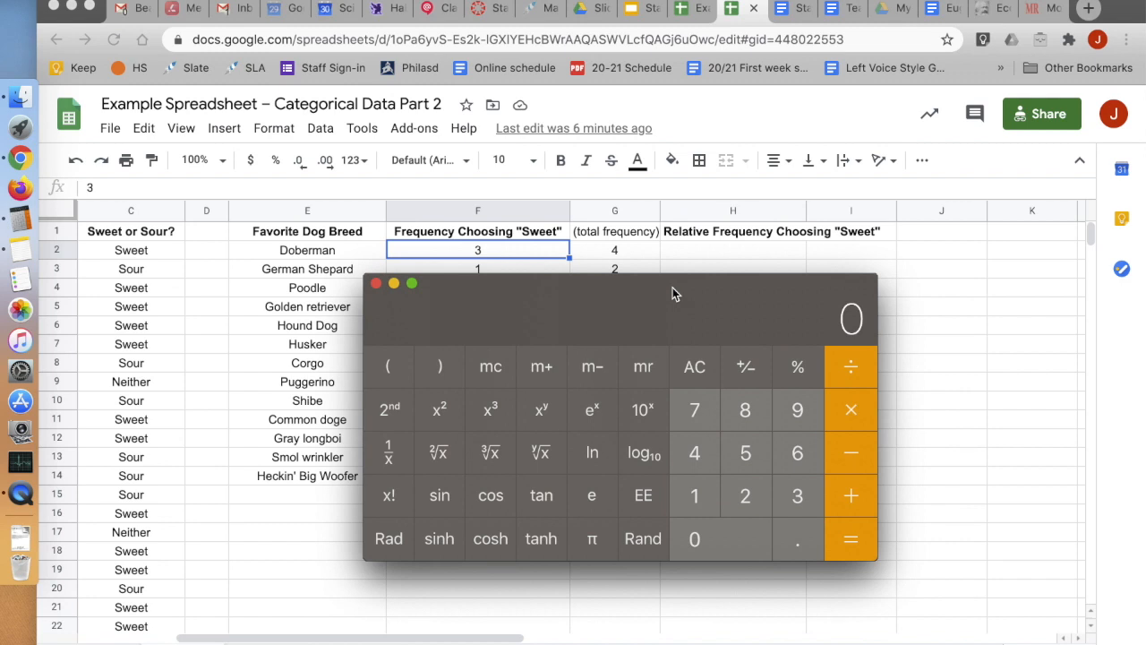
{"action": "left_click", "coordinate": [797, 497]}
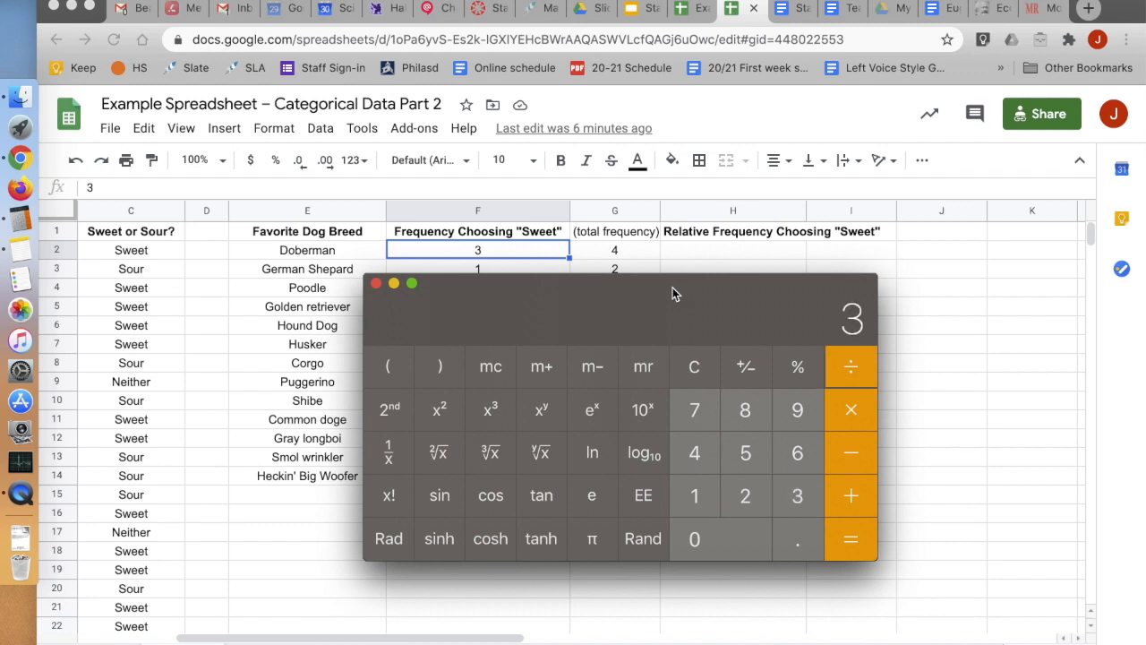
{"action": "left_click", "coordinate": [852, 539]}
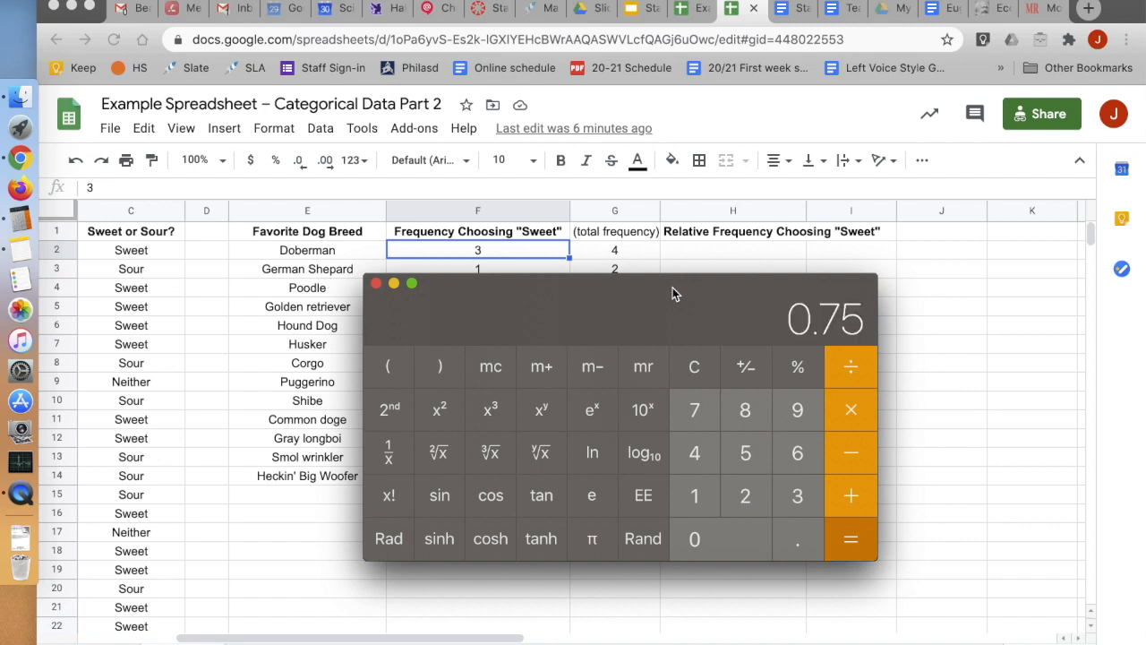
{"action": "mouse_move", "coordinate": [826, 347]}
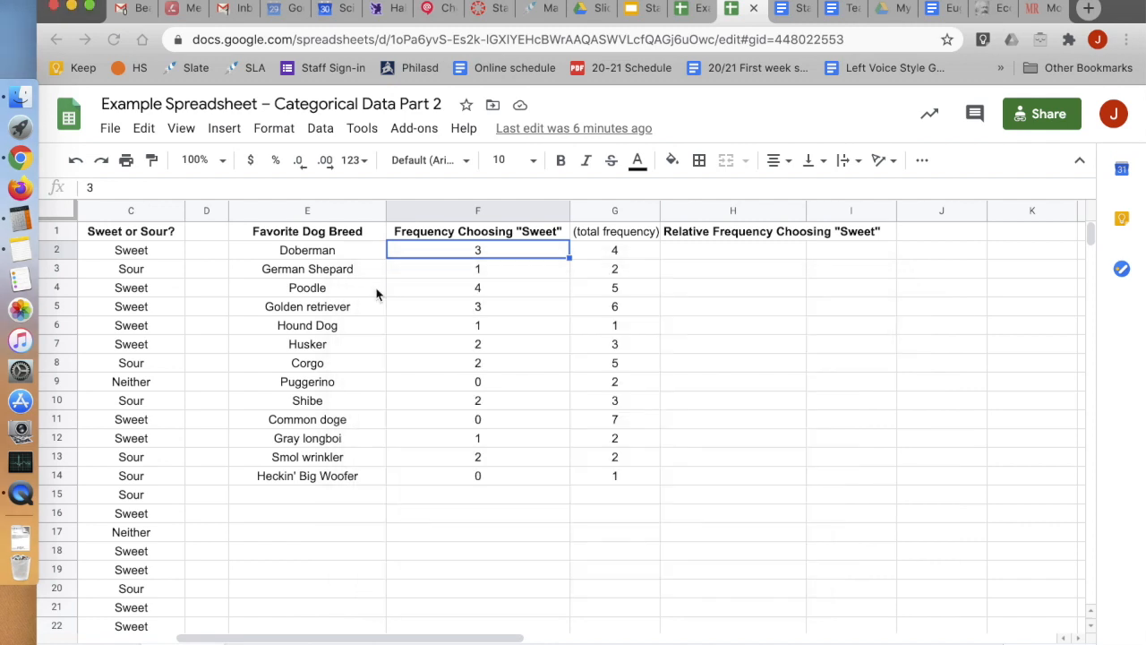
Enter 75% as Doberman's relative frequency in H2, then begin a formula there
{"action": "left_click", "coordinate": [732, 249]}
{"action": "type", "text": "75"}
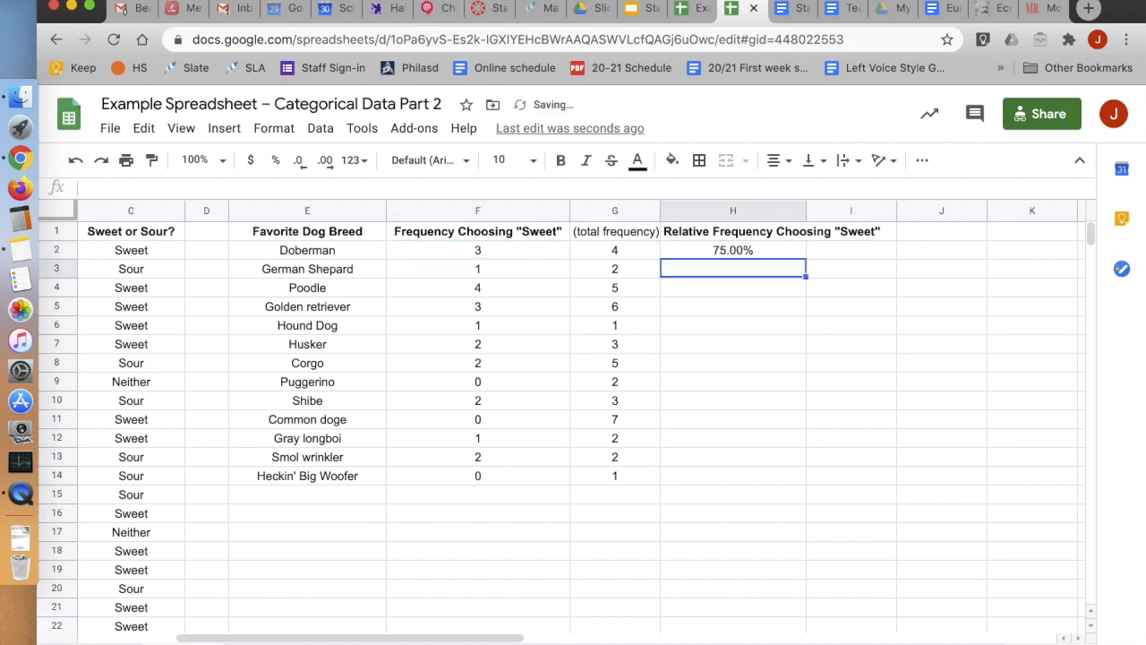
{"action": "left_click", "coordinate": [732, 250]}
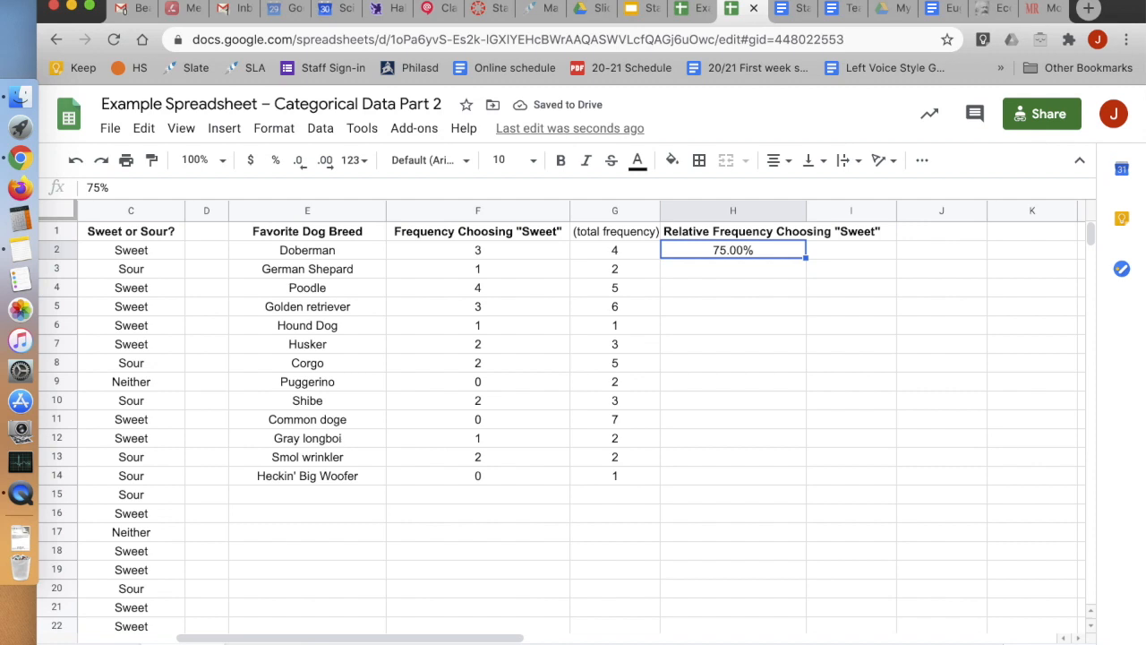
{"action": "type", "text": "="}
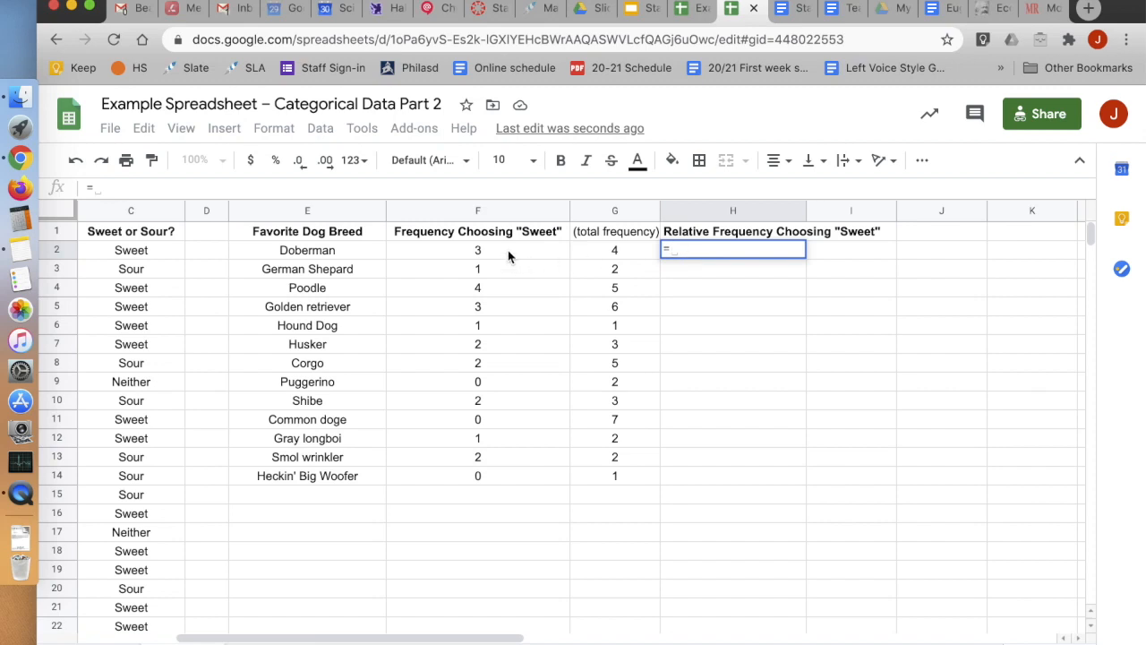
Complete H2 as =F2/G2 so Doberman's relative frequency shows 75.00%
{"action": "left_click", "coordinate": [477, 250]}
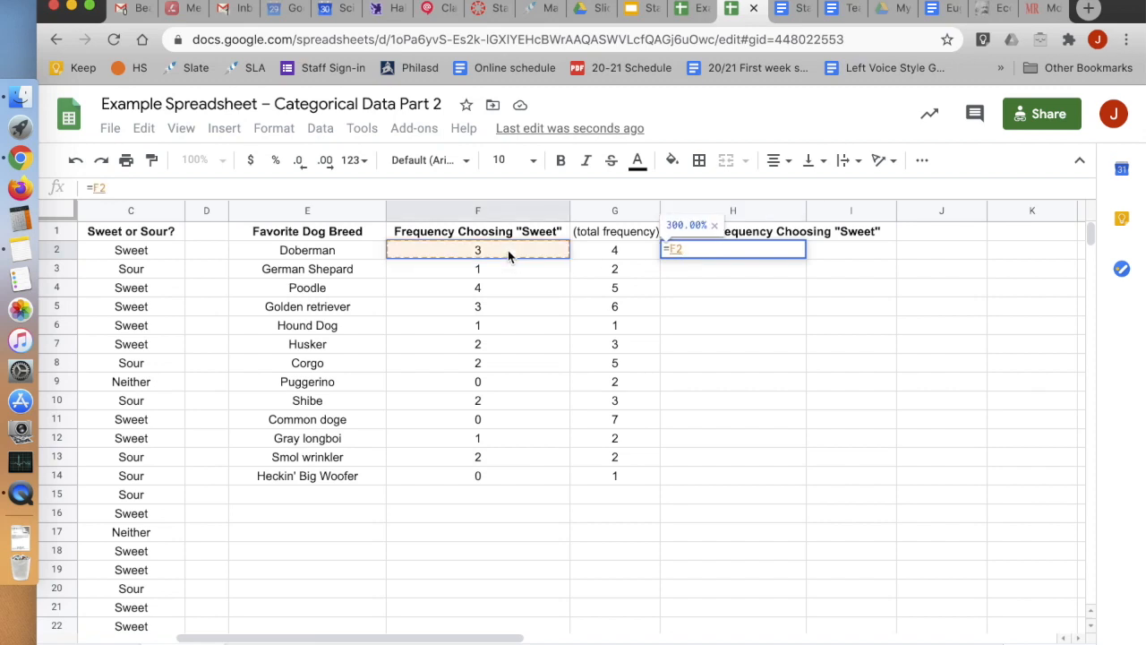
{"action": "type", "text": "/"}
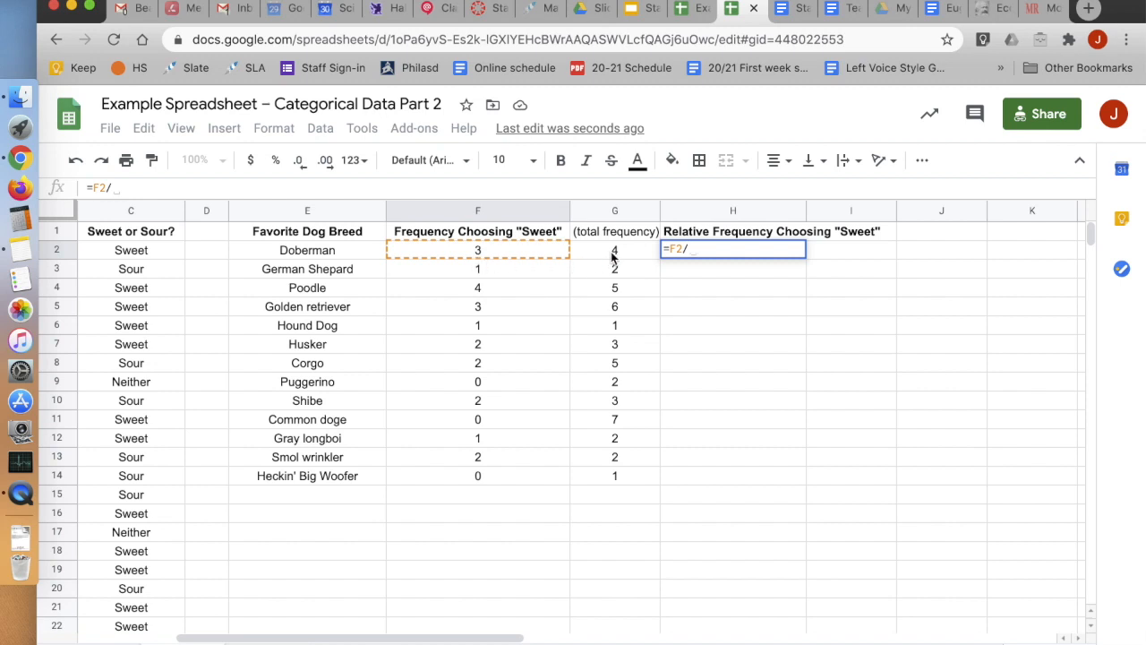
{"action": "key", "text": "Enter"}
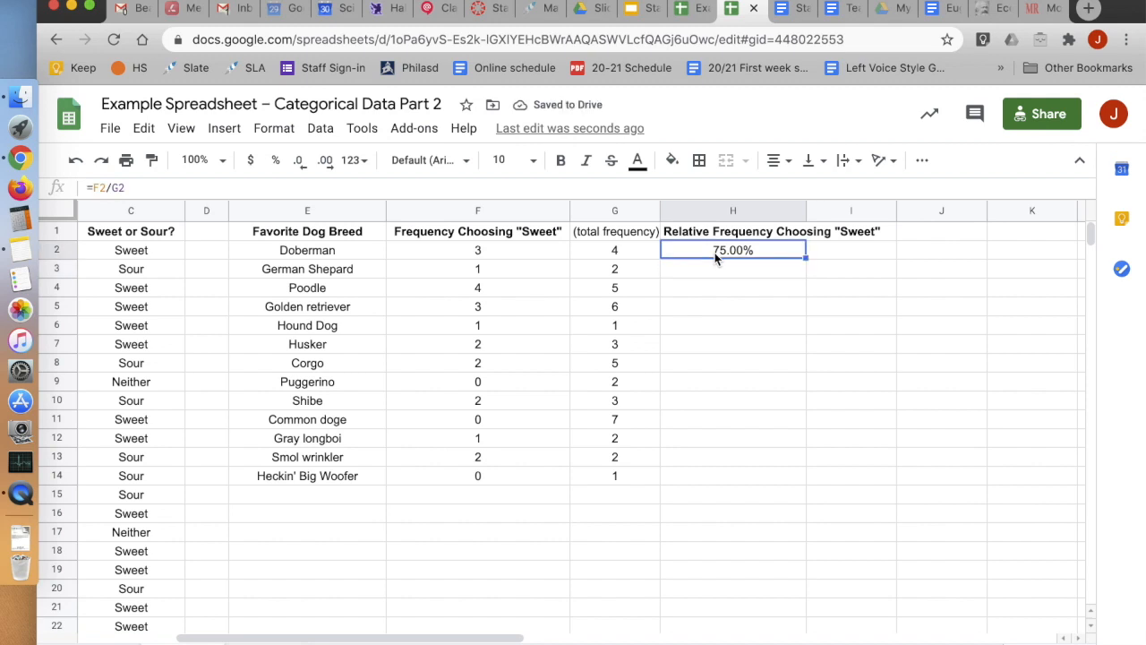
{"action": "mouse_move", "coordinate": [276, 165]}
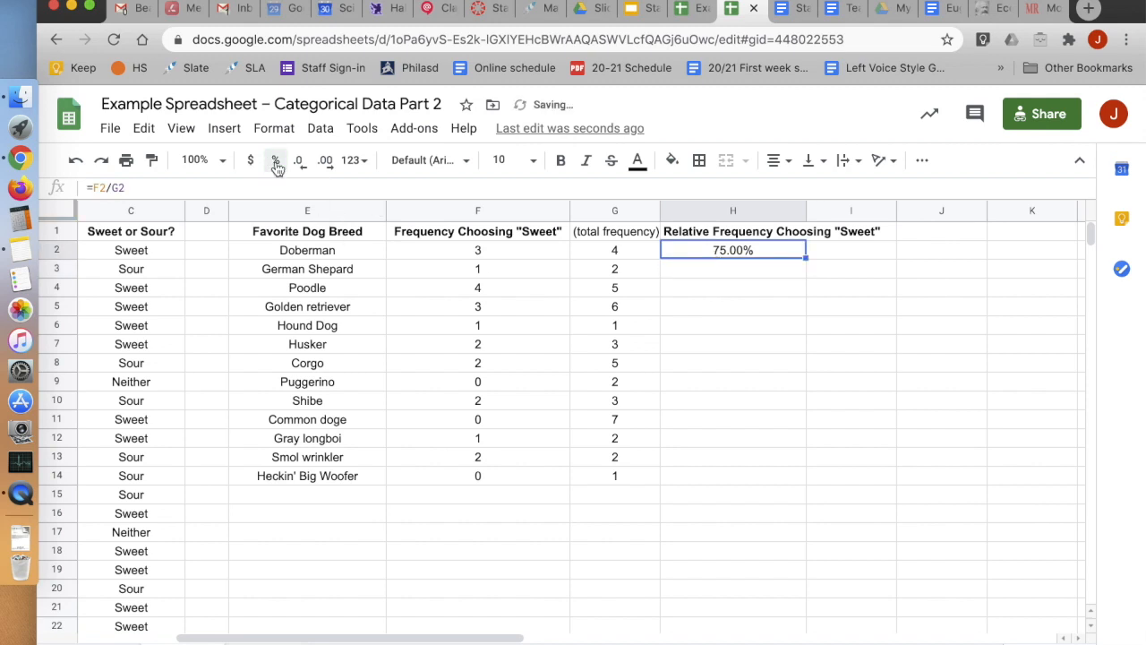
{"action": "mouse_move", "coordinate": [276, 165]}
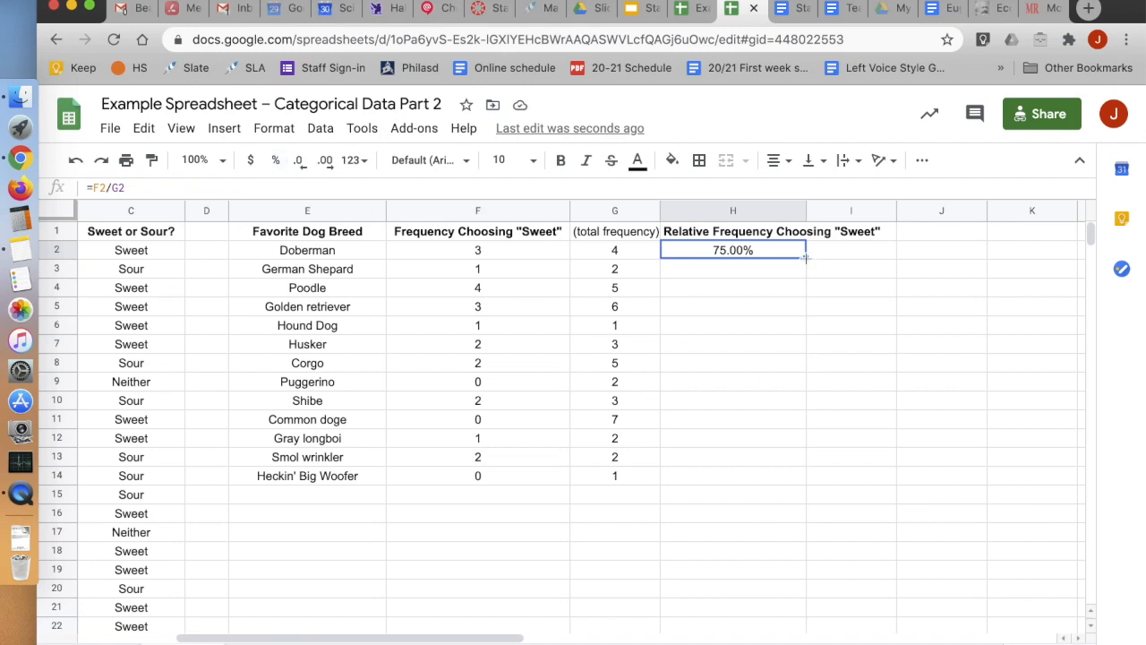
{"action": "mouse_move", "coordinate": [811, 260]}
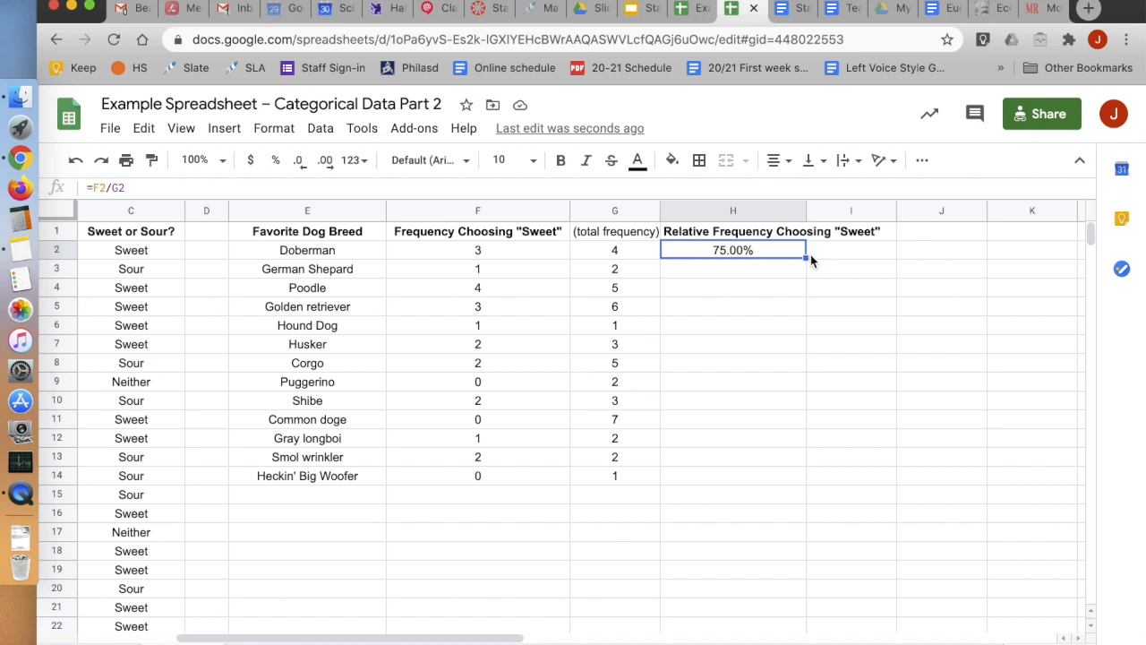
Fill H2's formula down to H14 through Heckin' Big Woofer and verify the results
{"action": "left_click_drag", "start_coordinate": [804, 258], "coordinate": [792, 464]}
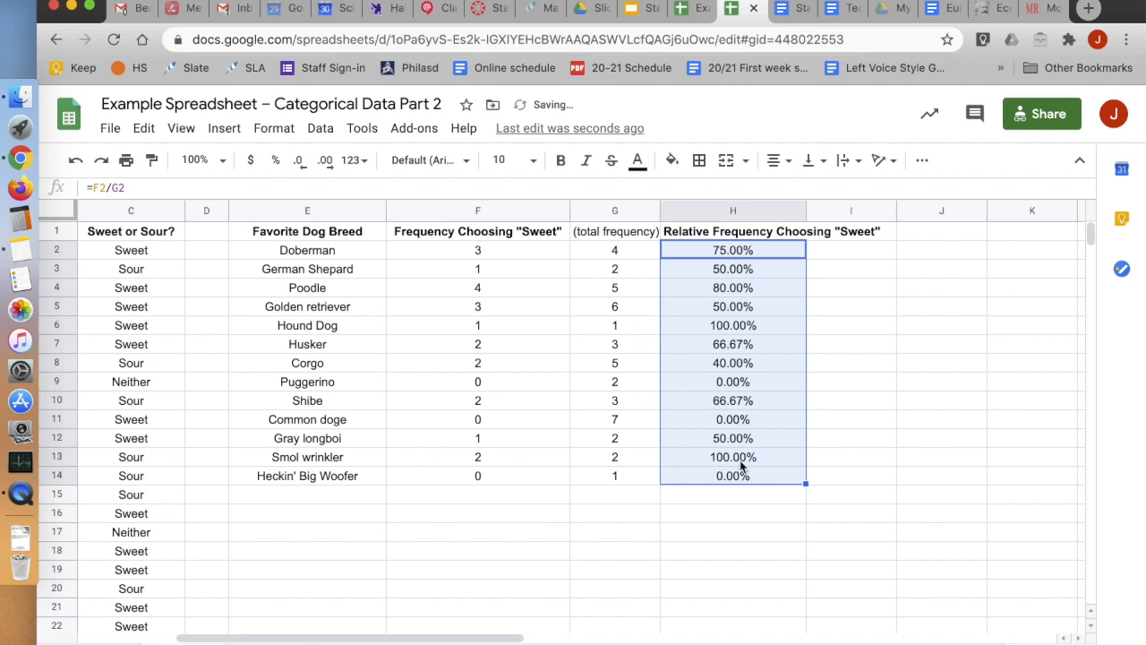
{"action": "left_click", "coordinate": [941, 381]}
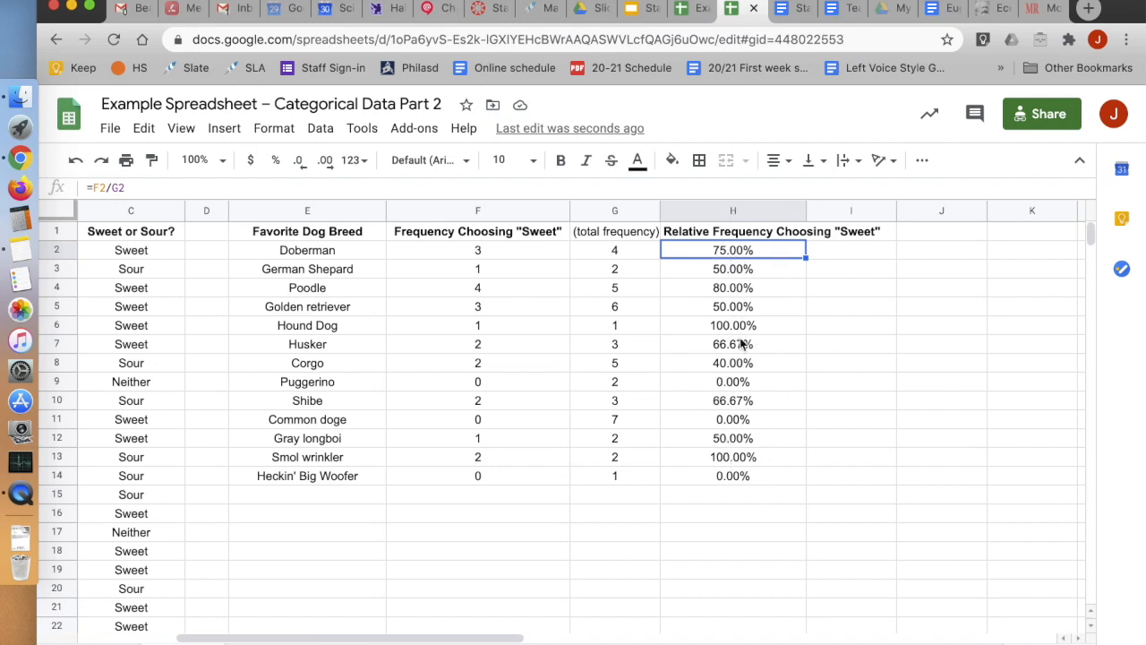
{"action": "mouse_move", "coordinate": [864, 276]}
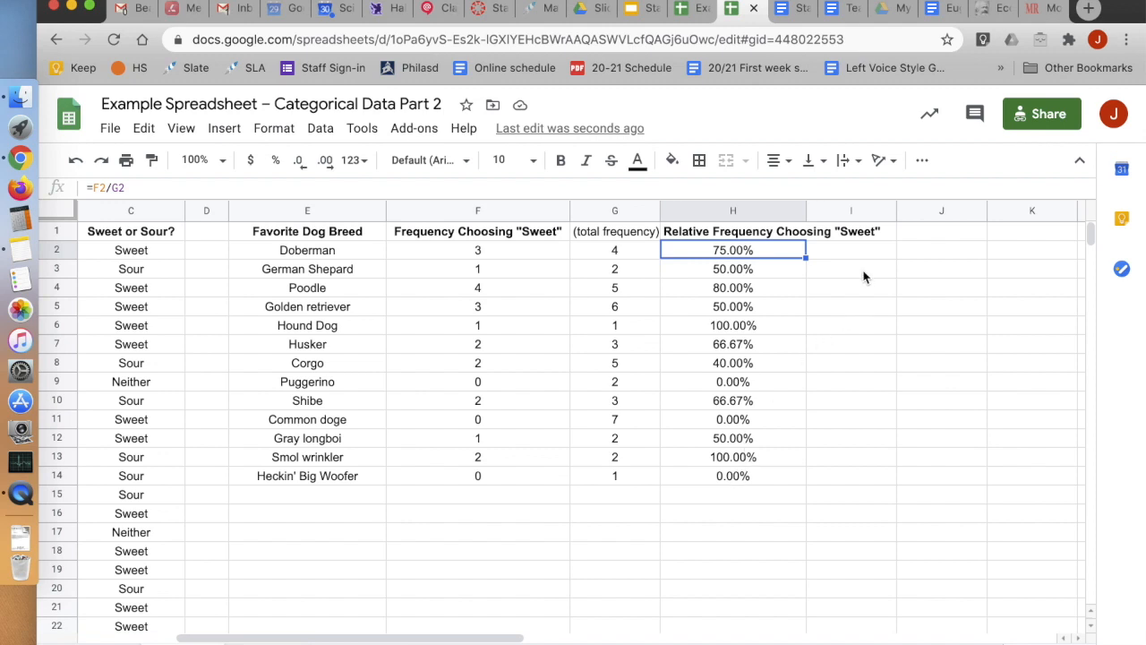
{"action": "left_click", "coordinate": [850, 231]}
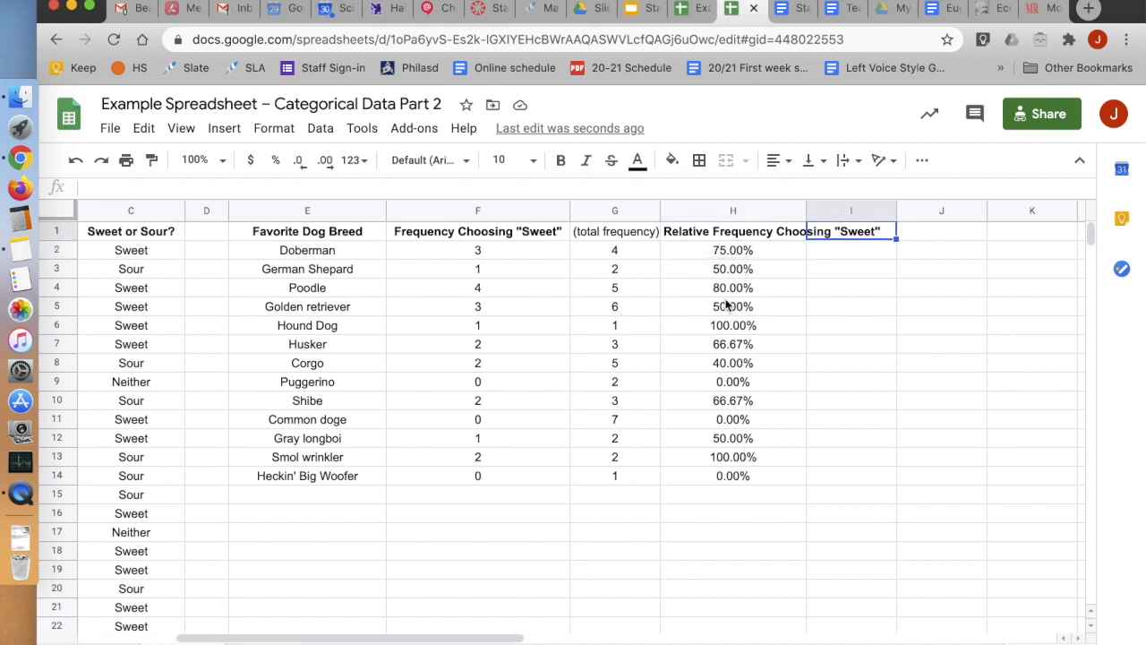
{"action": "left_click", "coordinate": [733, 306]}
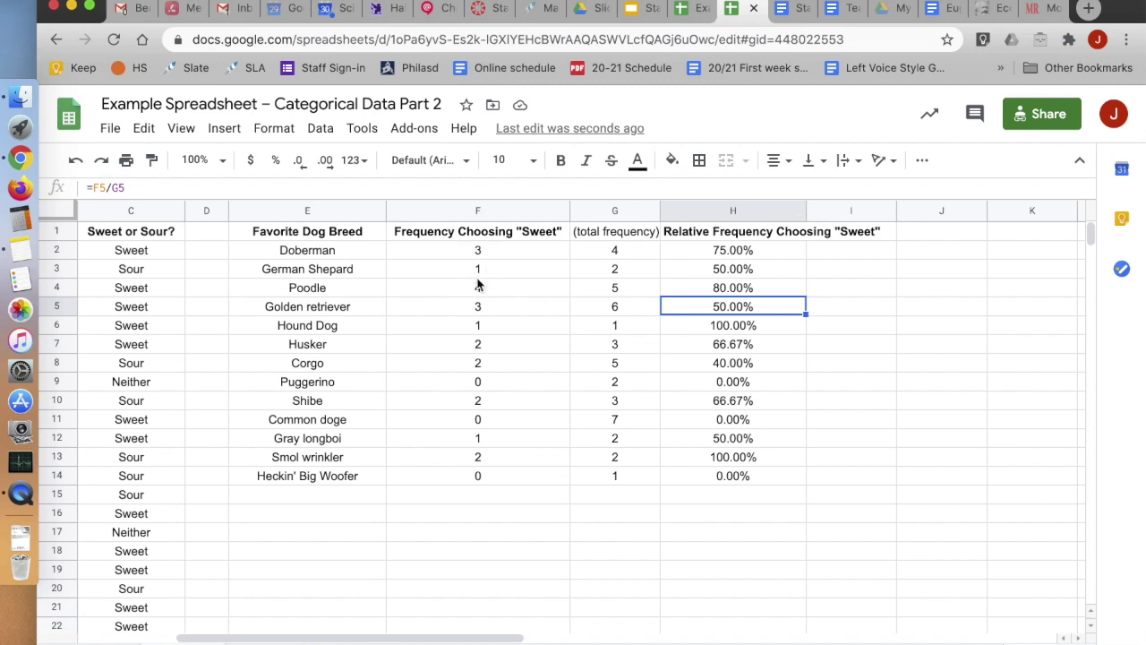
{"action": "left_click", "coordinate": [477, 211]}
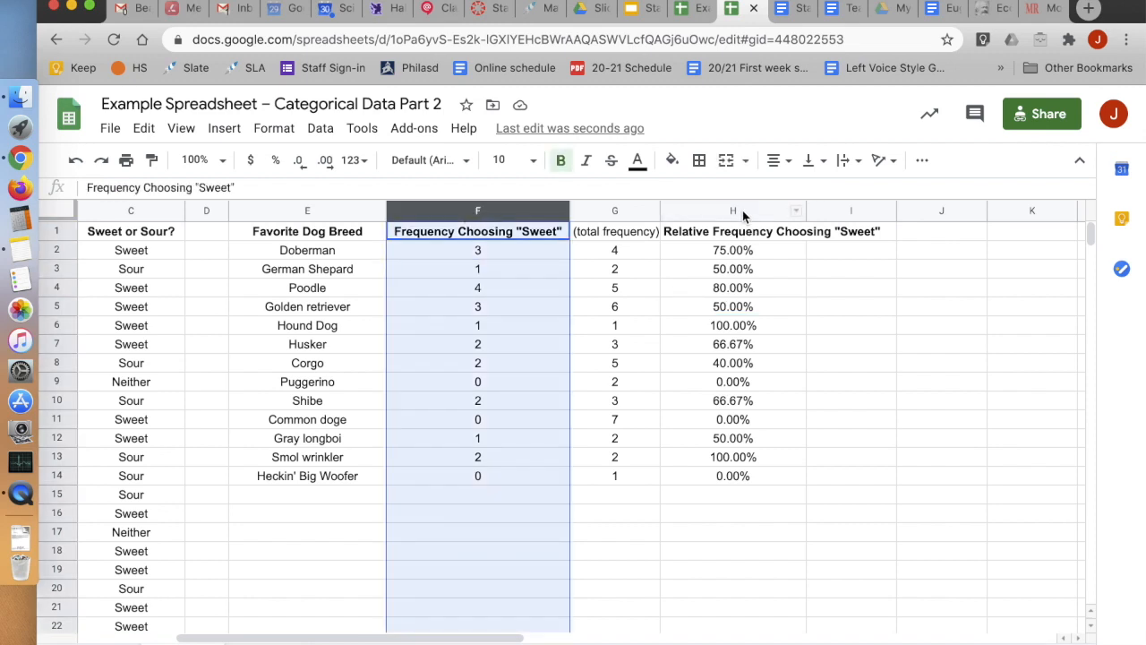
{"action": "left_click", "coordinate": [851, 361]}
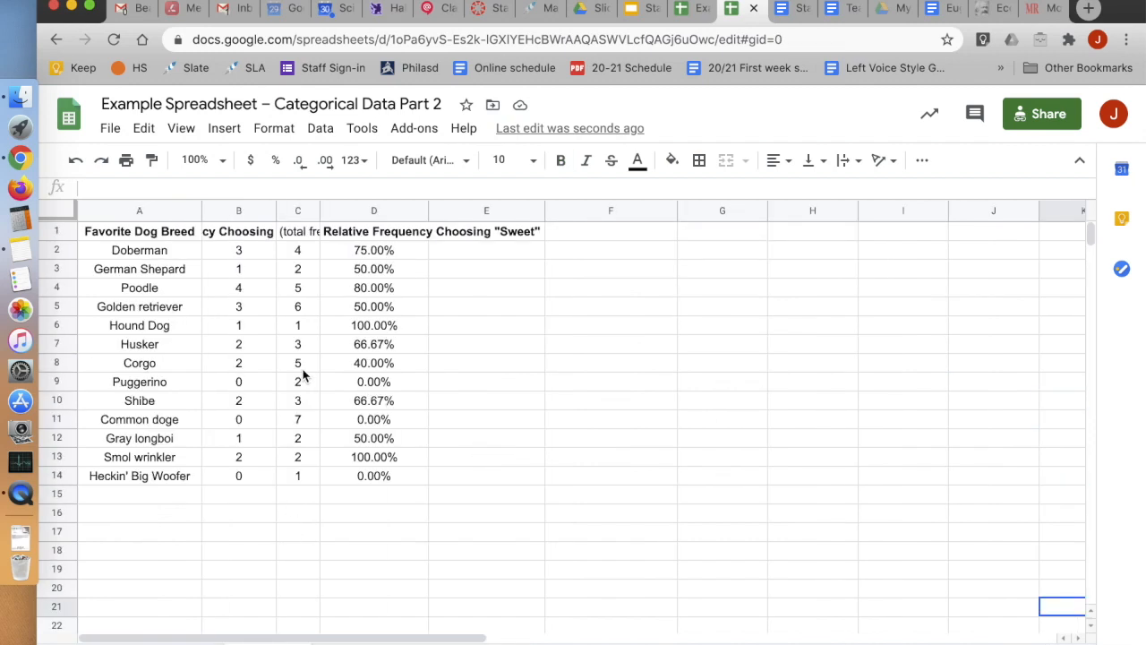
{"action": "mouse_move", "coordinate": [119, 413]}
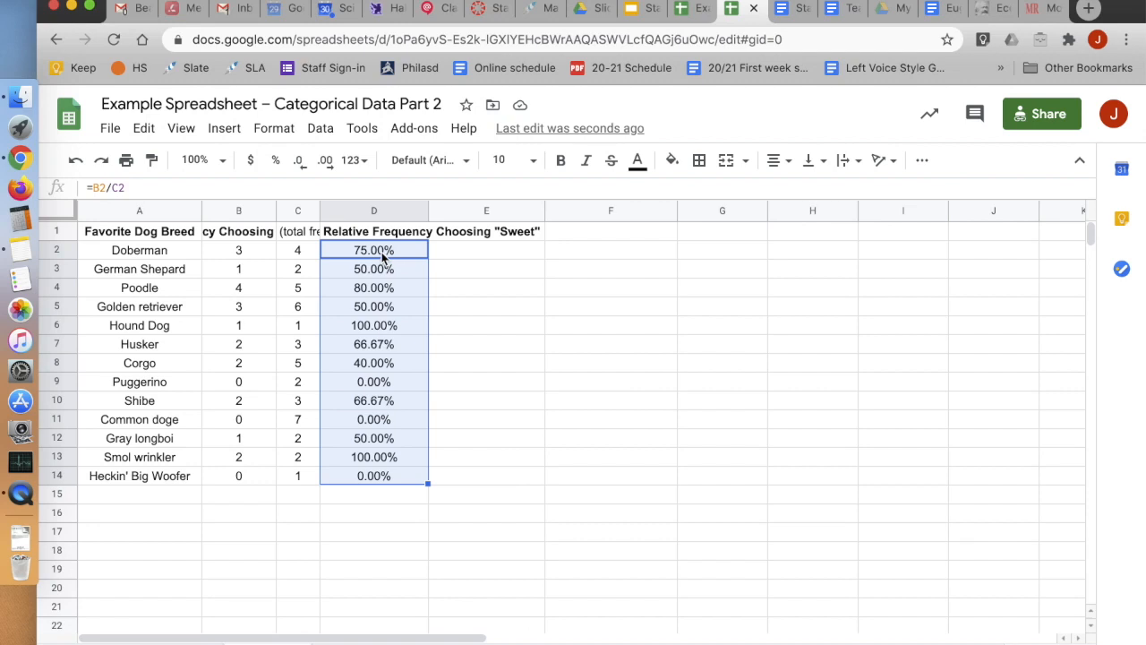
Check the pasted =B/C relative frequency formulas for Poodle and Doberman
{"action": "left_click", "coordinate": [373, 287]}
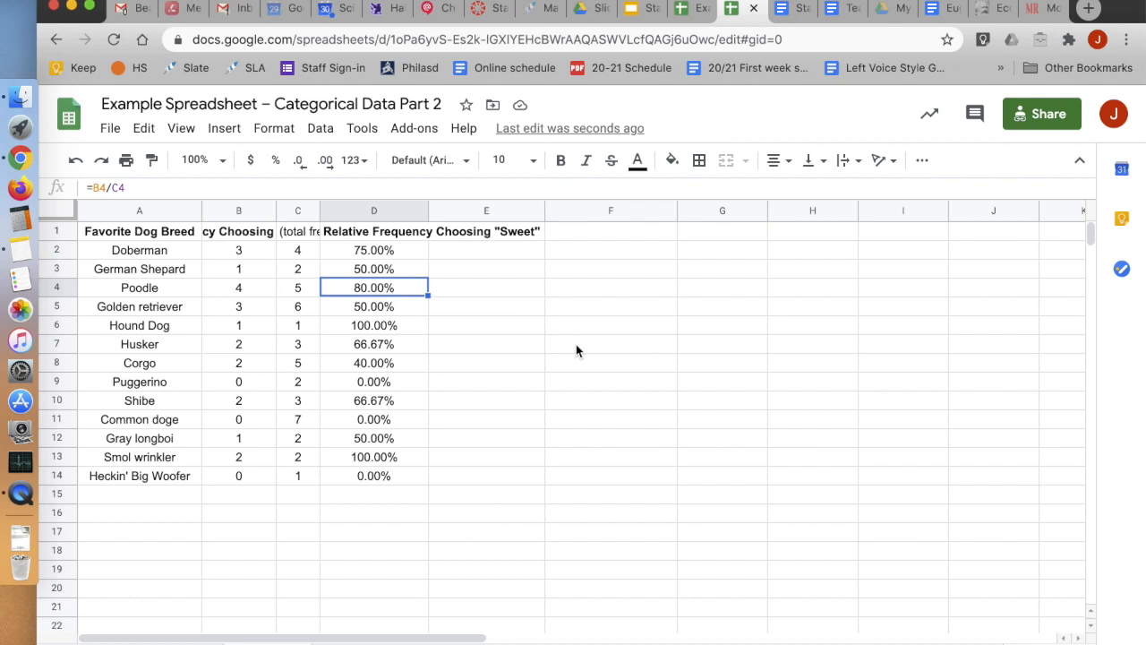
{"action": "mouse_move", "coordinate": [456, 258]}
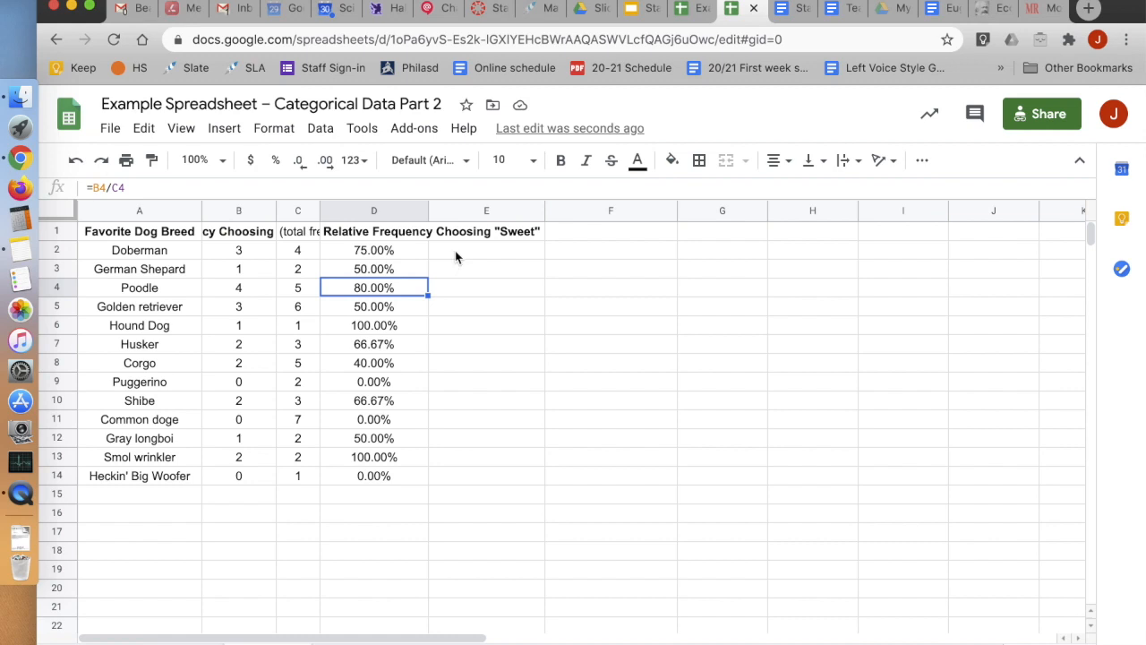
{"action": "left_click", "coordinate": [297, 250]}
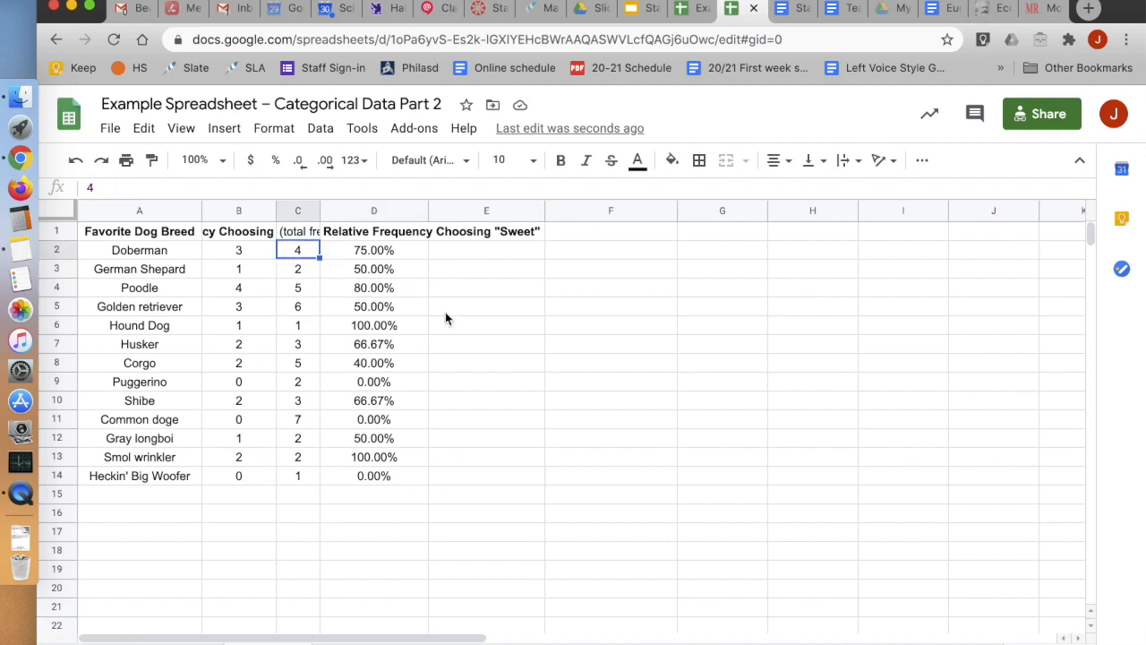
{"action": "mouse_move", "coordinate": [553, 420]}
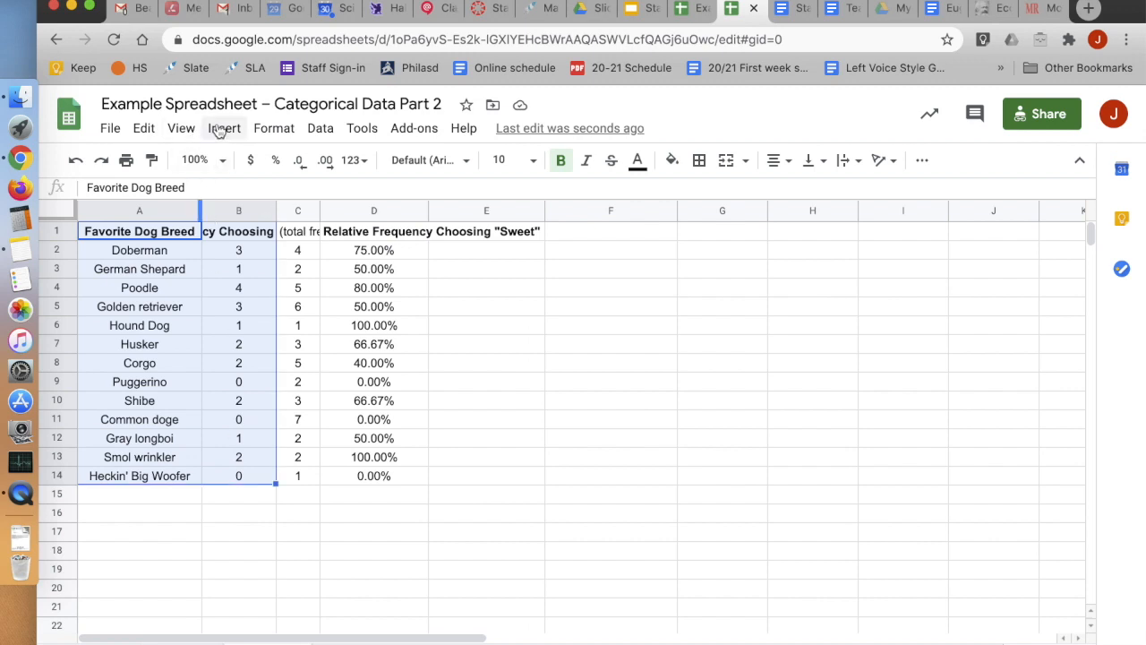
Insert a column chart of A1:B14 titled "Frequency of Choosing 'Sweet' by Favorite Dog Breed"
{"action": "left_click", "coordinate": [224, 128]}
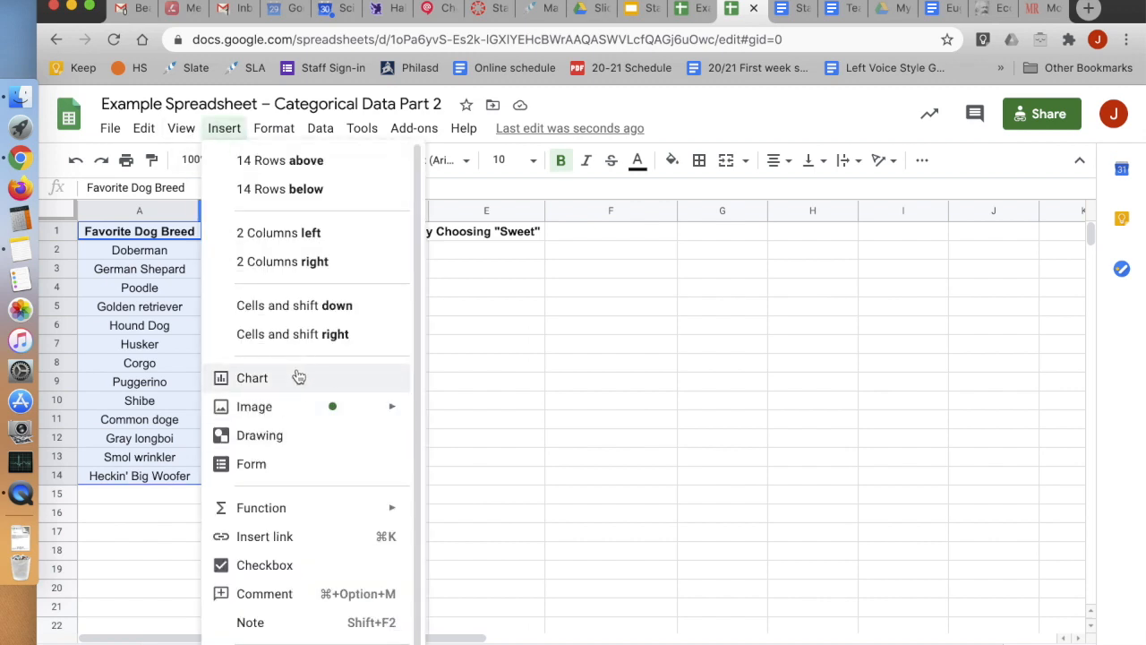
{"action": "left_click", "coordinate": [251, 378]}
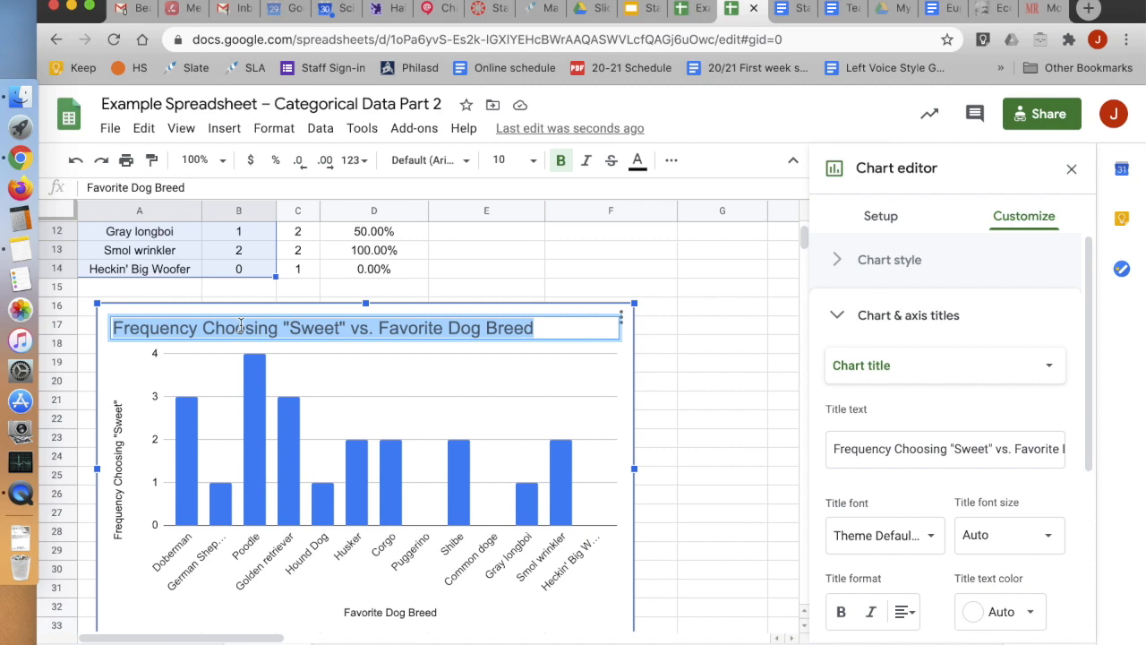
{"action": "type", "text": "of"}
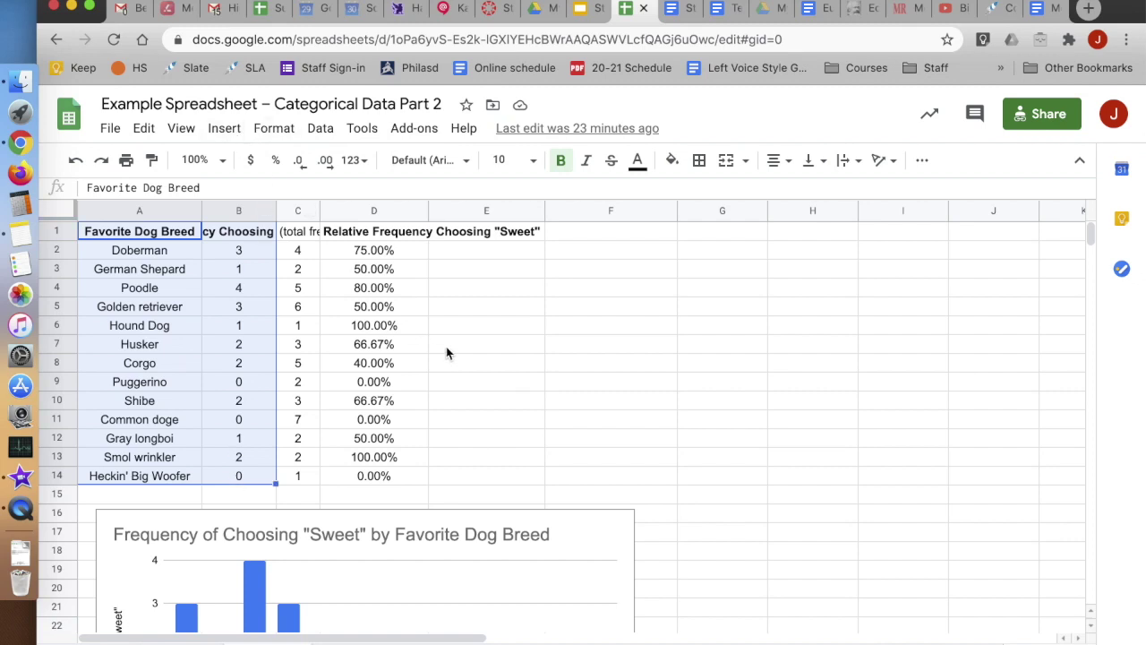
{"action": "left_click", "coordinate": [238, 306]}
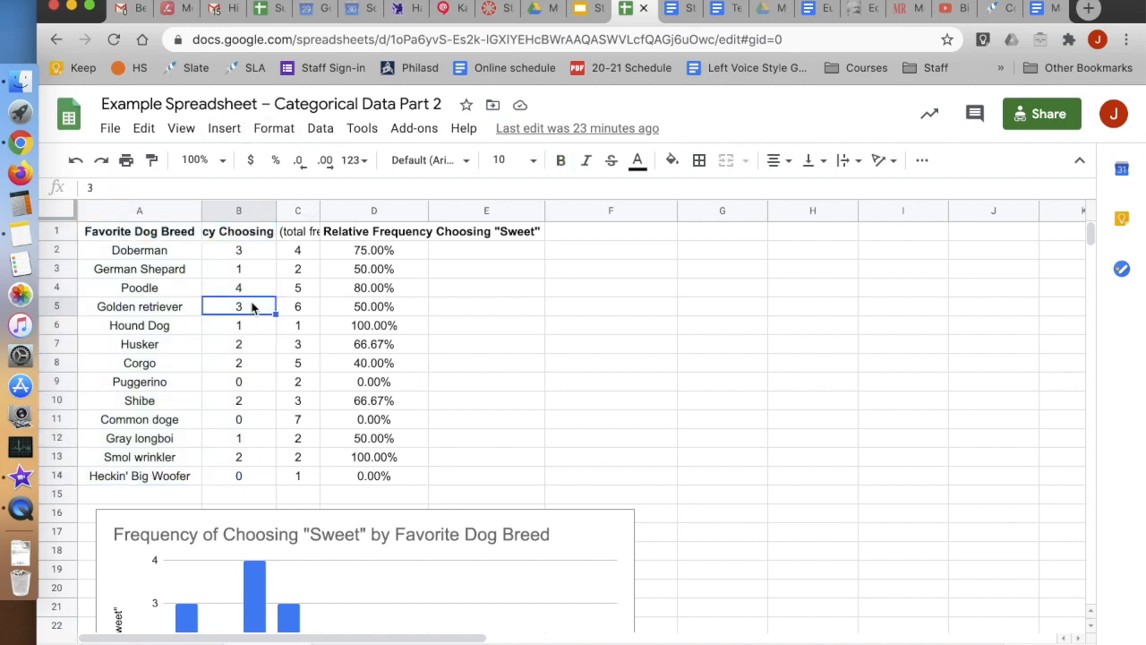
{"action": "mouse_move", "coordinate": [251, 485]}
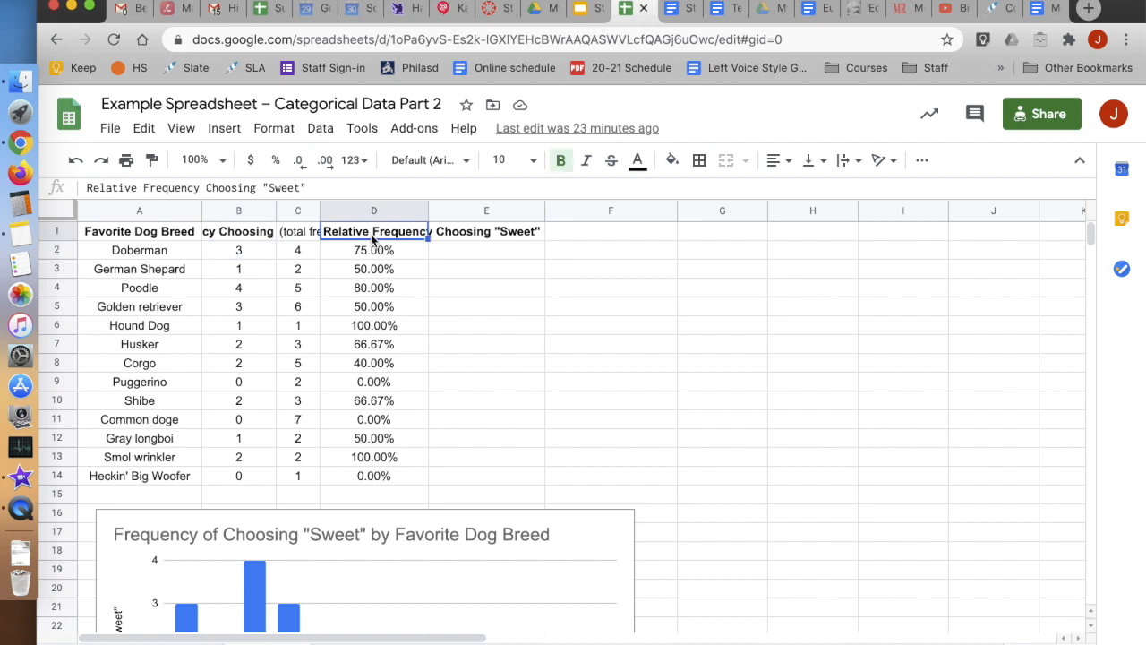
{"action": "mouse_move", "coordinate": [384, 217]}
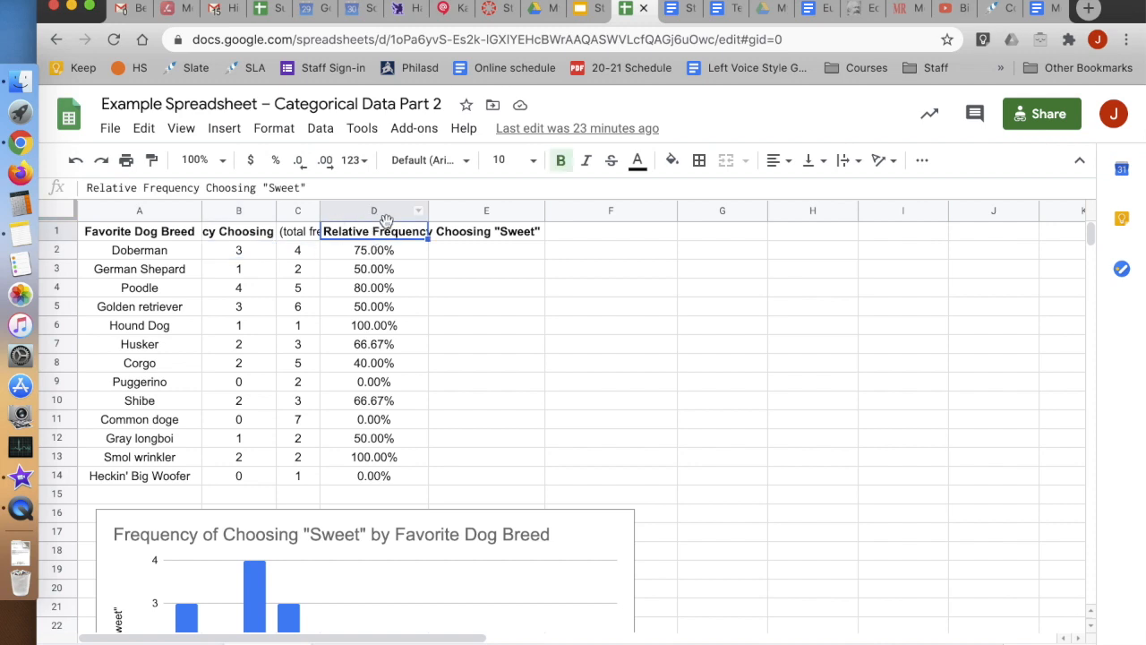
{"action": "left_click", "coordinate": [373, 210]}
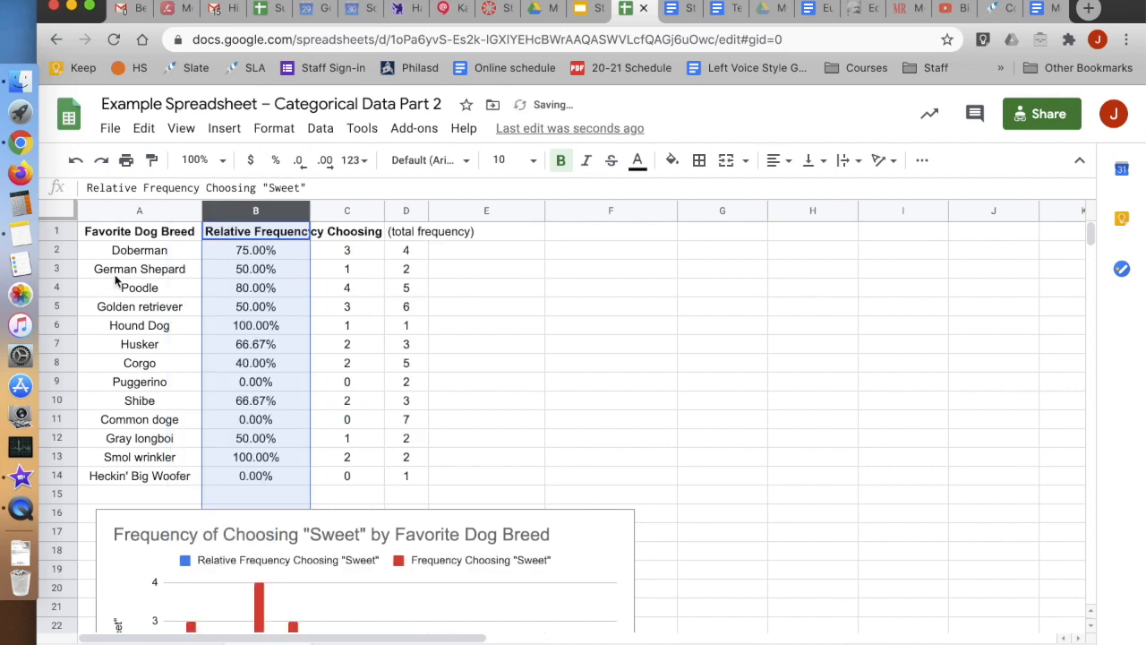
{"action": "mouse_move", "coordinate": [220, 288]}
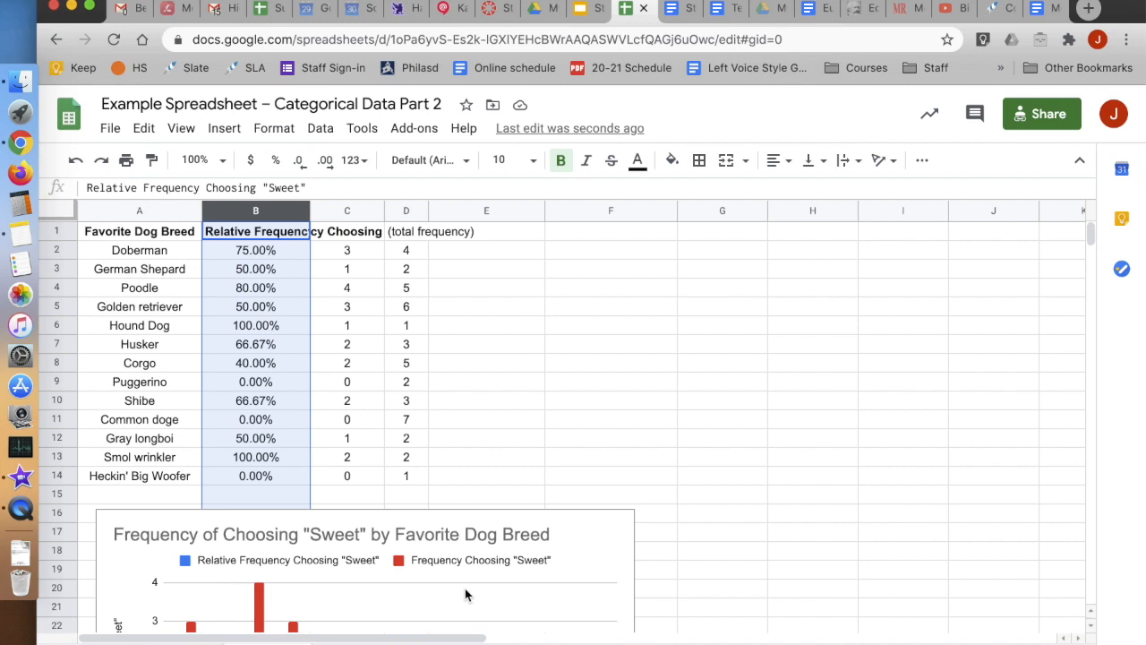
{"action": "scroll", "scroll_direction": "down", "scroll_amount": 3}
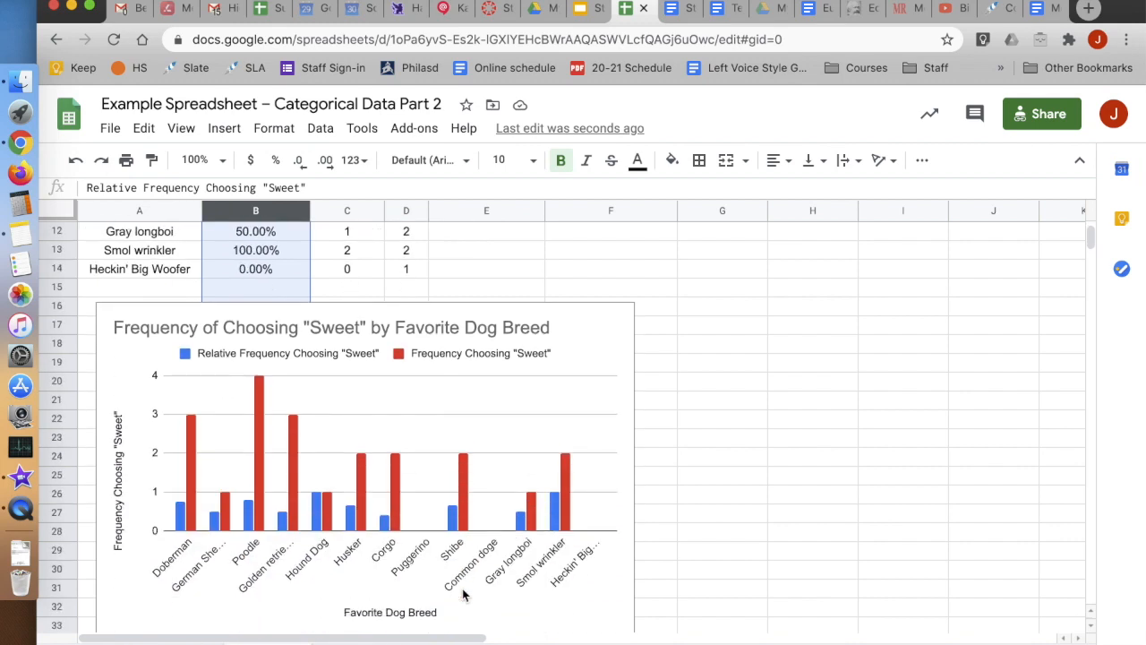
{"action": "scroll", "scroll_direction": "up", "scroll_amount": 3}
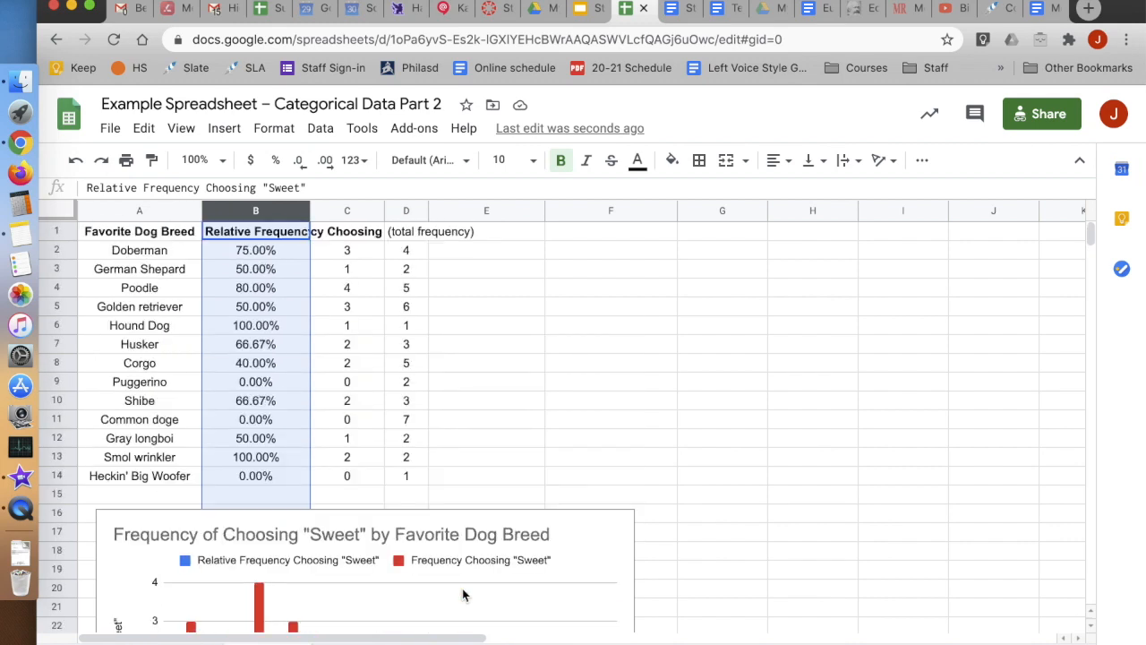
{"action": "mouse_move", "coordinate": [397, 409]}
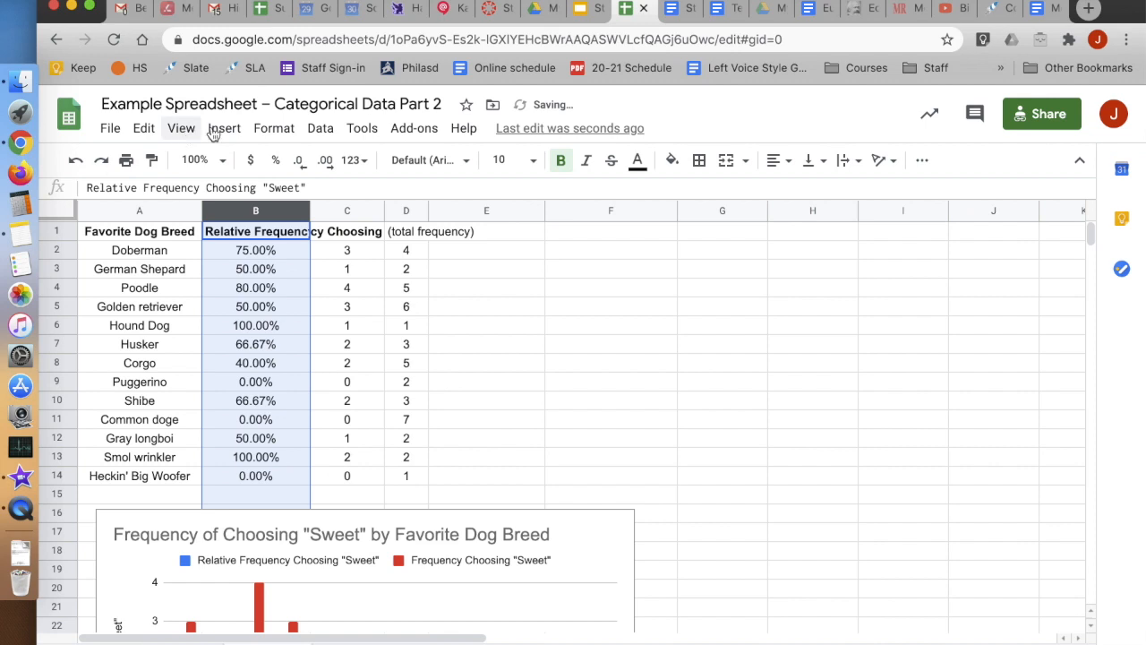
{"action": "left_click", "coordinate": [224, 129]}
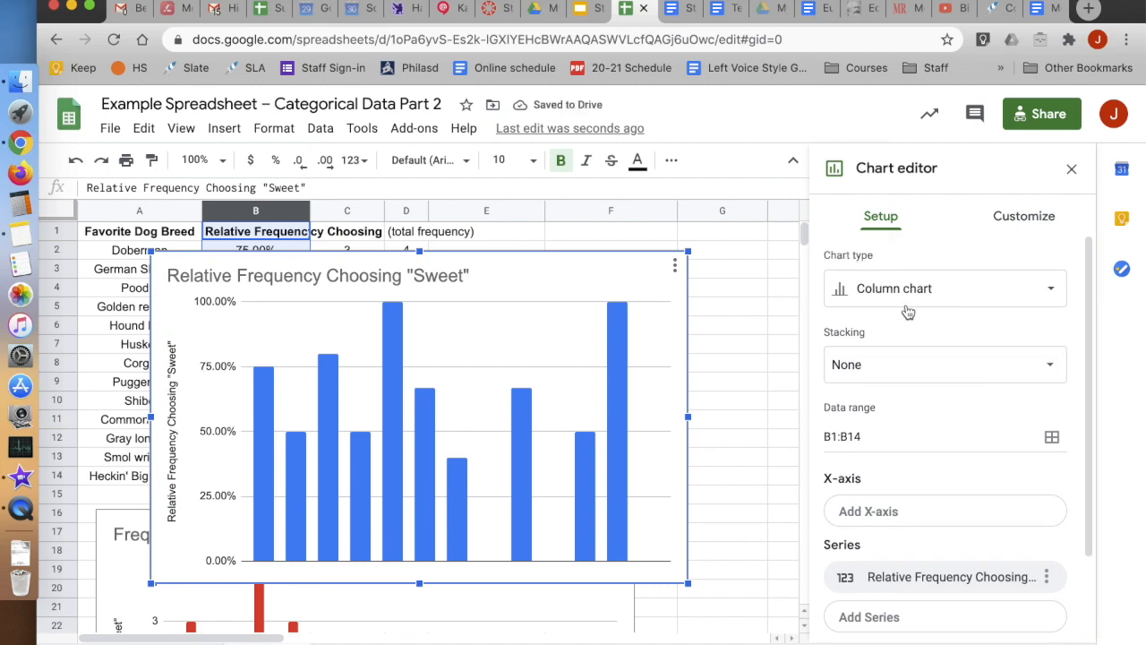
{"action": "left_click", "coordinate": [943, 287]}
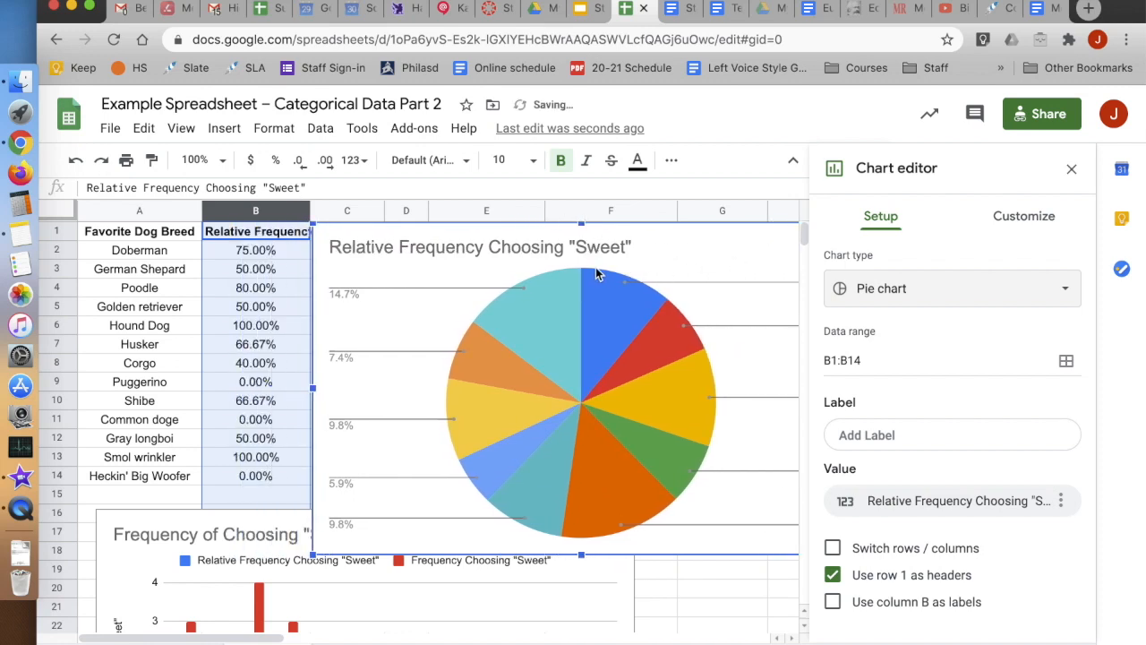
{"action": "left_click", "coordinate": [1070, 168]}
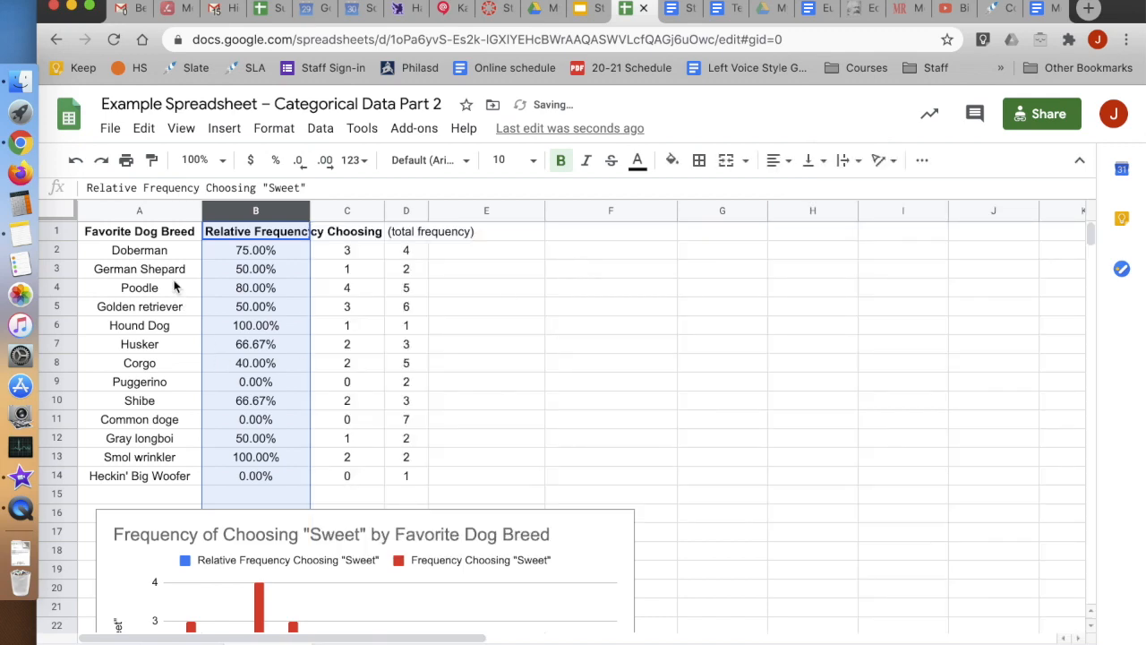
{"action": "left_click", "coordinate": [139, 250]}
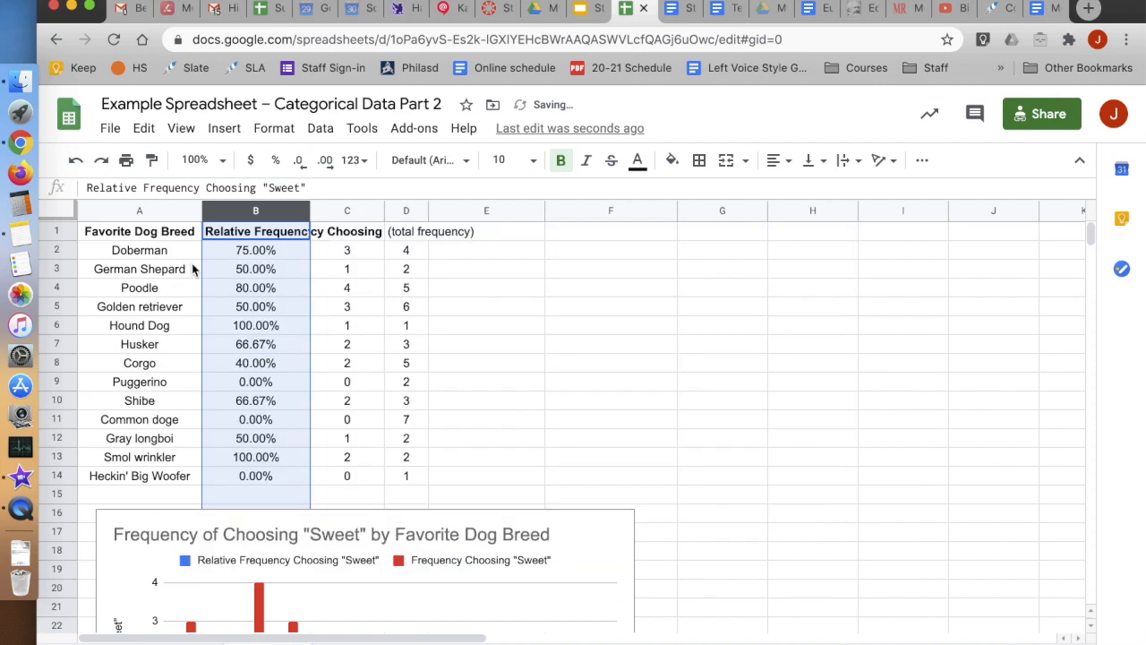
{"action": "left_click", "coordinate": [139, 250]}
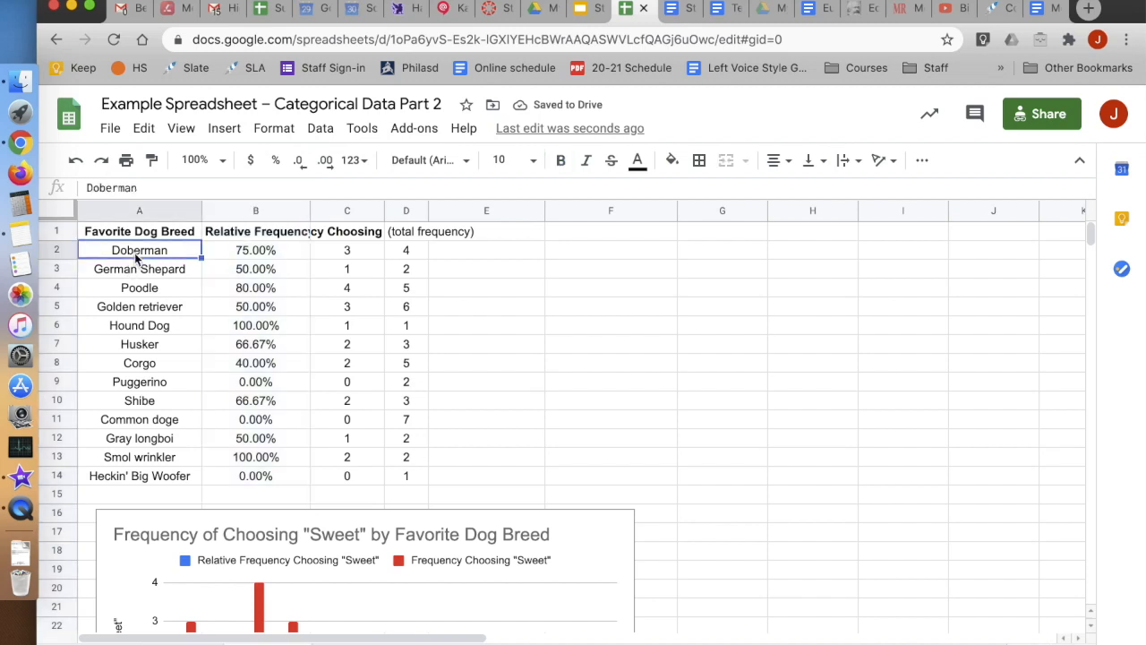
{"action": "mouse_move", "coordinate": [173, 269]}
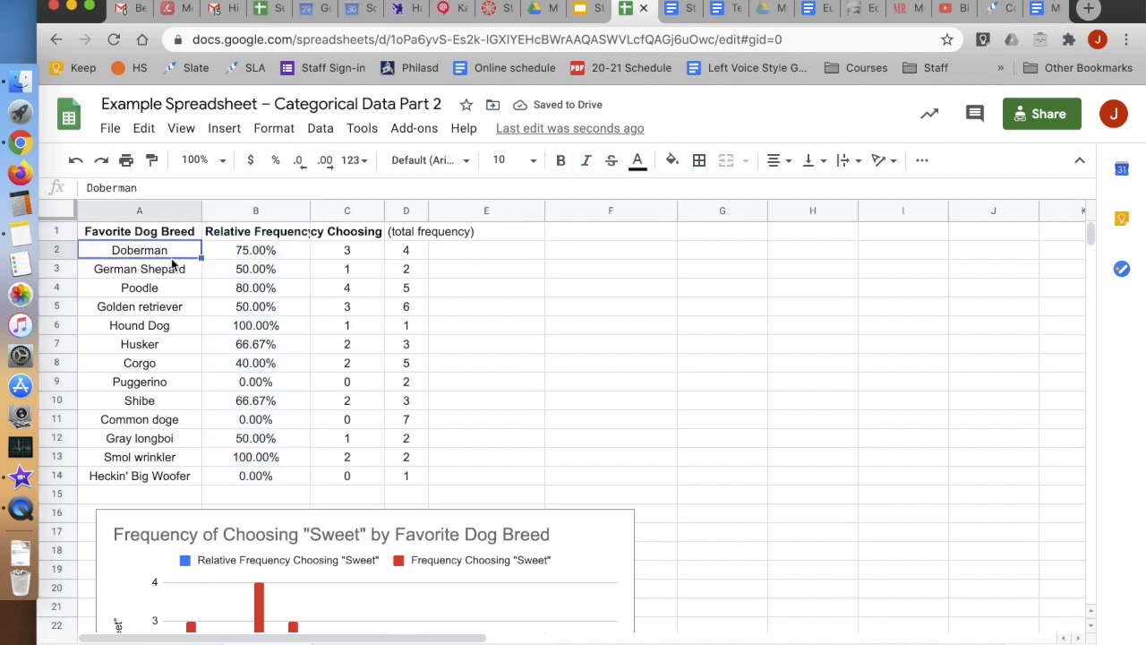
{"action": "left_click", "coordinate": [139, 268]}
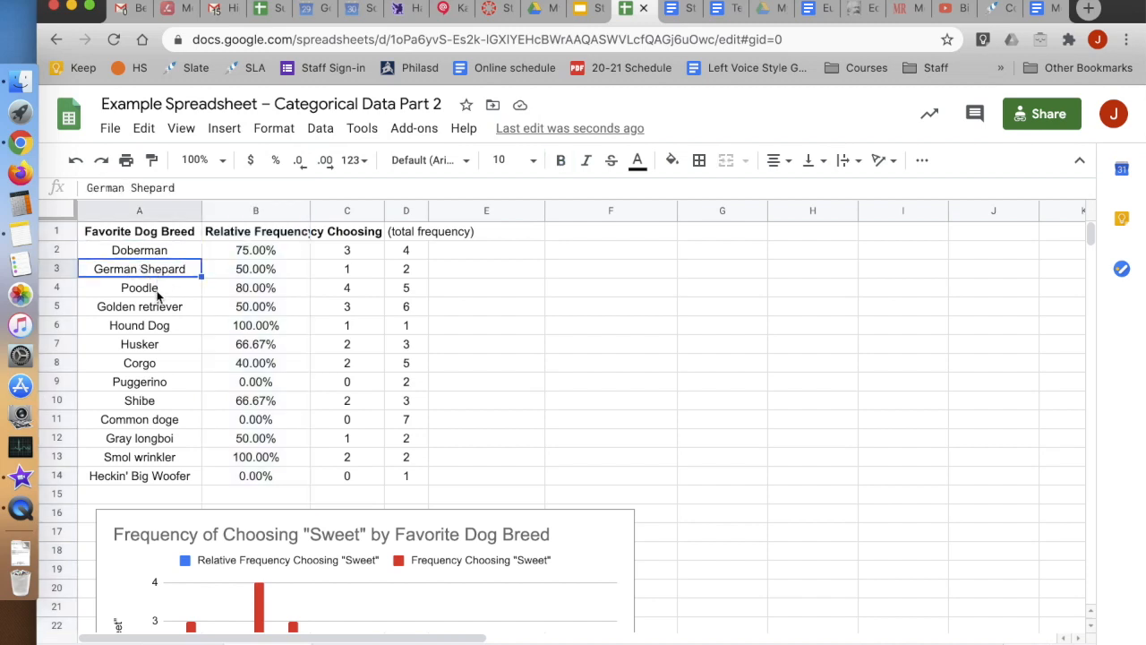
{"action": "left_click", "coordinate": [138, 287]}
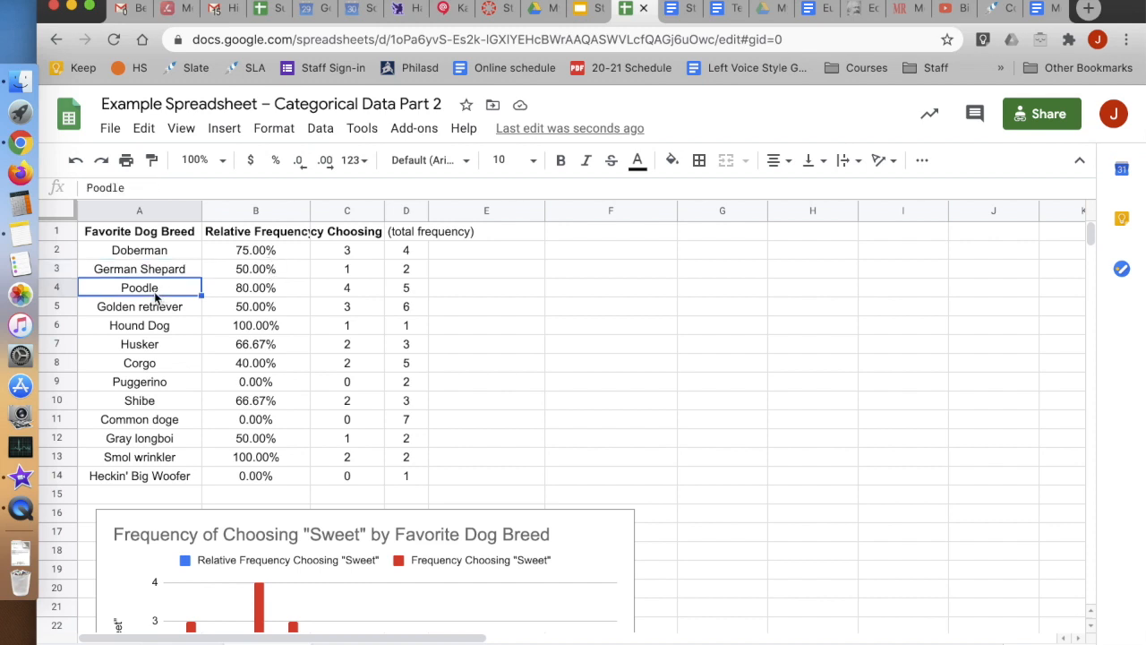
{"action": "mouse_move", "coordinate": [258, 257]}
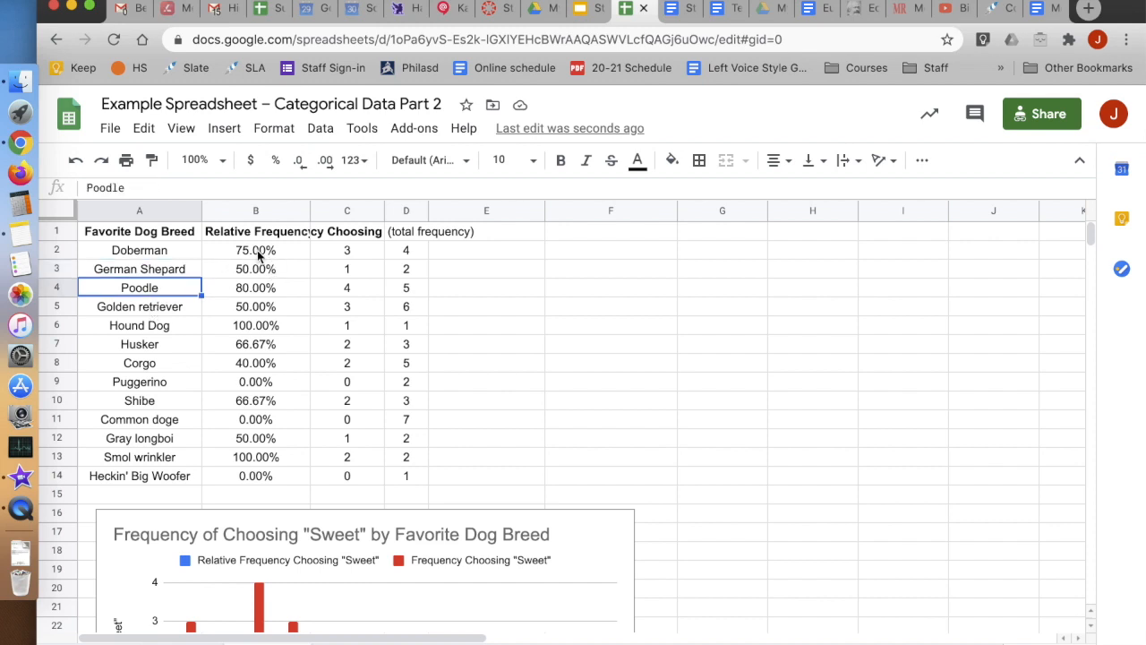
{"action": "left_click_drag", "start_coordinate": [256, 250], "coordinate": [255, 325]}
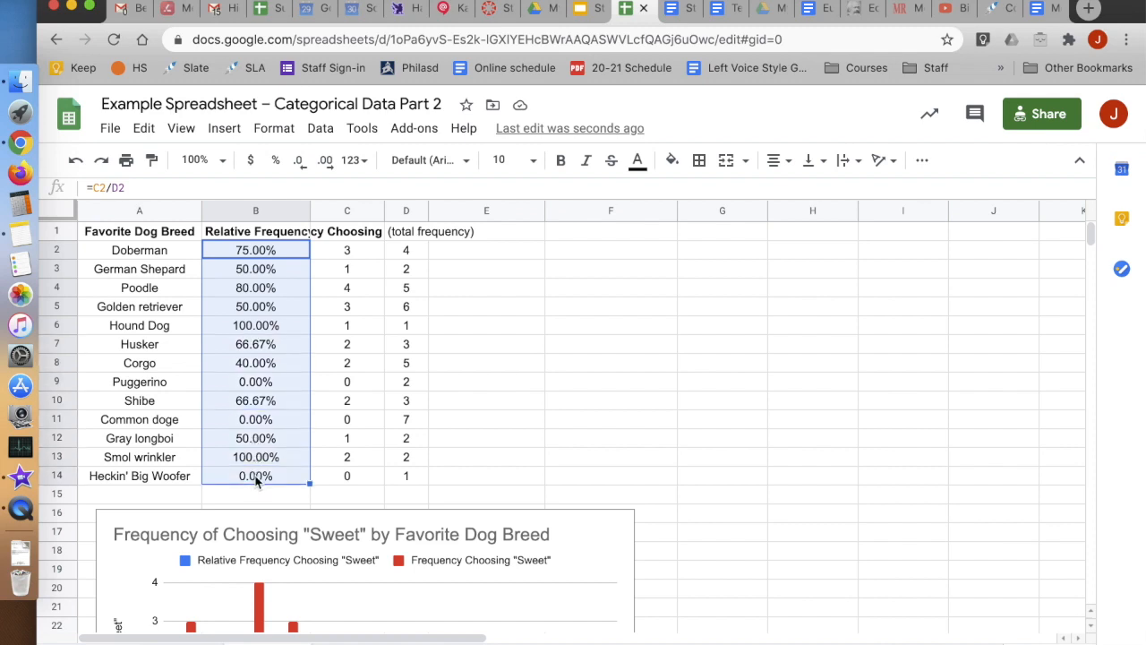
{"action": "left_click", "coordinate": [256, 288]}
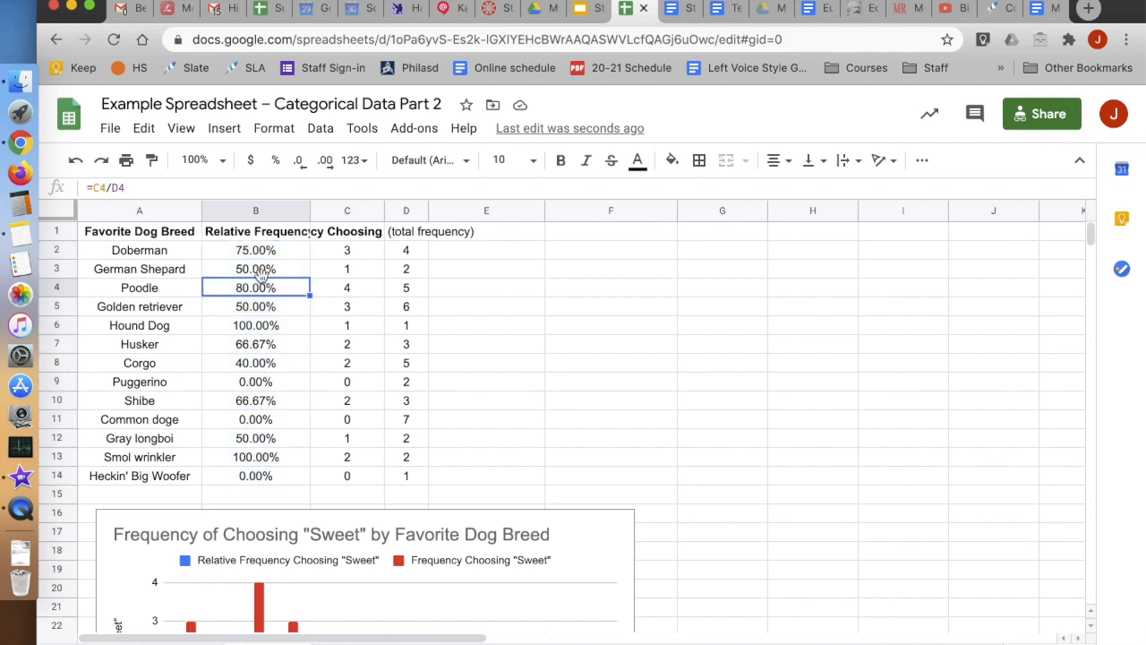
{"action": "left_click_drag", "start_coordinate": [255, 250], "coordinate": [256, 400]}
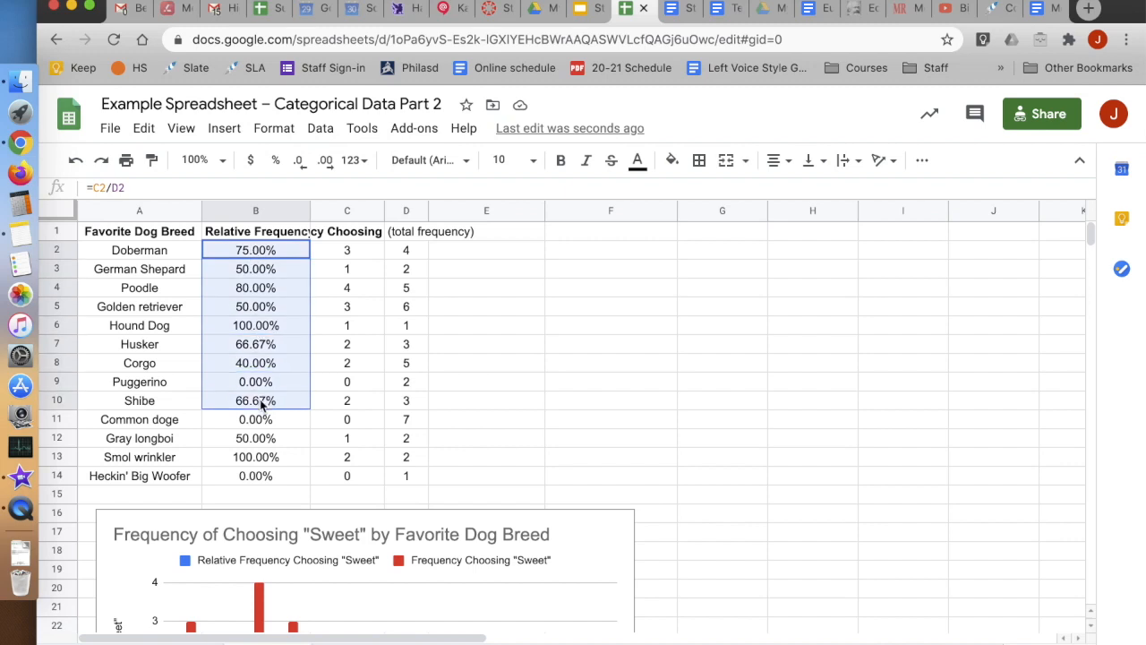
{"action": "left_click", "coordinate": [255, 475]}
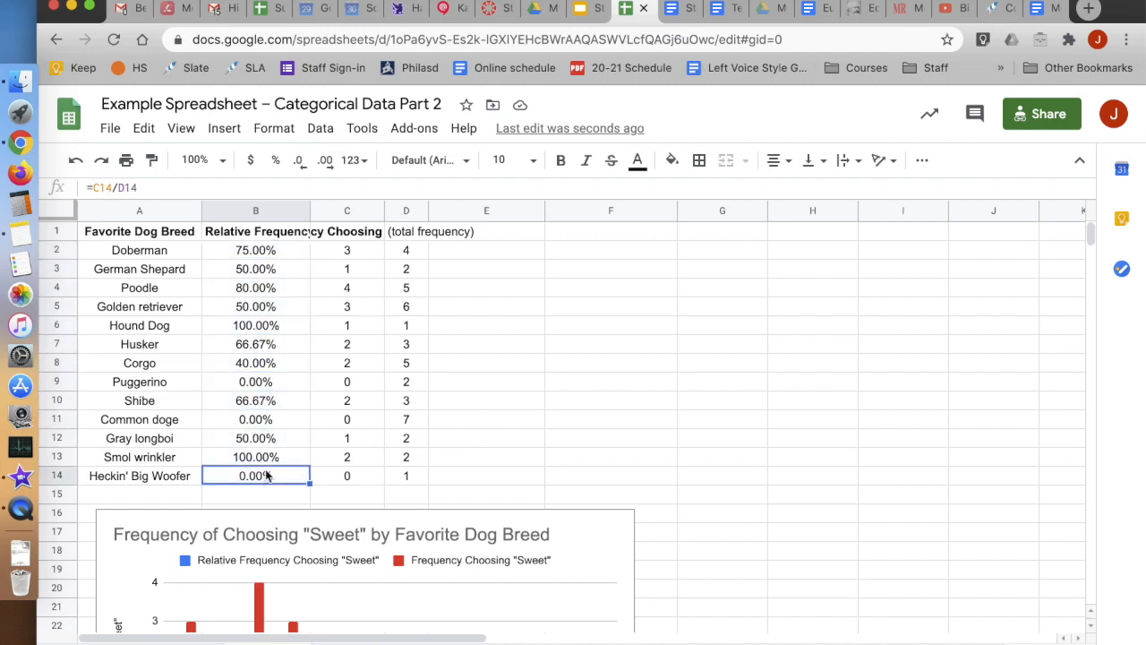
{"action": "mouse_move", "coordinate": [266, 430]}
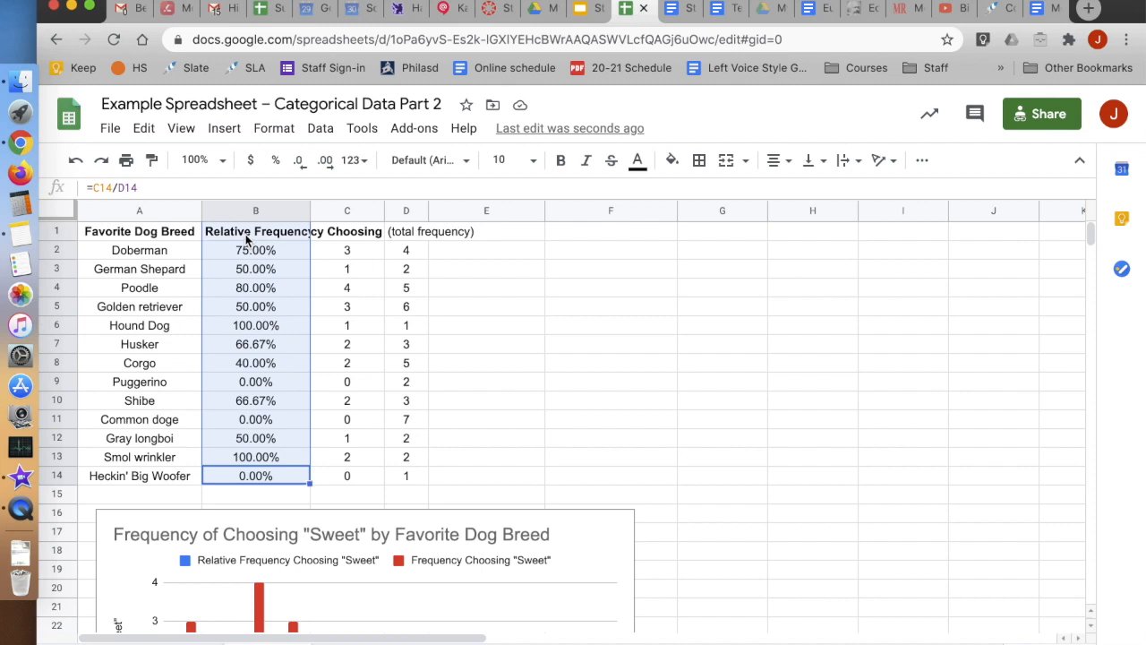
{"action": "mouse_move", "coordinate": [298, 343]}
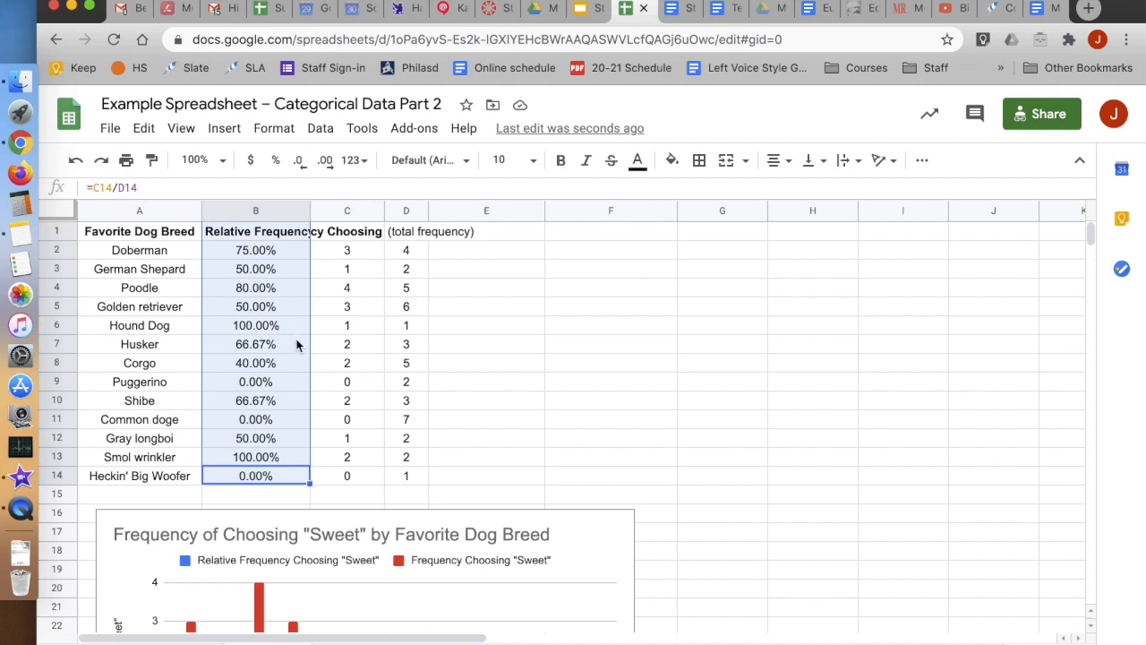
{"action": "mouse_move", "coordinate": [280, 299]}
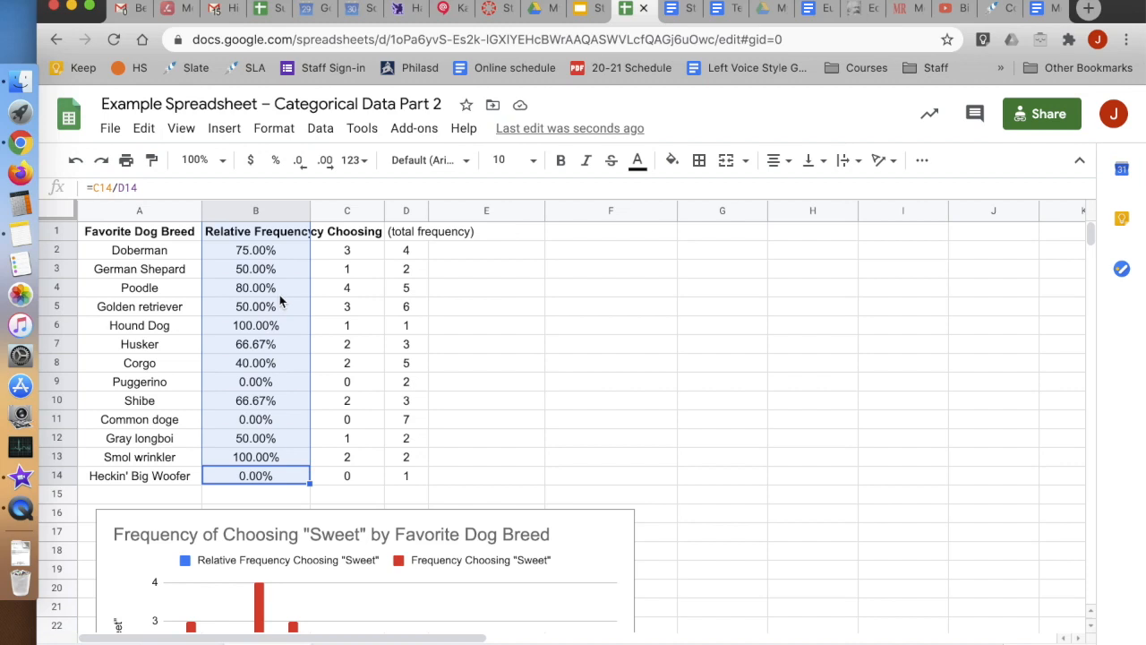
{"action": "left_click", "coordinate": [255, 269]}
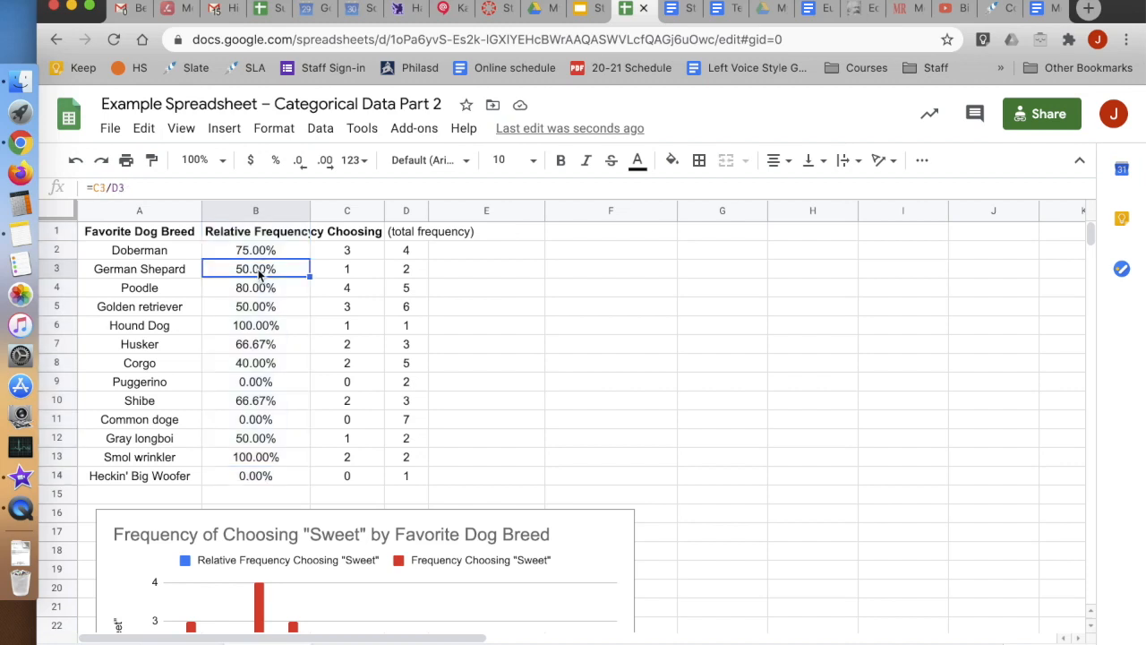
{"action": "mouse_move", "coordinate": [605, 470]}
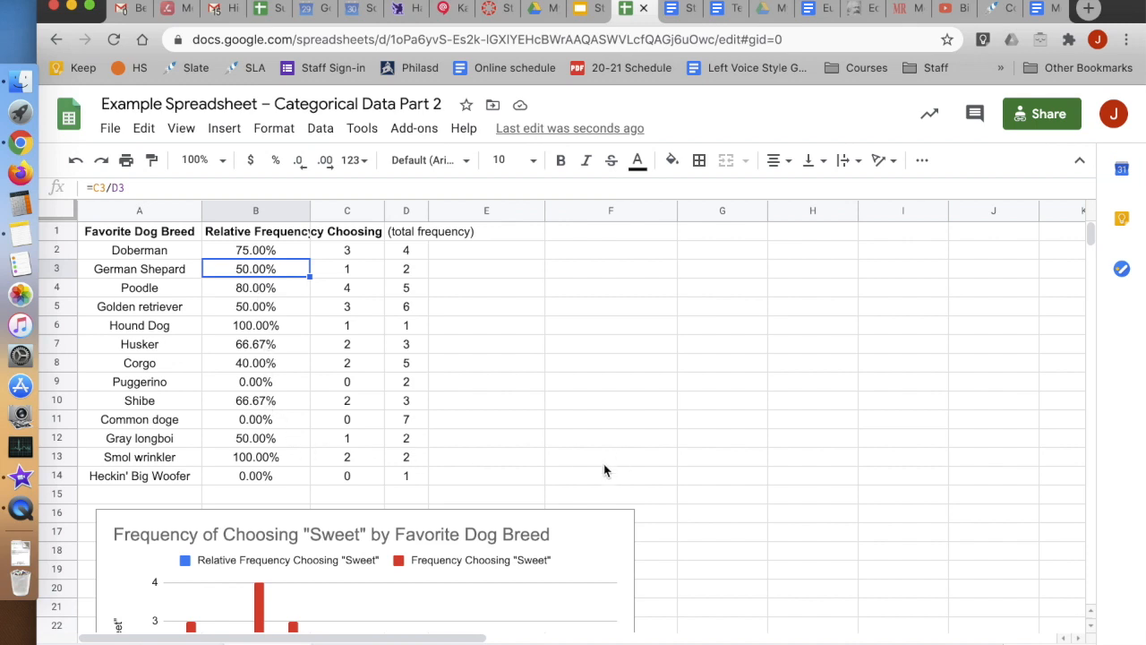
{"action": "mouse_move", "coordinate": [262, 260]}
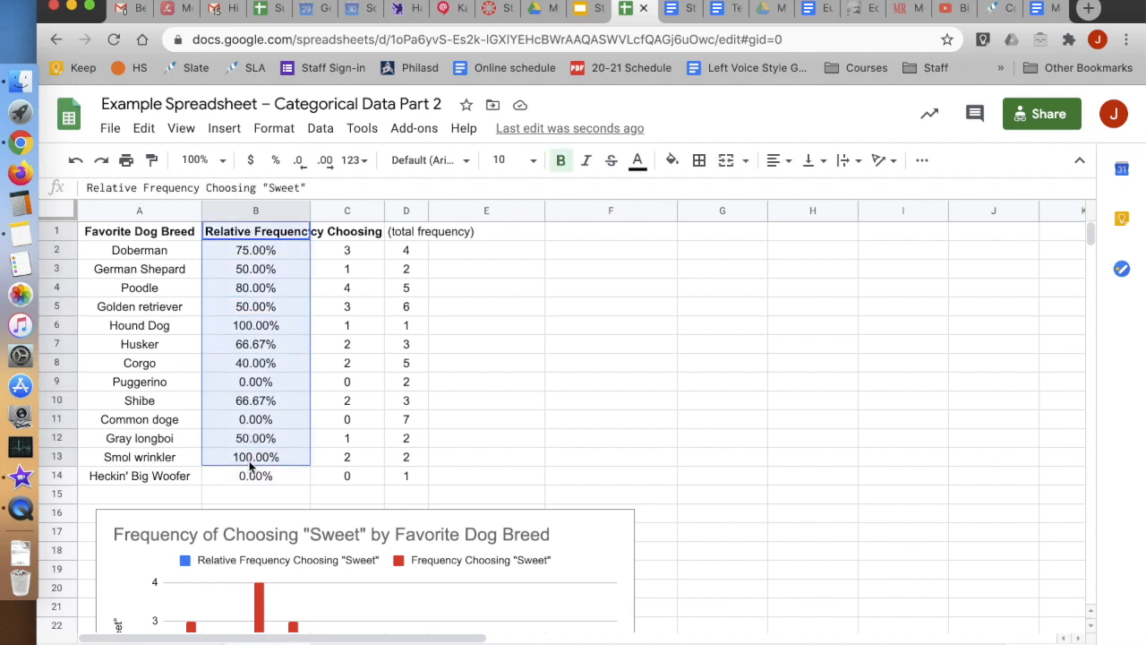
{"action": "left_click", "coordinate": [255, 438]}
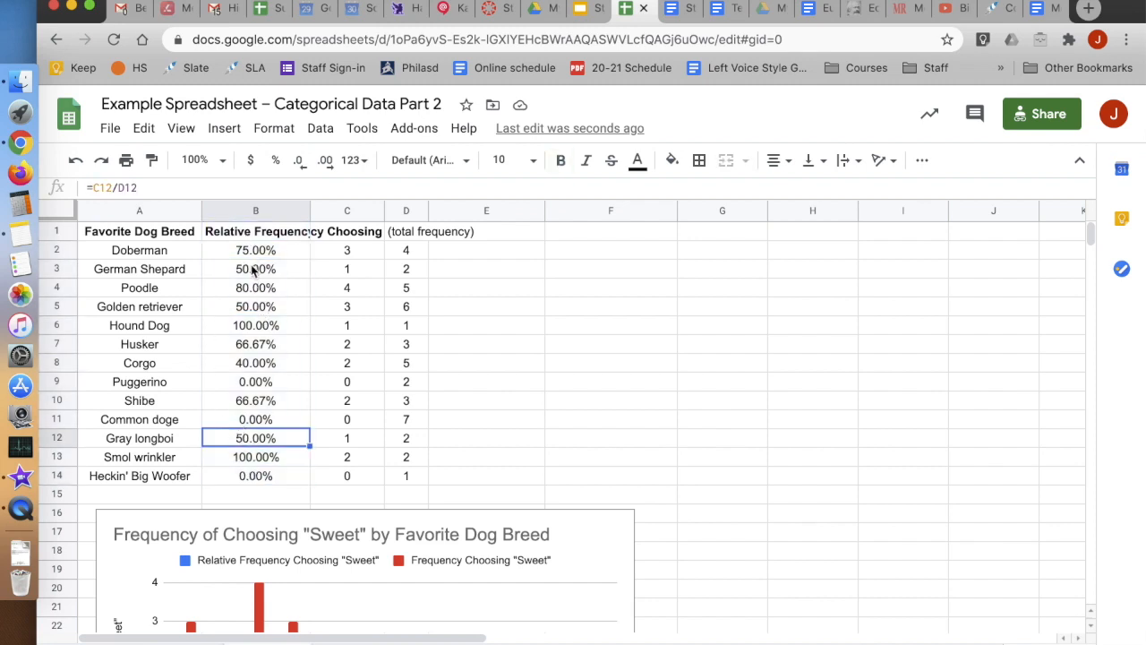
{"action": "mouse_move", "coordinate": [196, 260]}
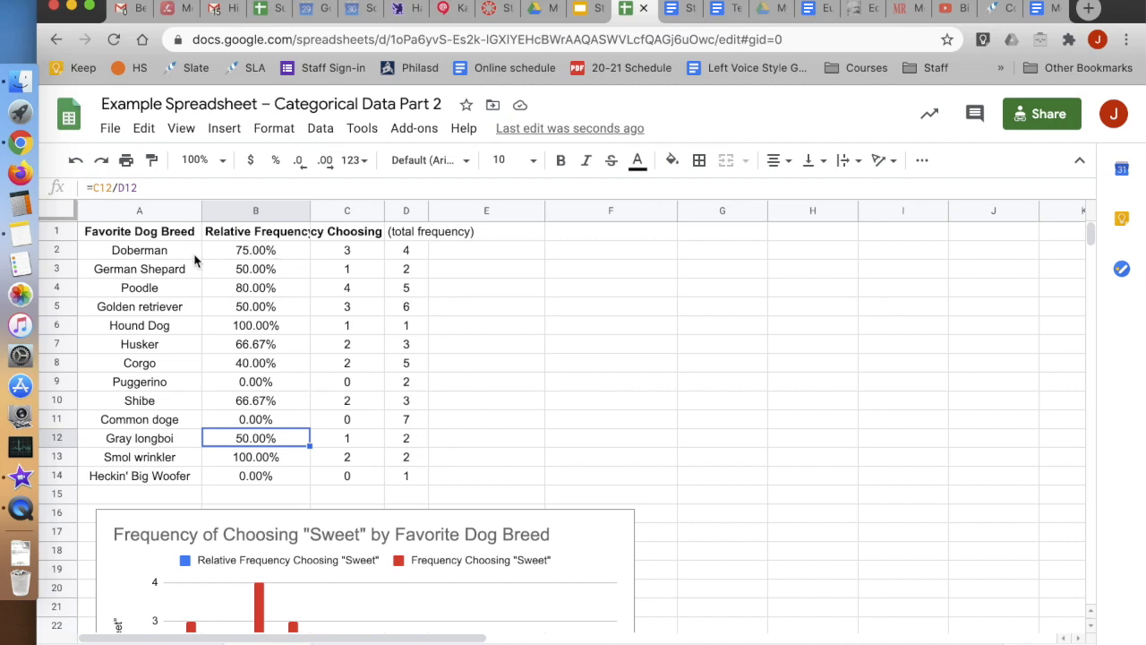
{"action": "left_click", "coordinate": [139, 250]}
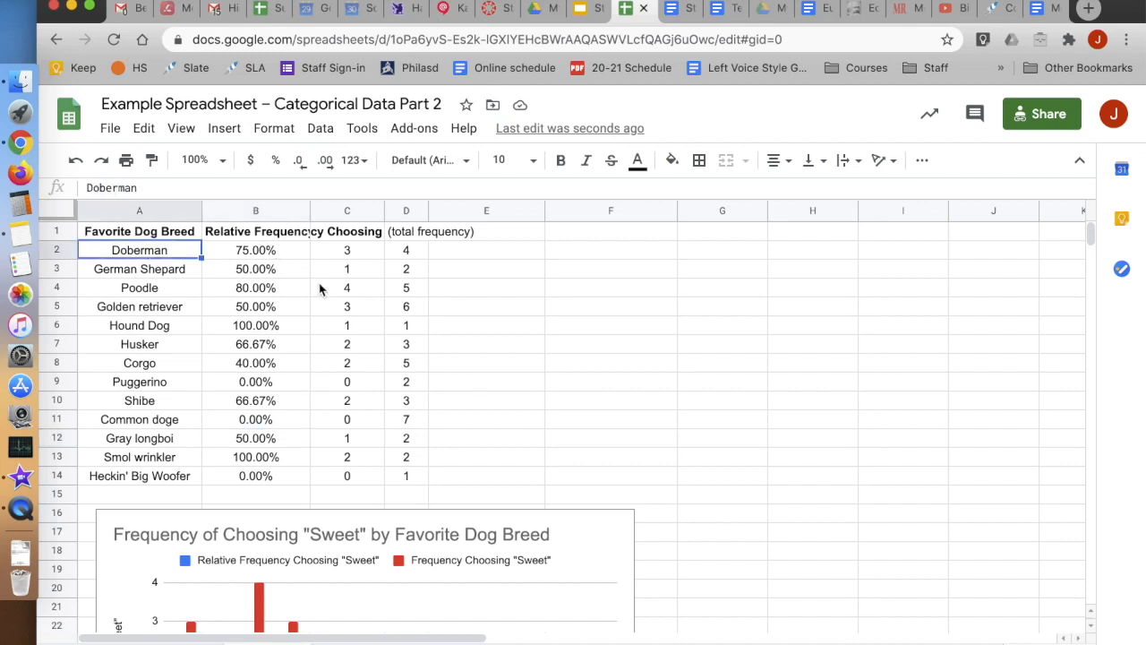